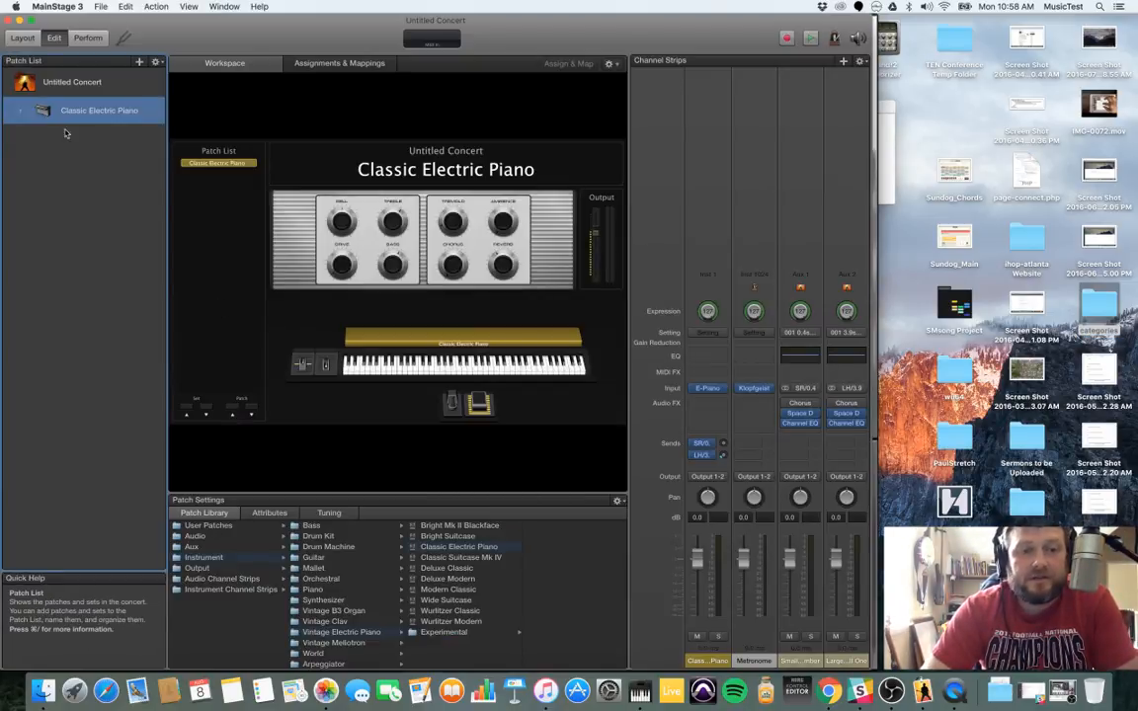
# Step: Add an empty untitled patch below Classic Electric Piano in the Patch List
pyautogui.click(138, 61)
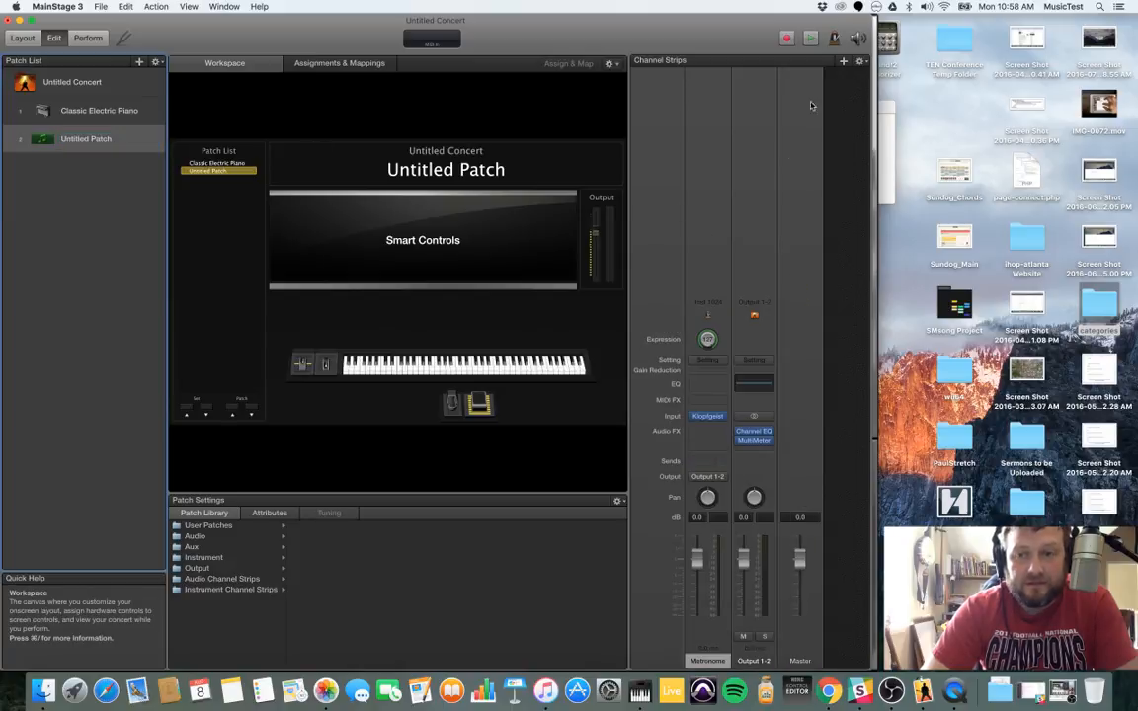
pyautogui.moveTo(854, 79)
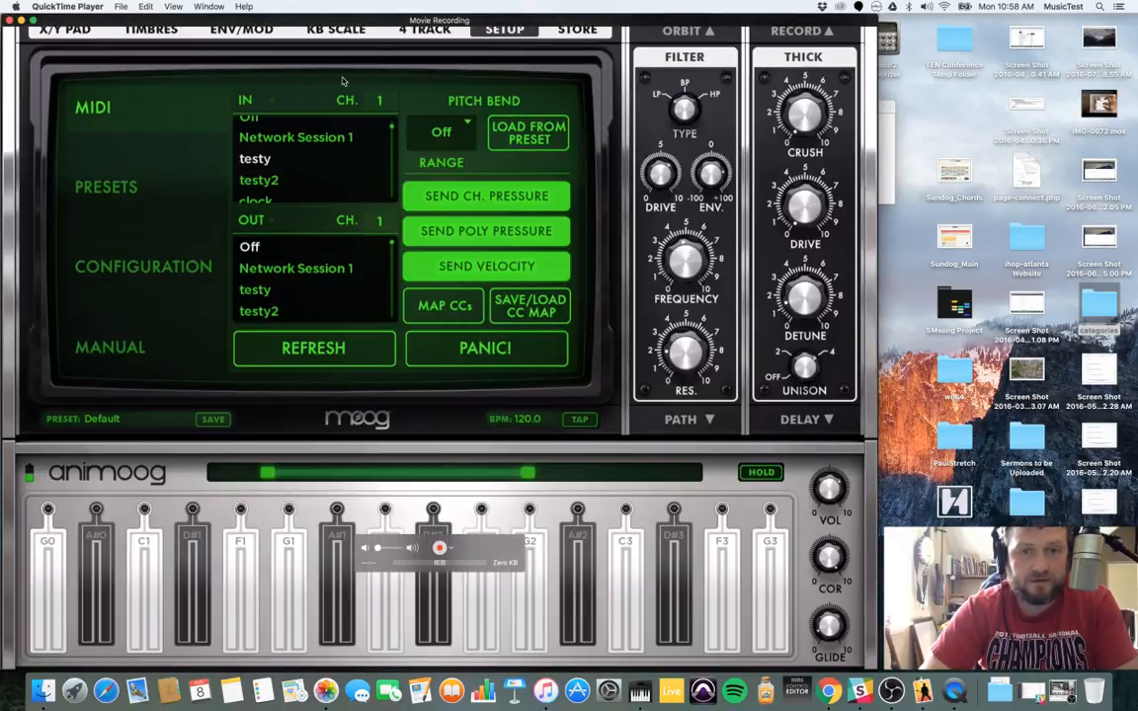
pyautogui.moveTo(665, 148)
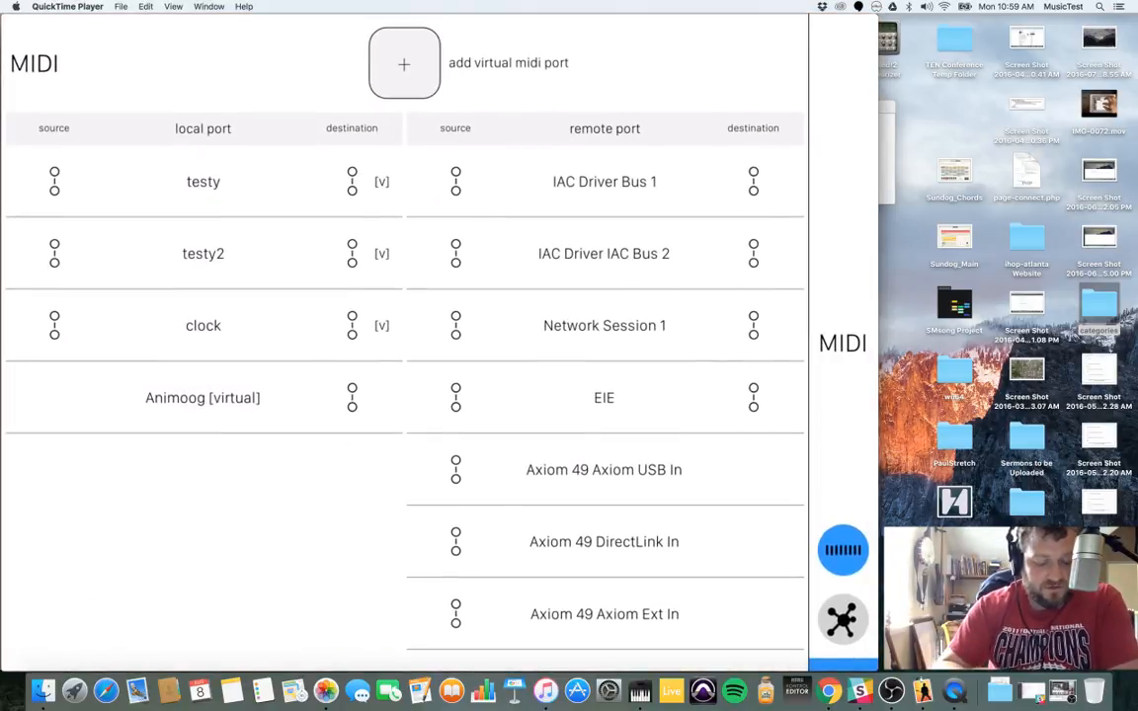
# Step: Leave Animoog's MIDI setup page to reveal the preset categories and preset list
pyautogui.click(403, 63)
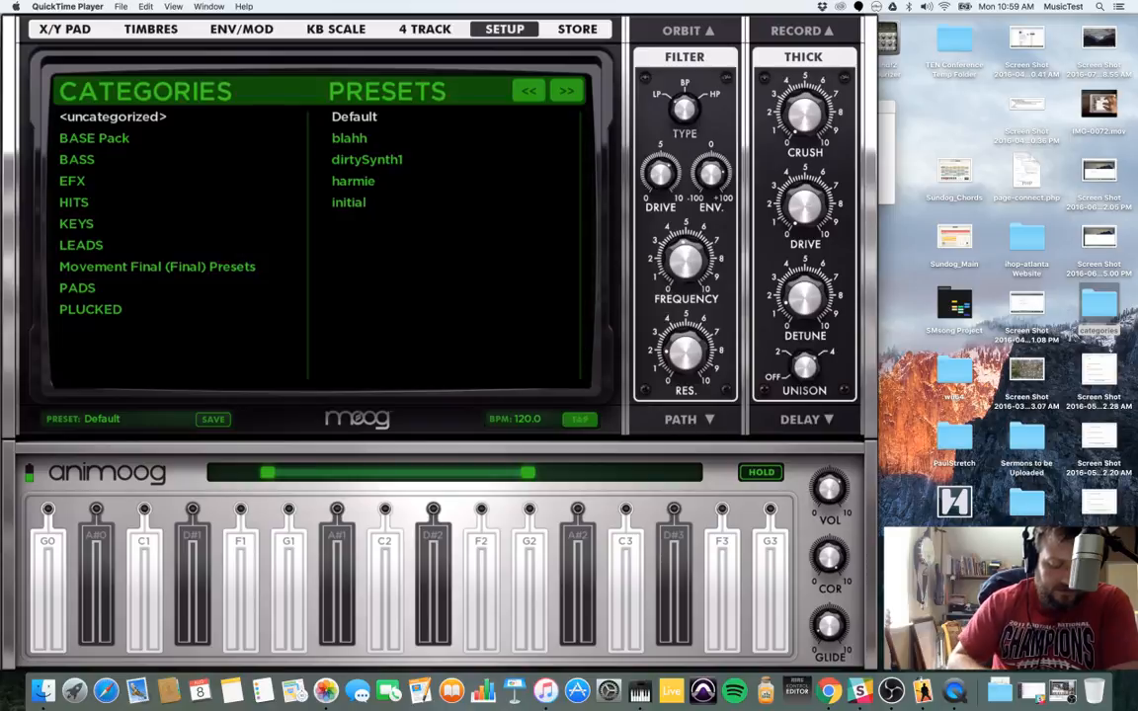
# Step: Load Animoog's BASS preset FatPulseBass and return to MainStage's untitled patch
pyautogui.click(77, 159)
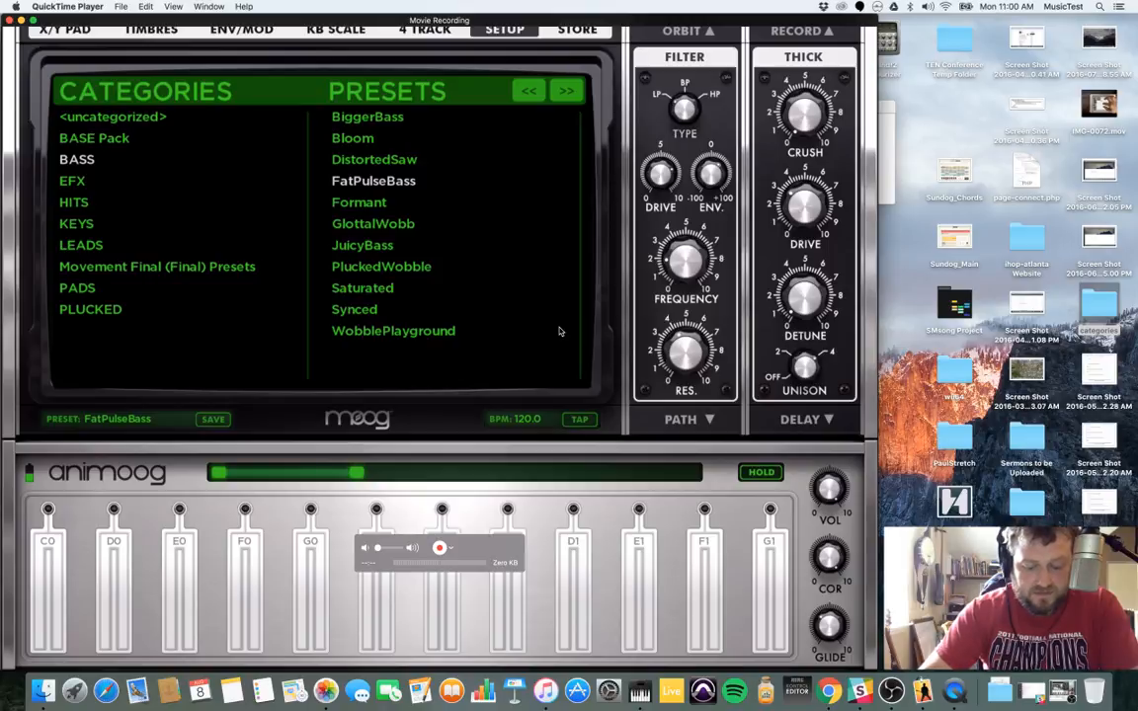
pyautogui.click(505, 29)
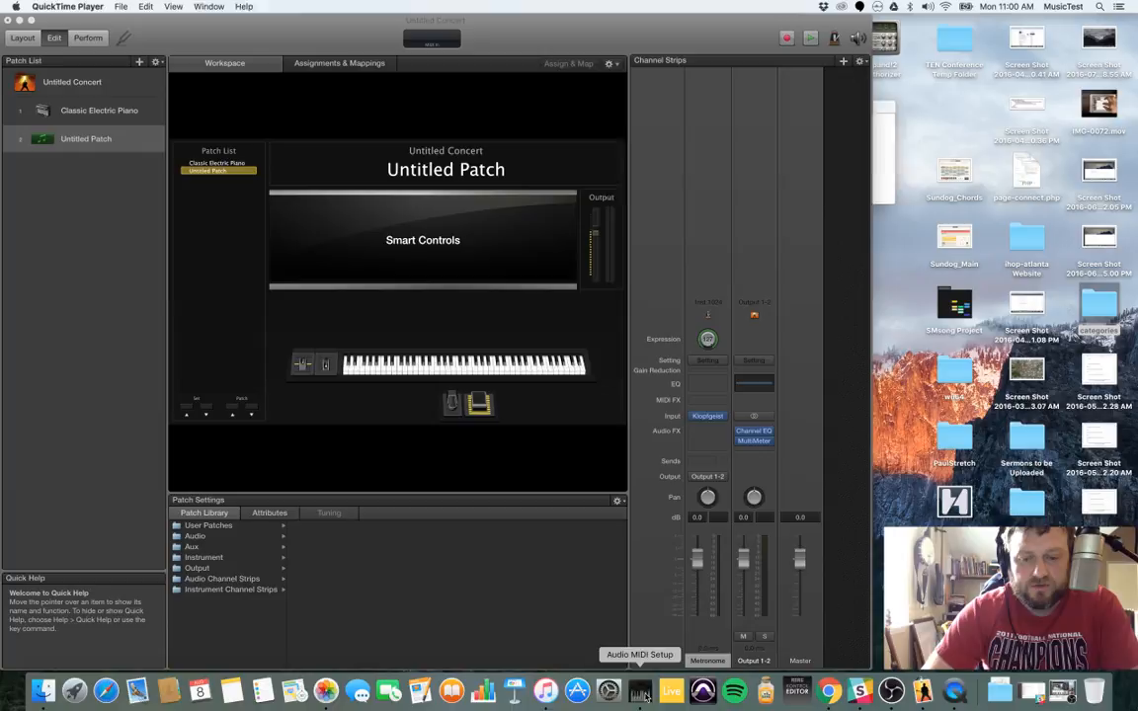
# Step: Open Audio MIDI Setup from the Dock and enable the connected iPad
pyautogui.click(639, 654)
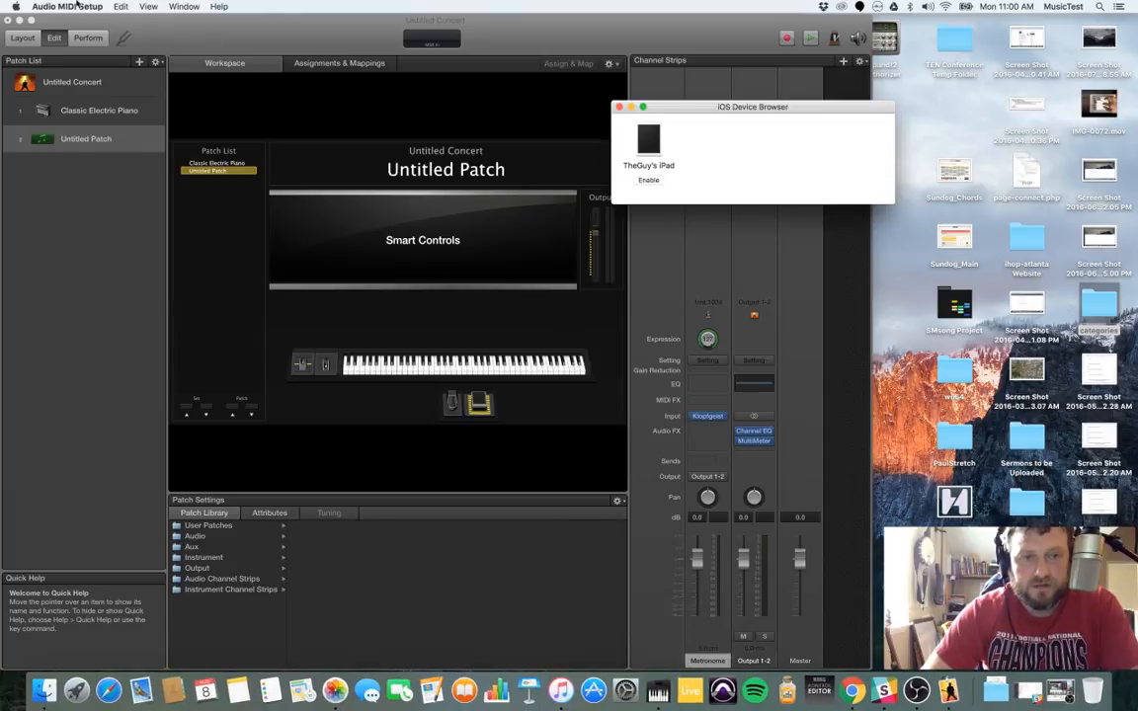
pyautogui.click(649, 180)
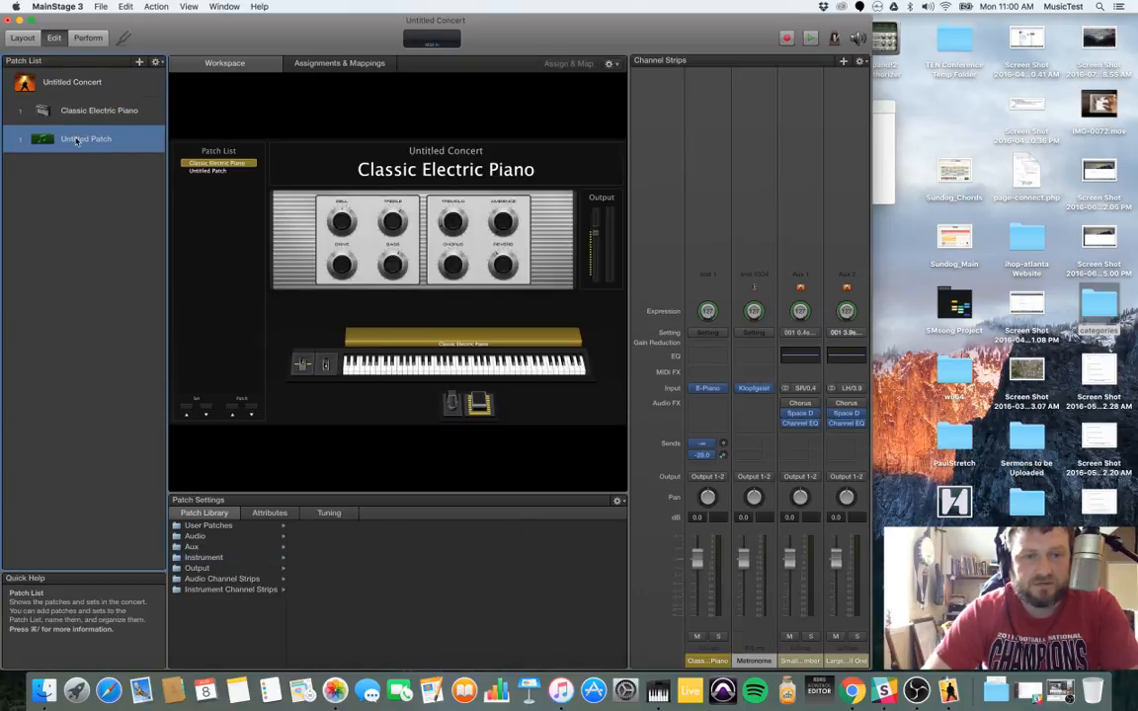
# Step: Confirm in MainStage's audio Preferences that Audio Input is the iPad, then close them
pyautogui.click(57, 7)
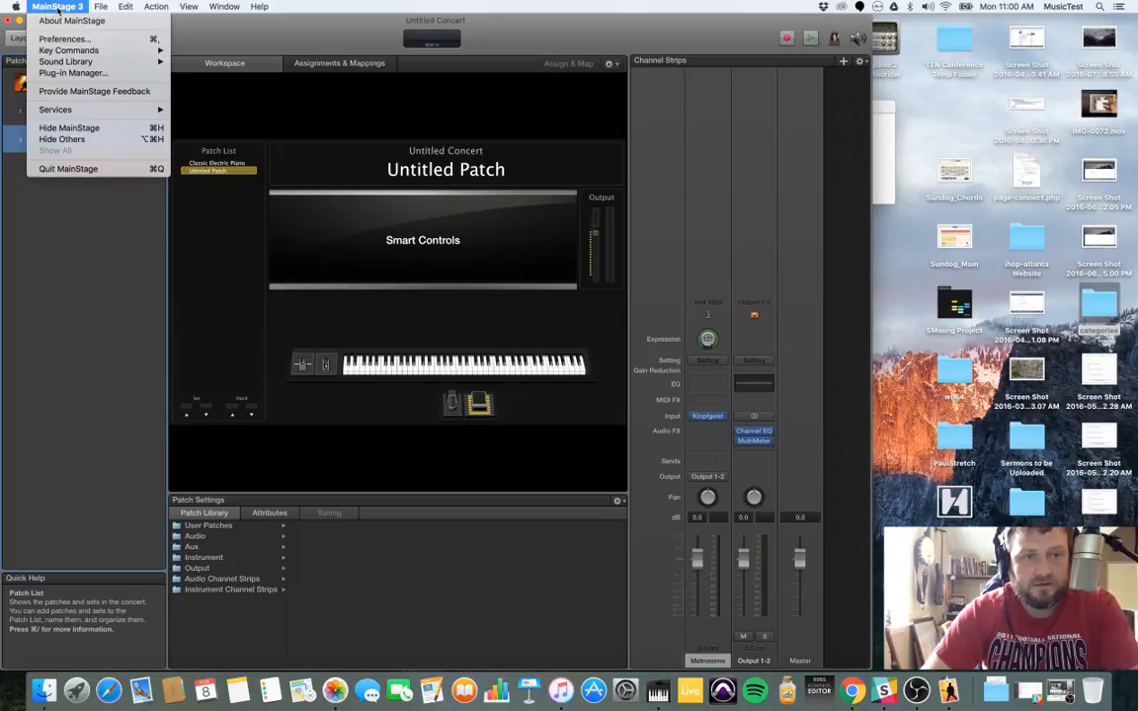
pyautogui.click(63, 39)
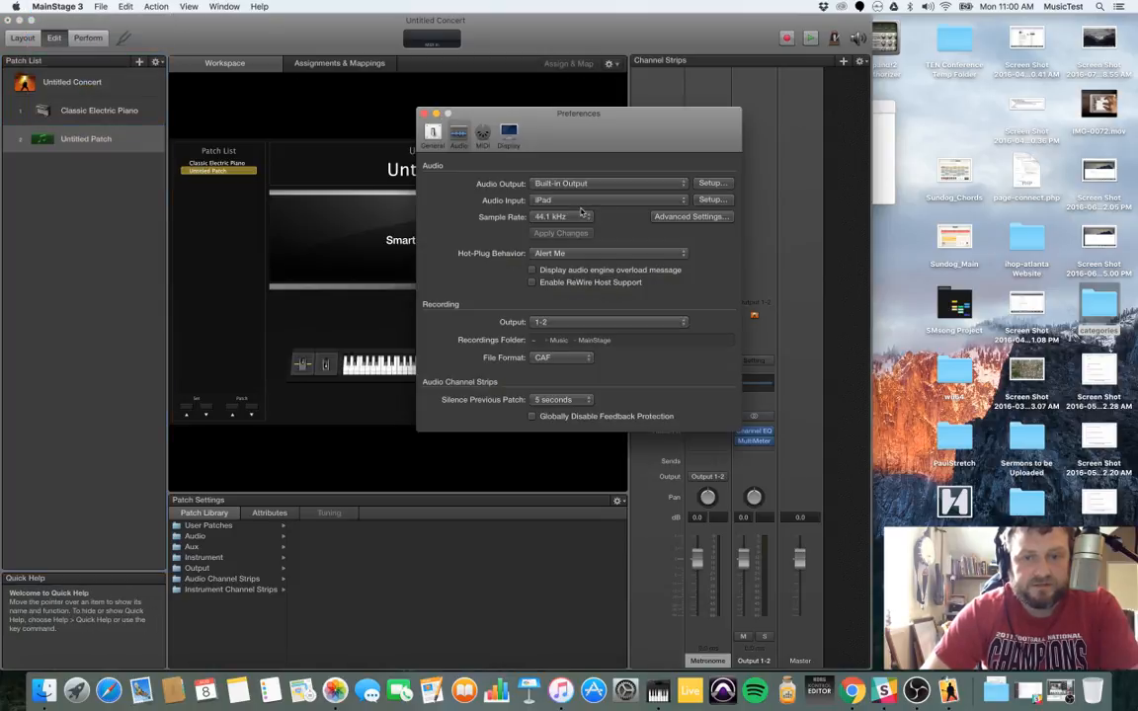
pyautogui.moveTo(555, 199)
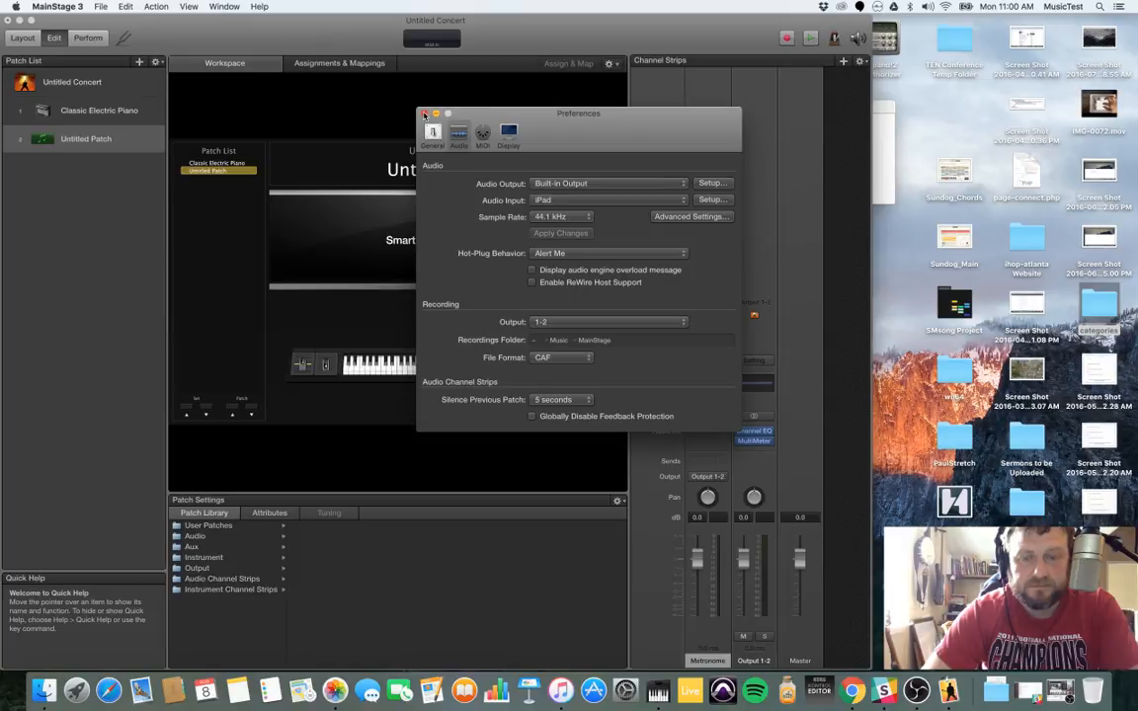
pyautogui.click(425, 114)
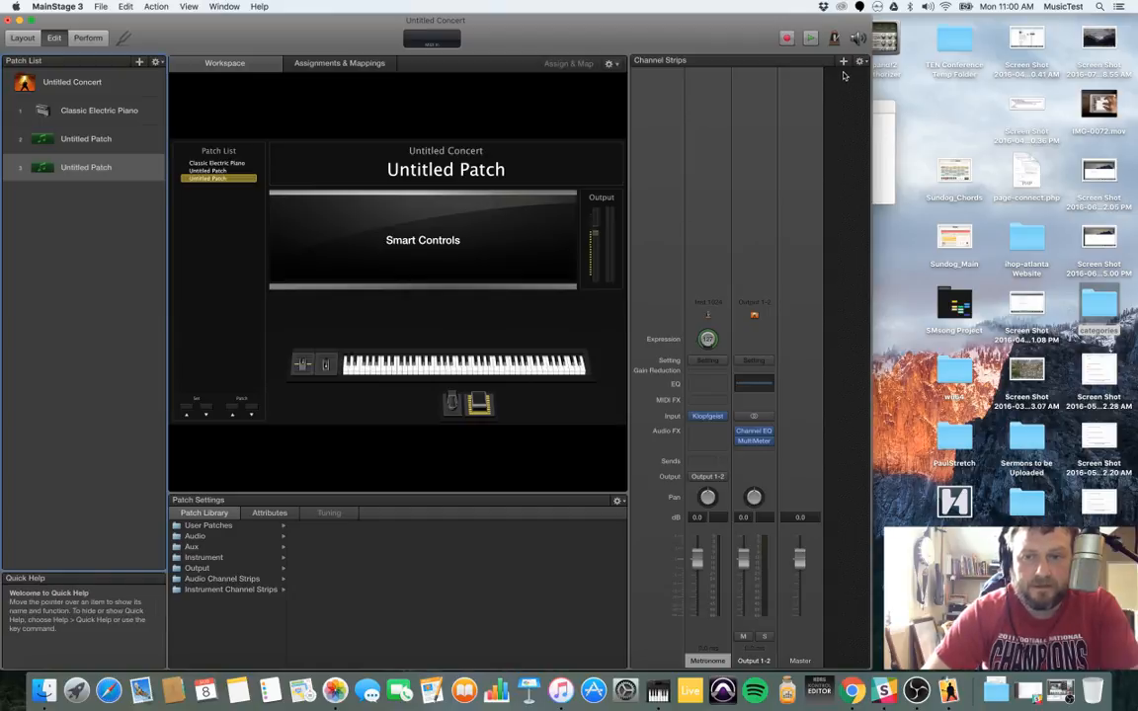
# Step: Configure an External Instrument strip: MIDI out to testy @ TheGuys iPad, Stereo, Input 1-2
pyautogui.click(842, 61)
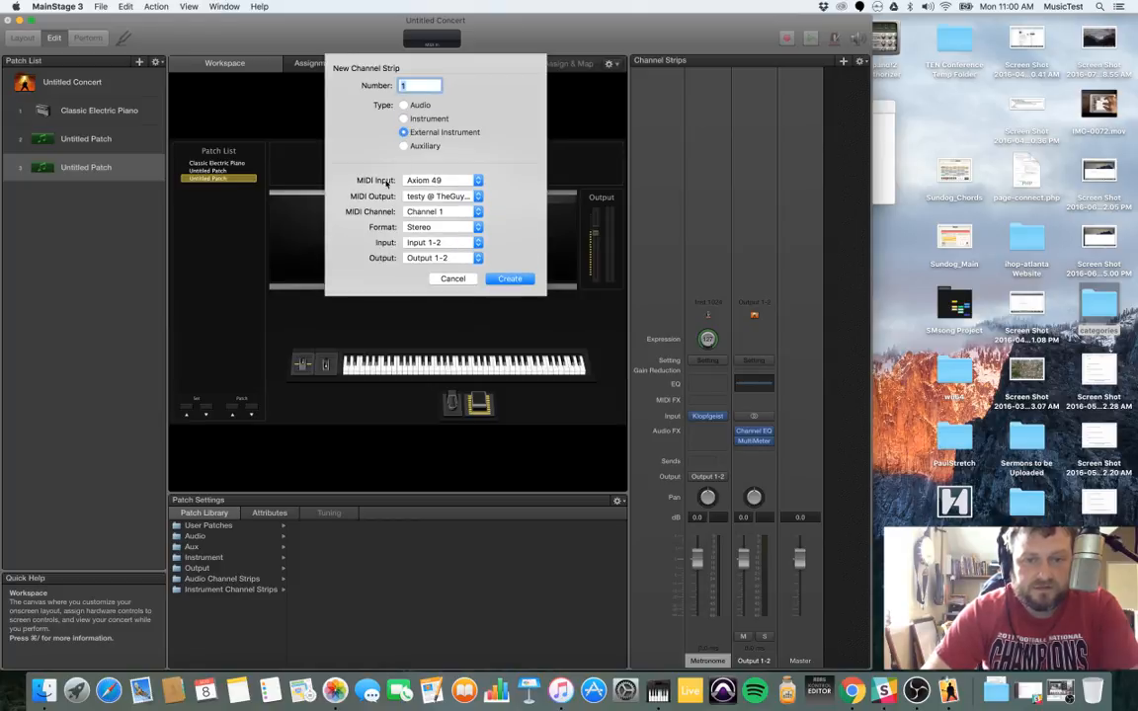
pyautogui.click(439, 180)
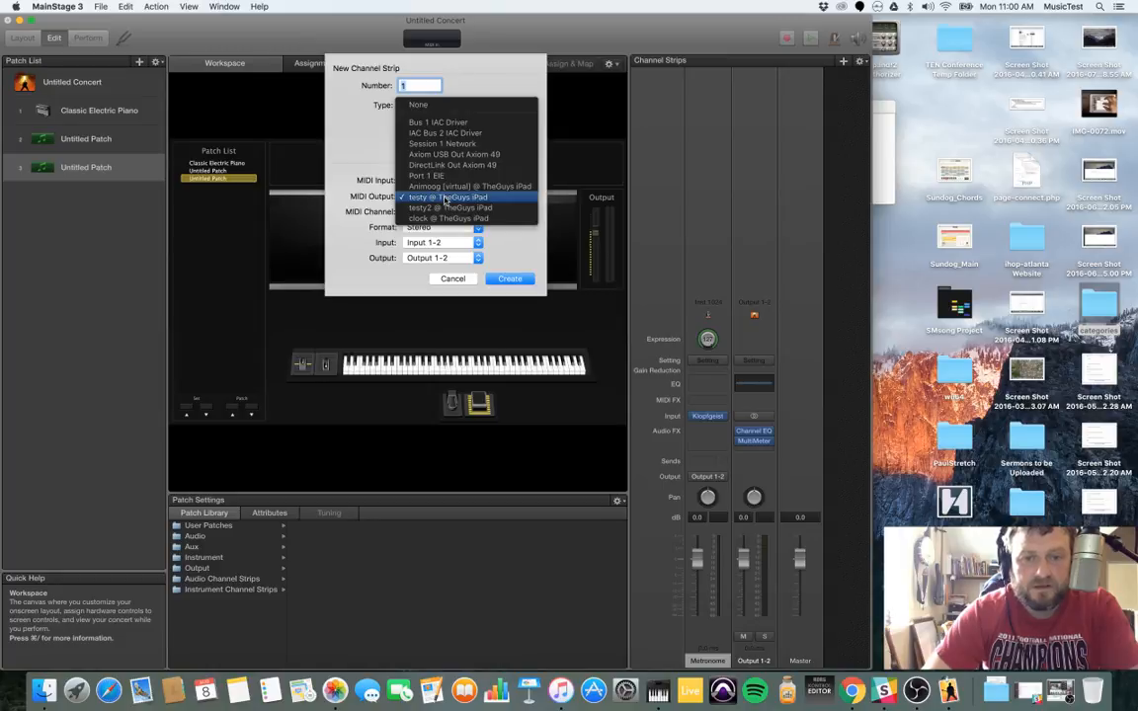
pyautogui.click(448, 197)
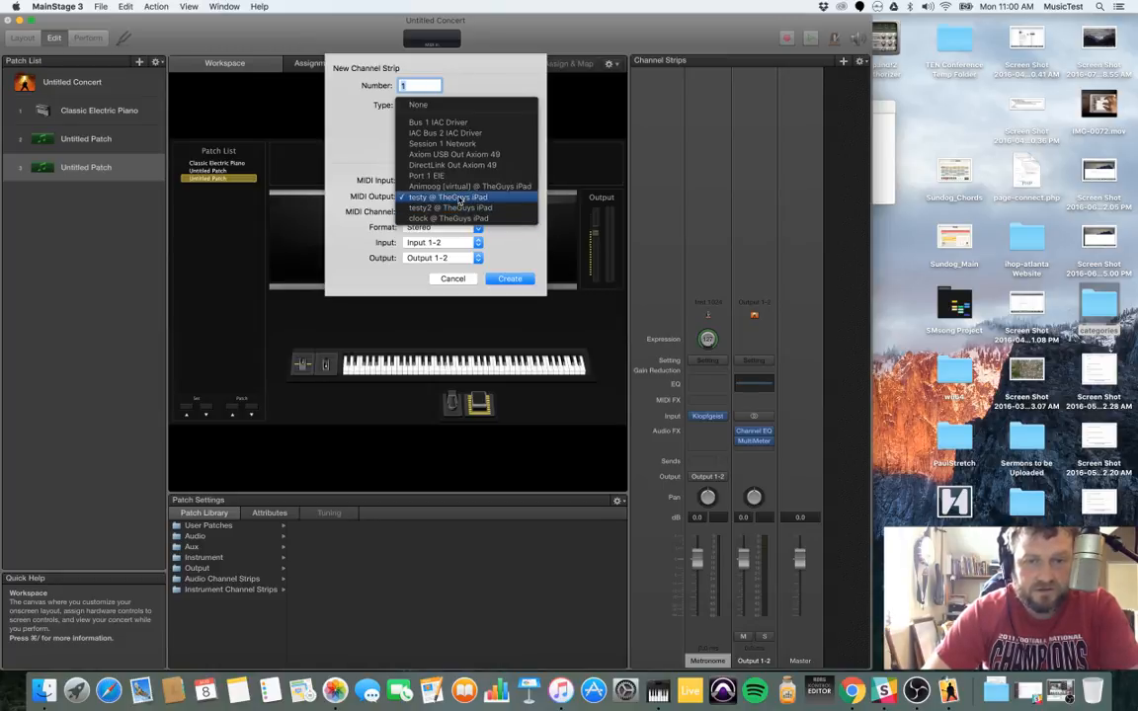
pyautogui.click(447, 197)
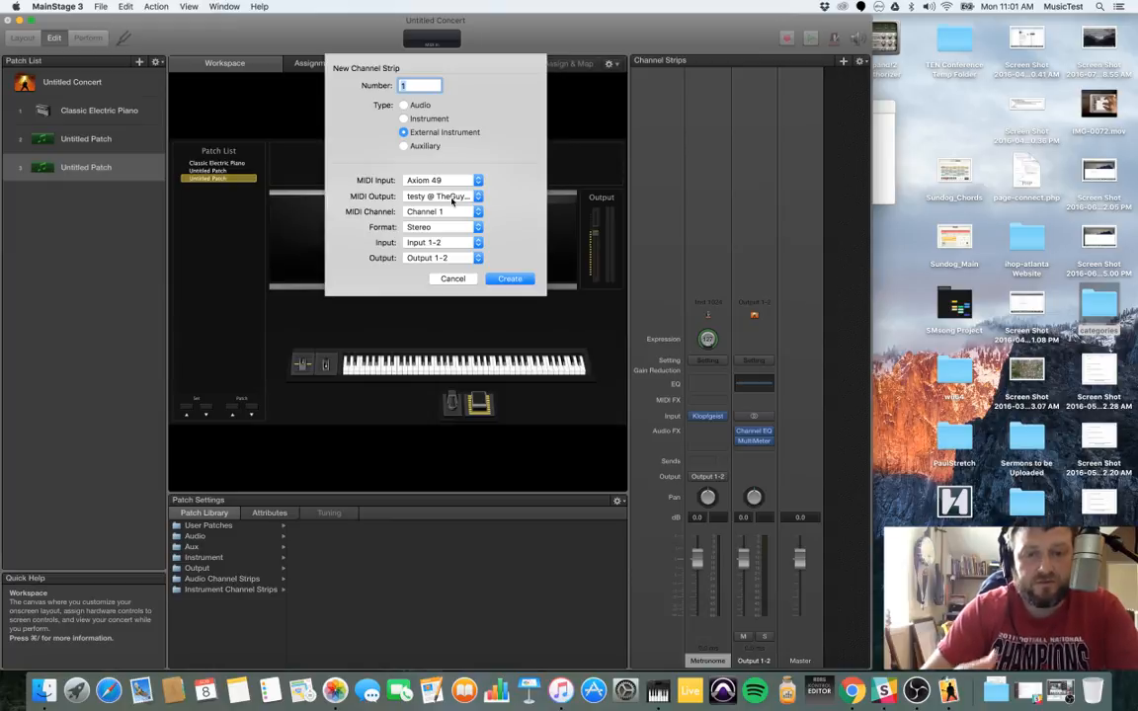
pyautogui.moveTo(441, 219)
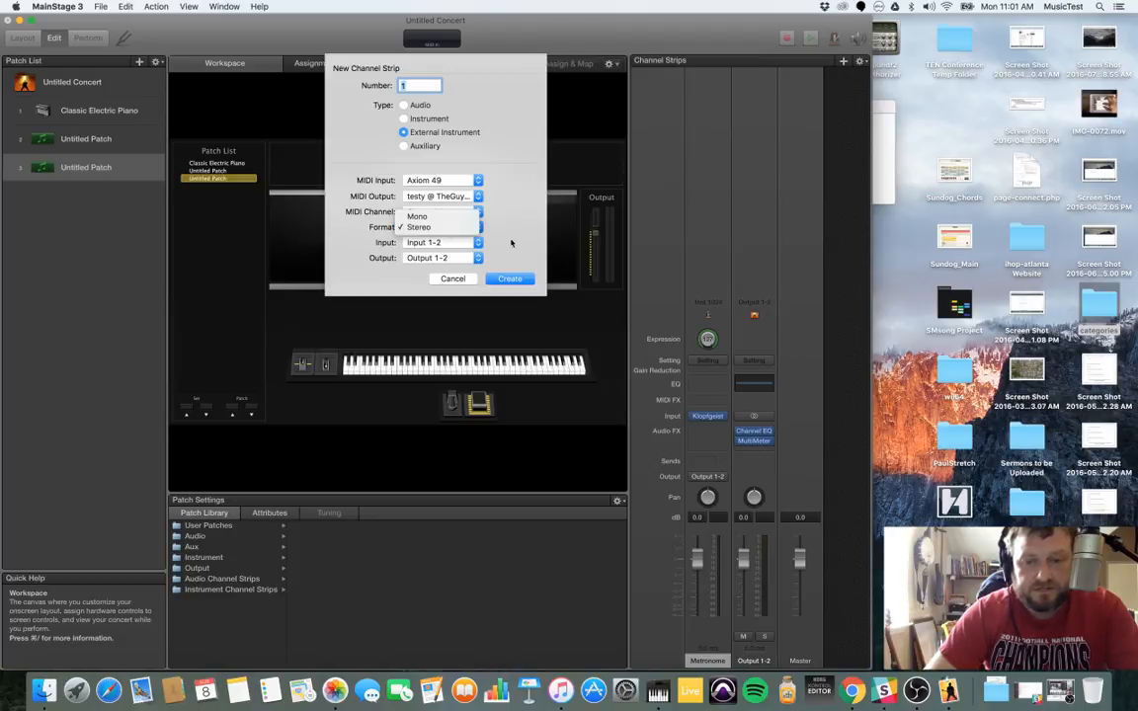
pyautogui.click(435, 212)
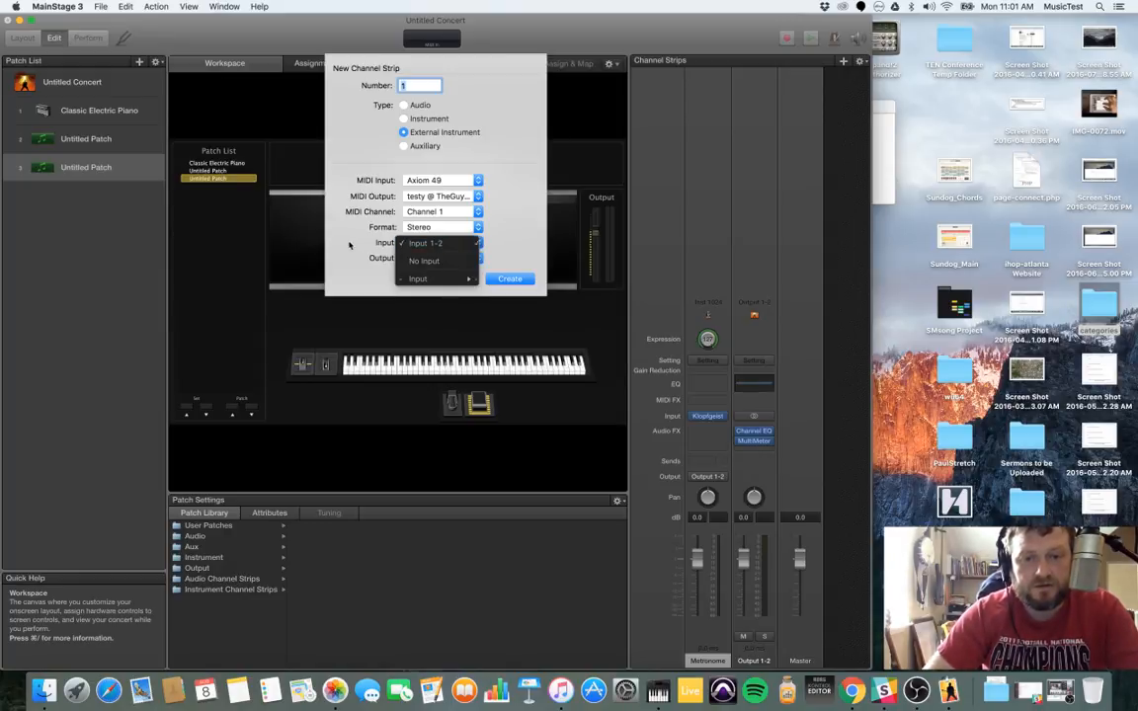
pyautogui.click(439, 258)
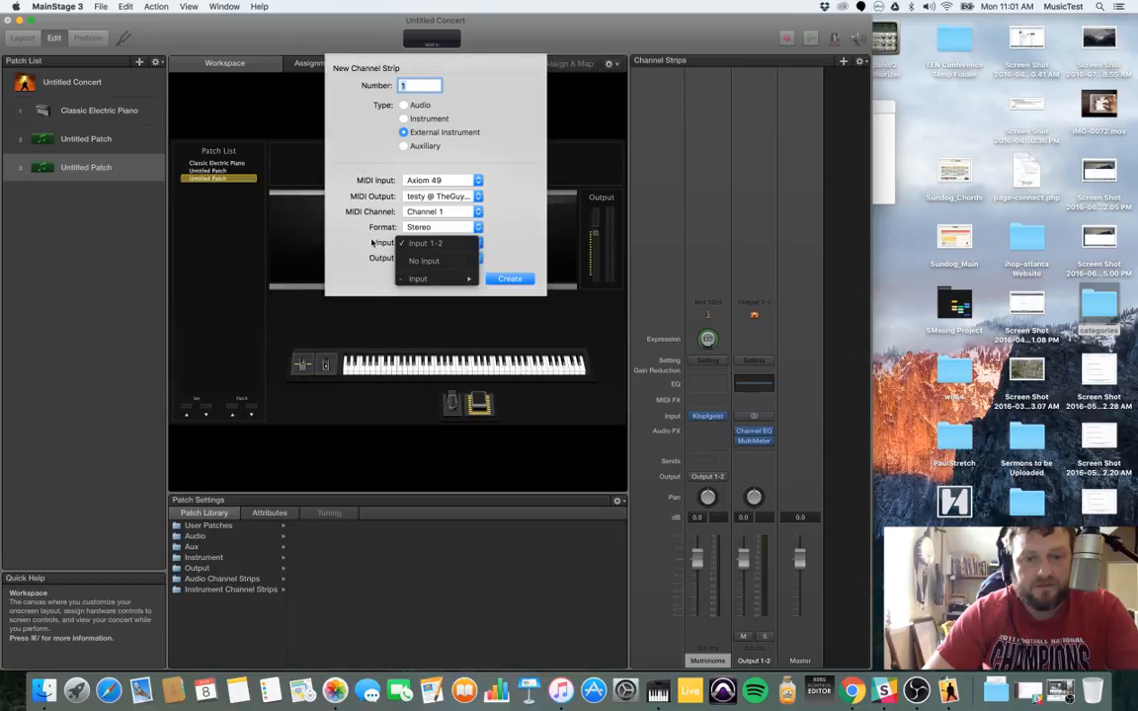
# Step: Create the Ext. Inst 1 strip and insert Utility > Auto Sampler in its Audio FX slot
pyautogui.click(510, 277)
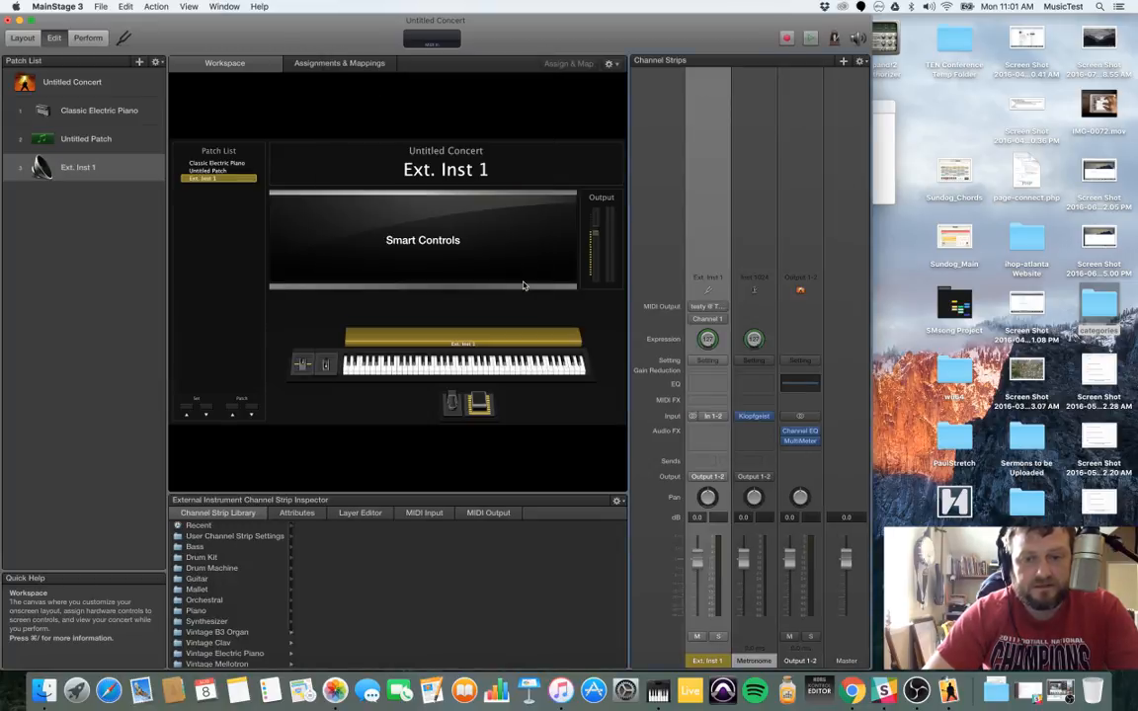
pyautogui.moveTo(716, 400)
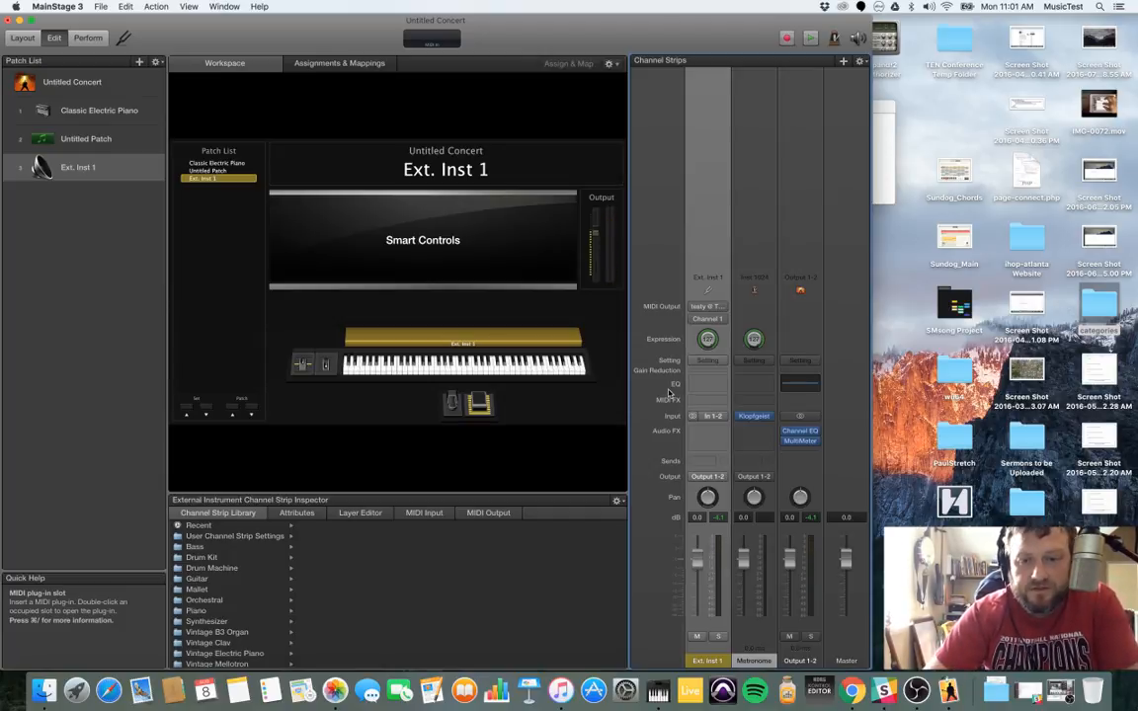
pyautogui.moveTo(404, 211)
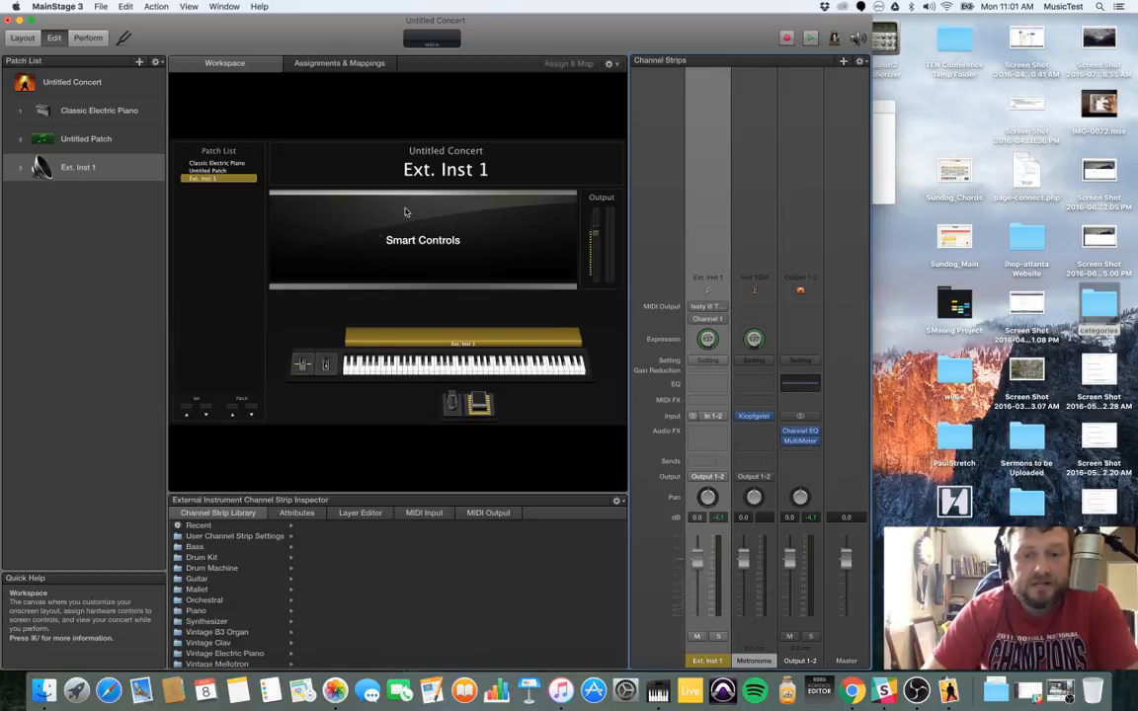
pyautogui.moveTo(708, 430)
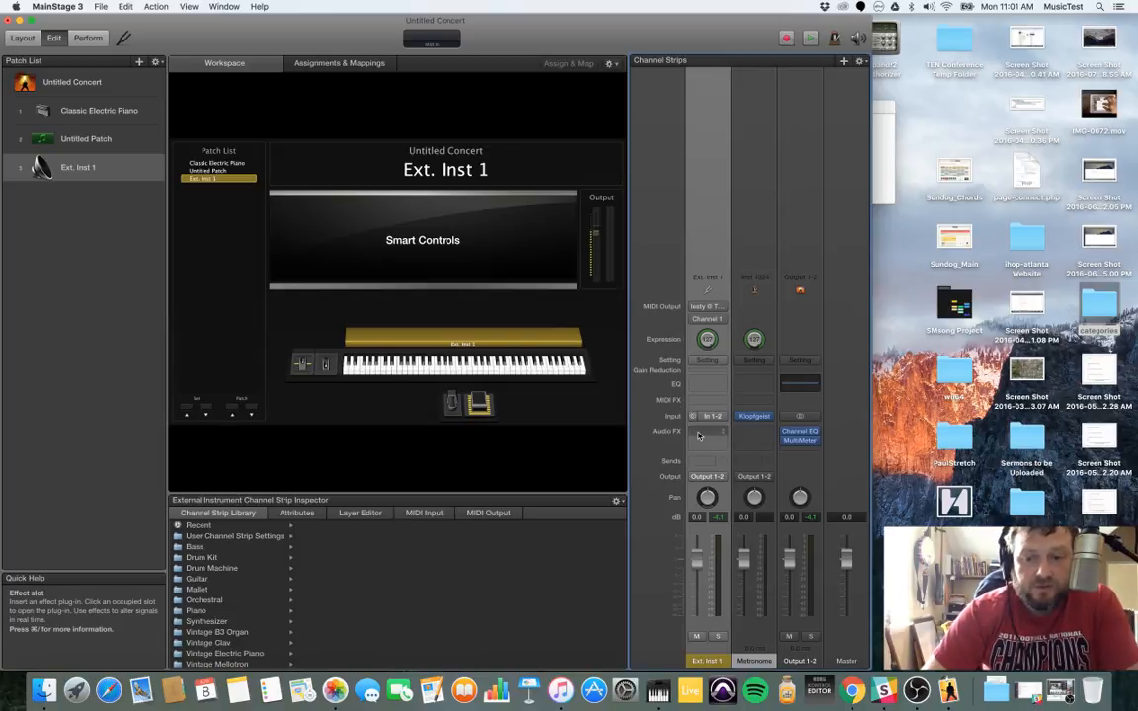
pyautogui.click(707, 431)
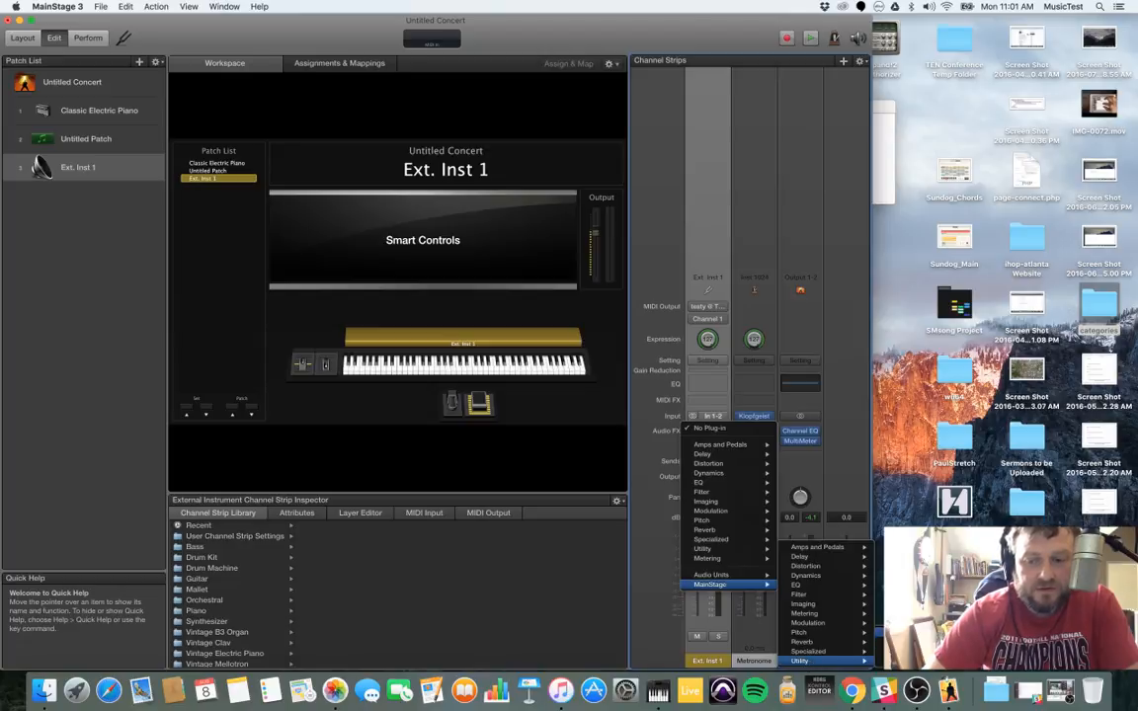
pyautogui.click(799, 660)
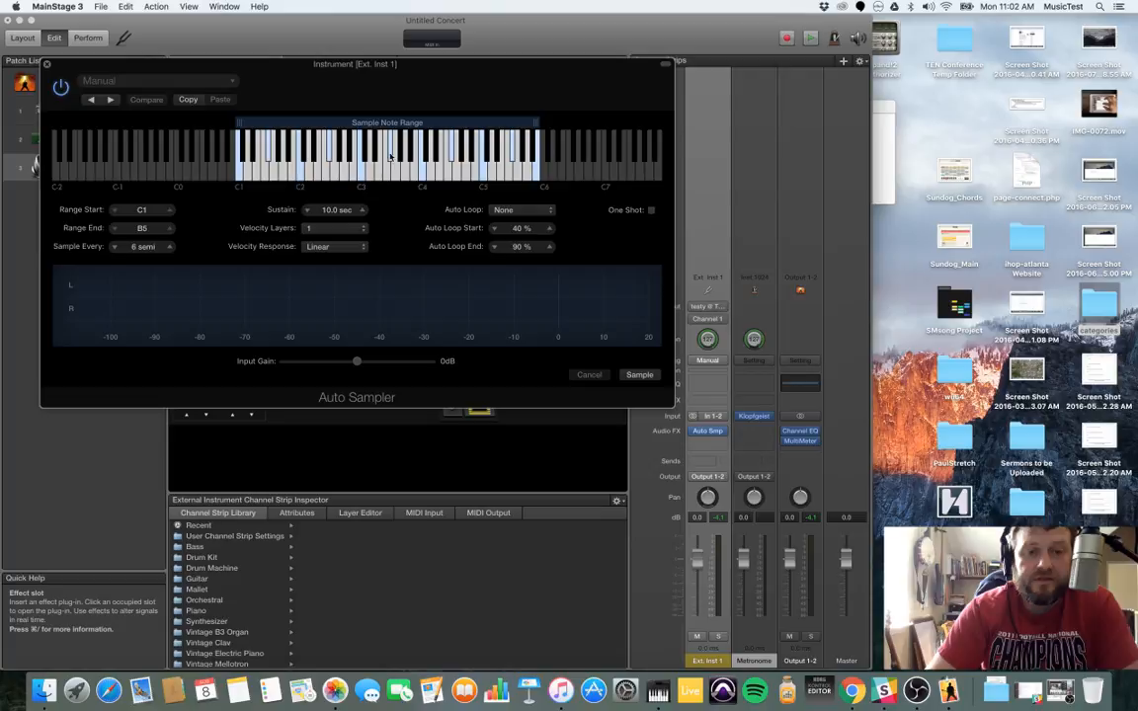
pyautogui.moveTo(195, 260)
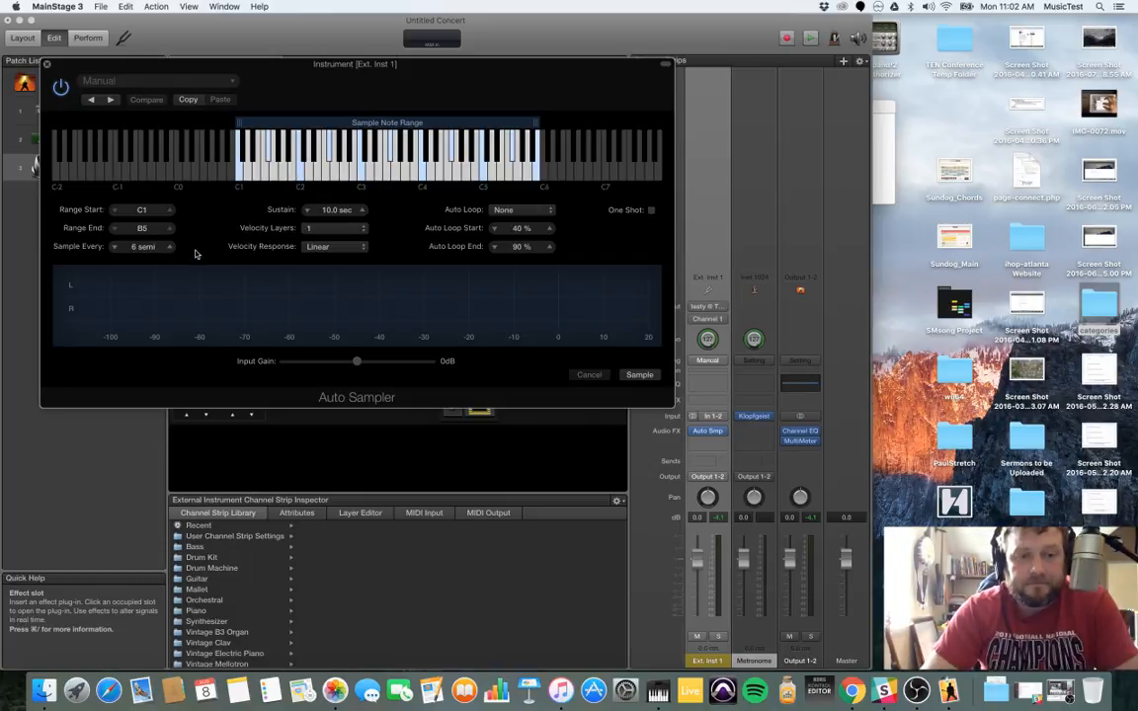
pyautogui.moveTo(198, 241)
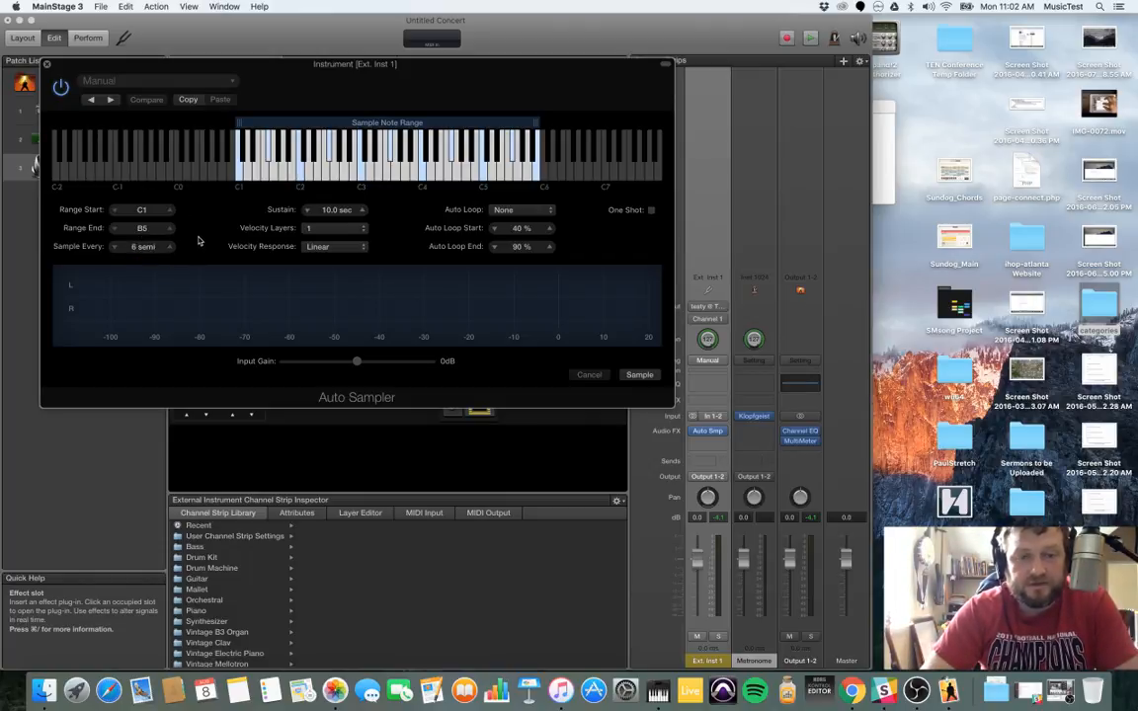
pyautogui.moveTo(254, 70)
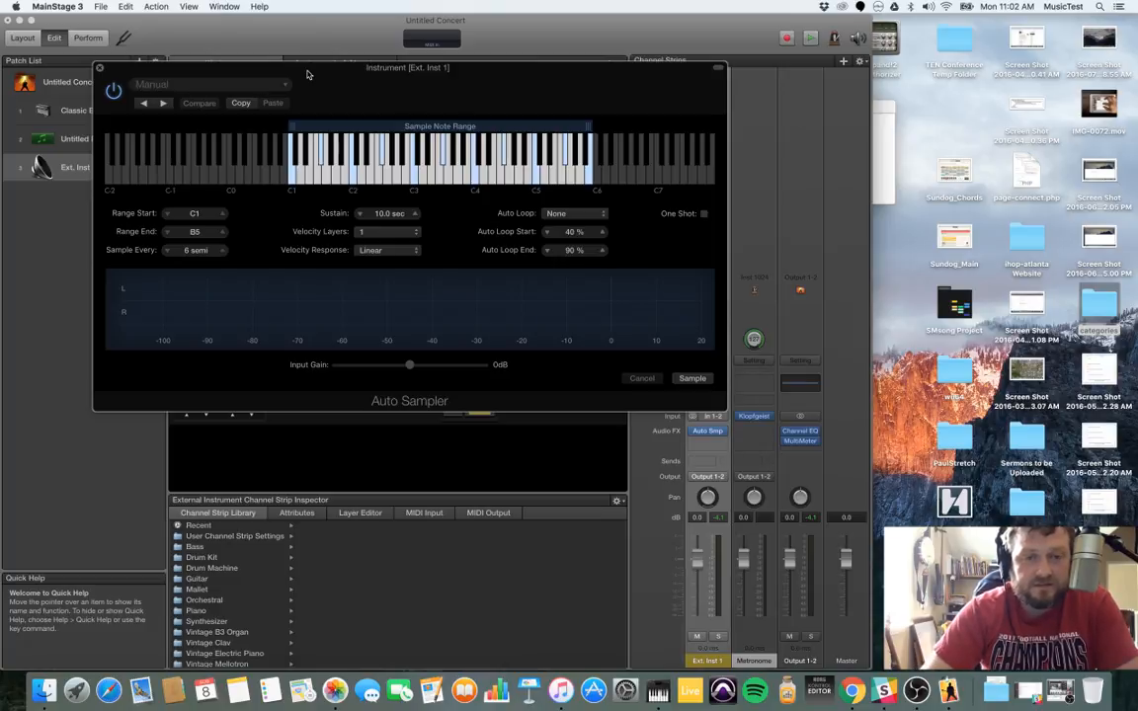
pyautogui.moveTo(132, 73)
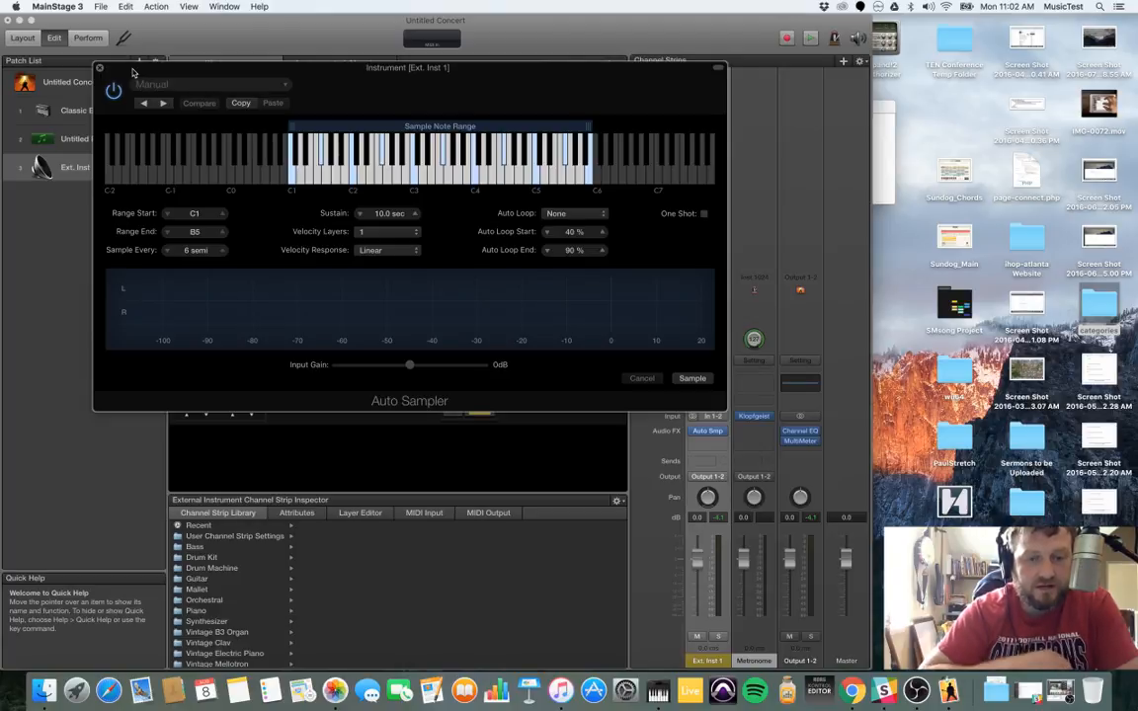
pyautogui.moveTo(112, 79)
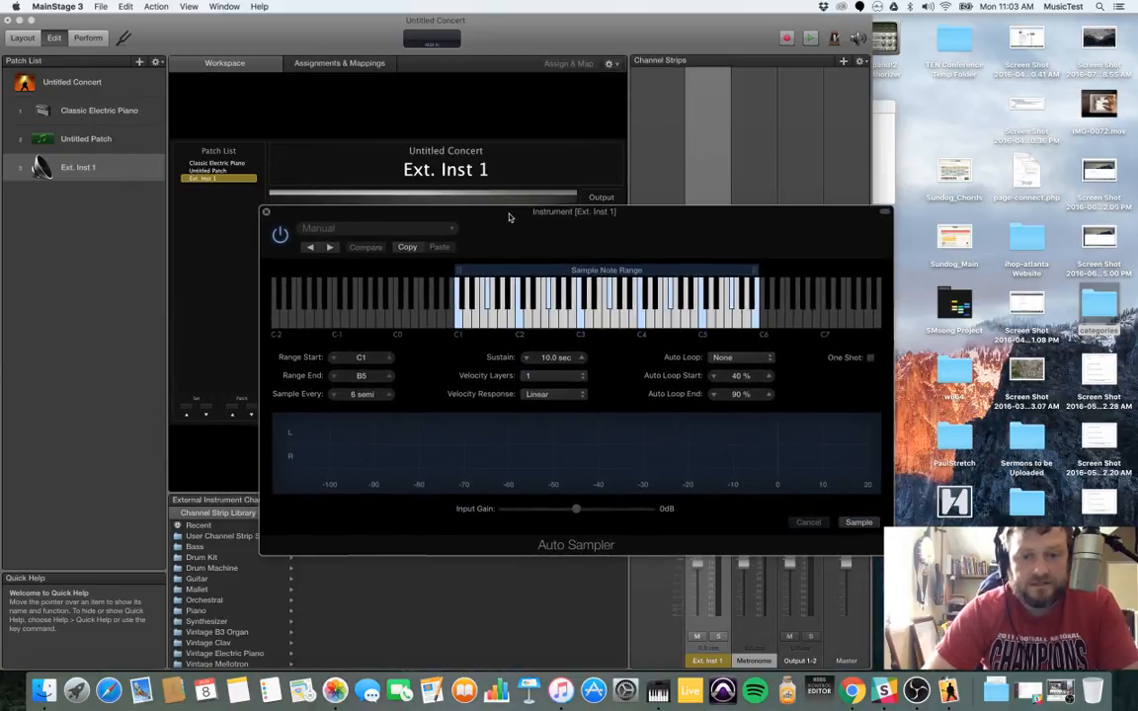
# Step: Set Auto Sampler to sample every 3 semitones over the range C1 to D#1
pyautogui.moveTo(574, 211); pyautogui.dragTo(393, 82)
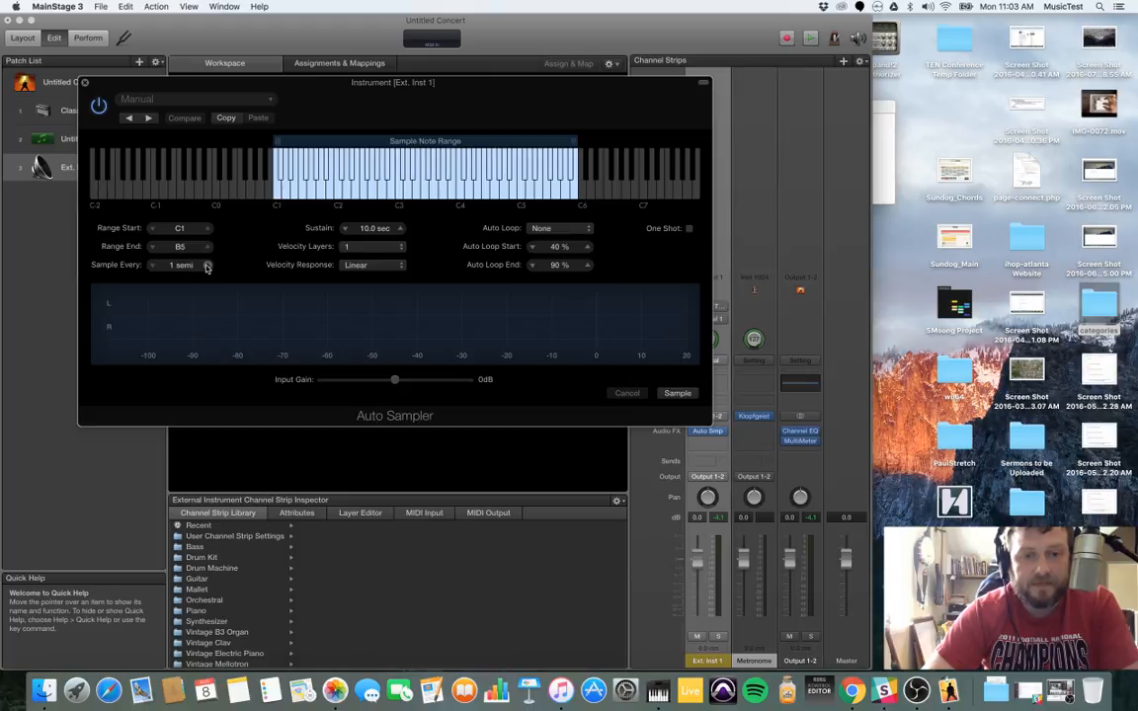
pyautogui.click(207, 262)
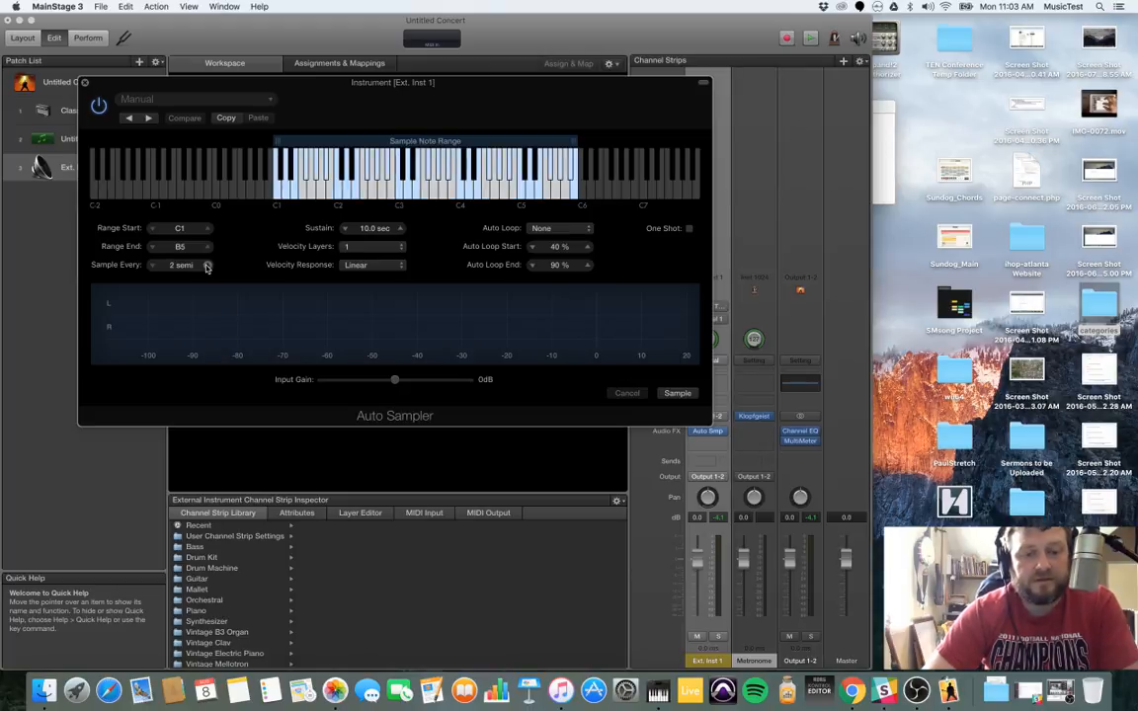
pyautogui.click(208, 264)
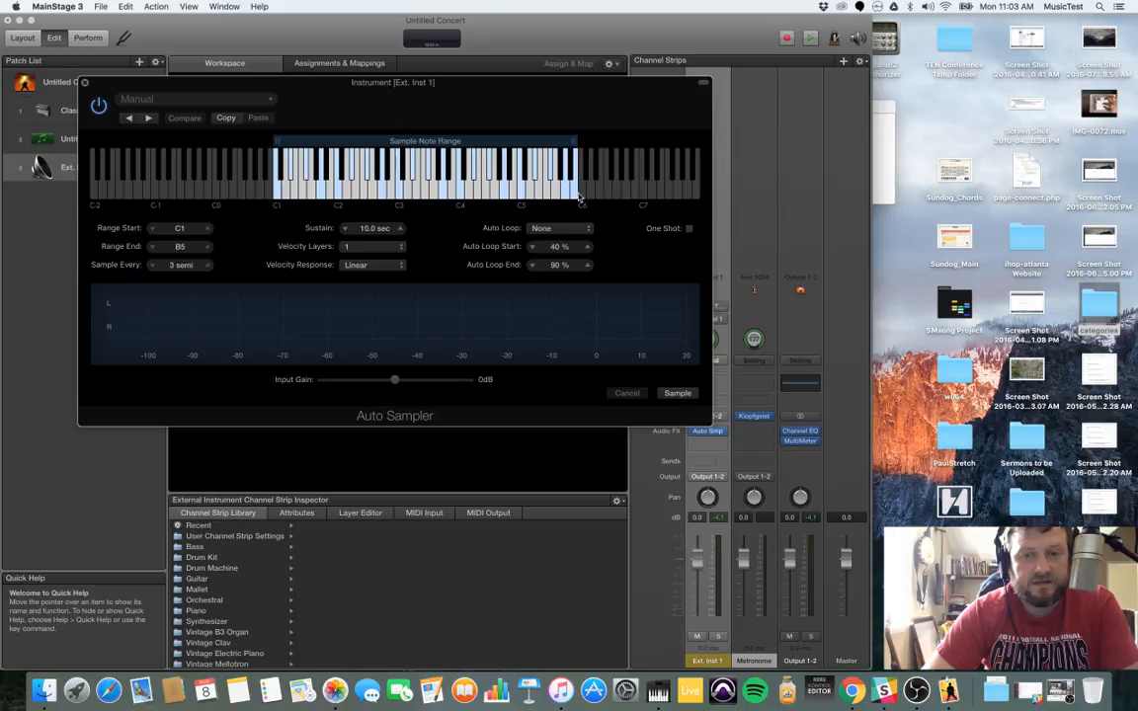
pyautogui.moveTo(578, 173); pyautogui.dragTo(321, 172)
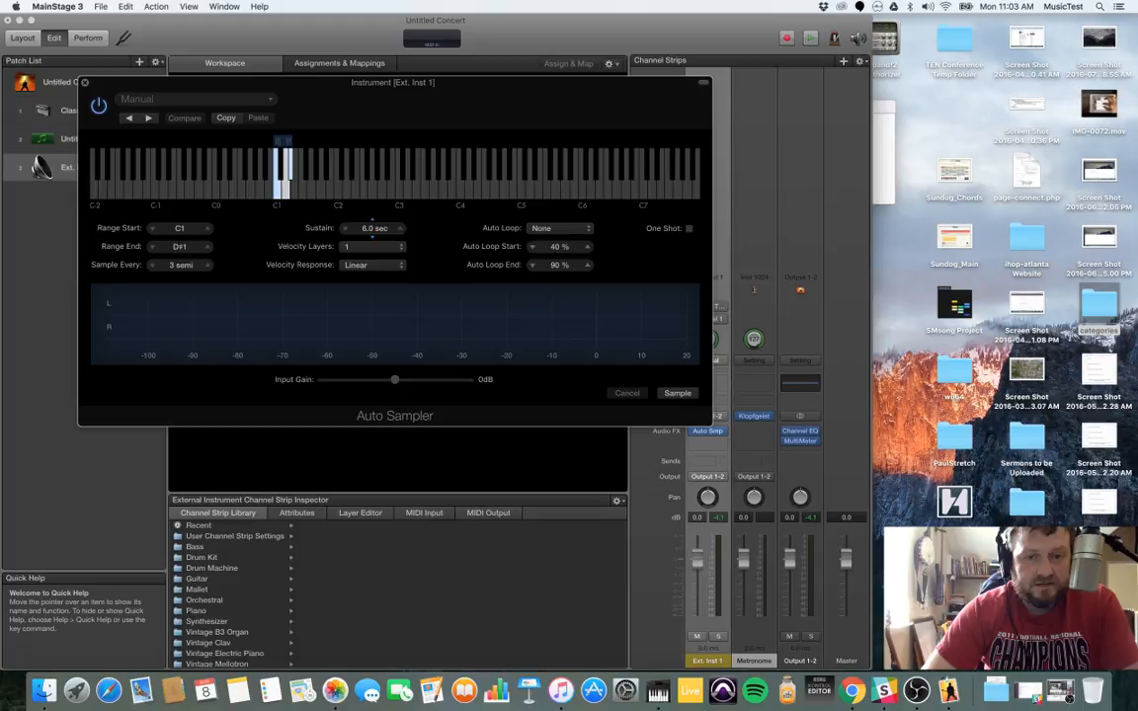
pyautogui.moveTo(373, 235)
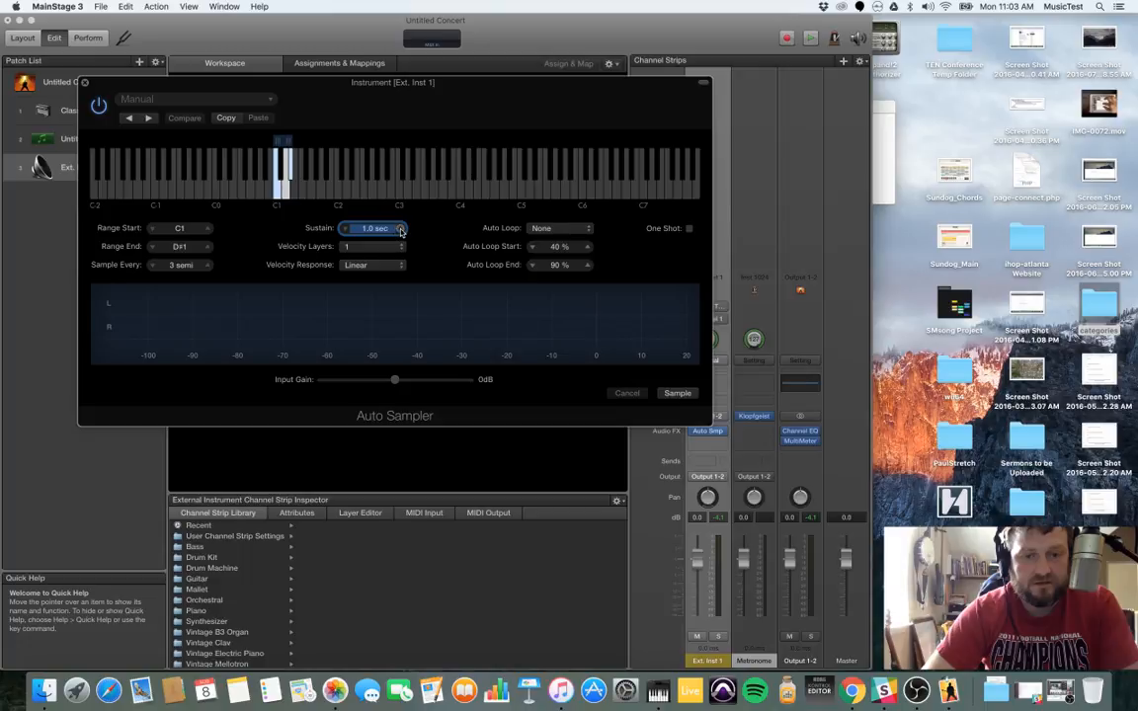
# Step: Set 2 velocity layers, keep Linear velocity response, and leave Auto Loop at None
pyautogui.click(374, 246)
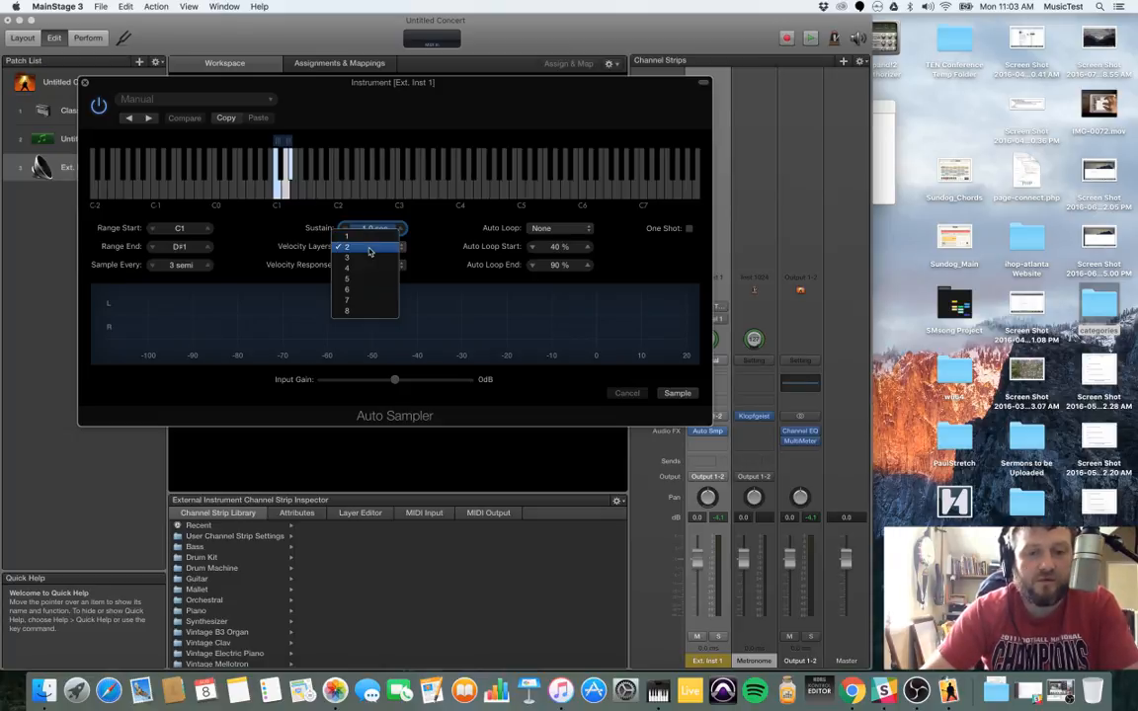
pyautogui.moveTo(370, 259)
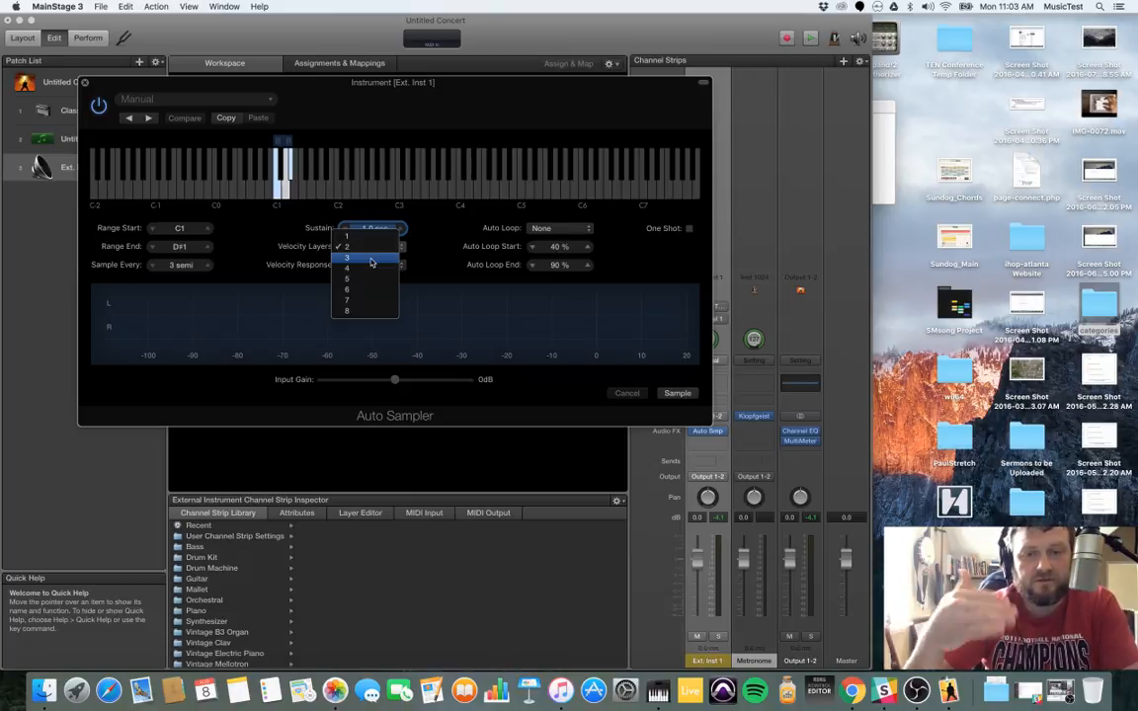
pyautogui.moveTo(370, 267)
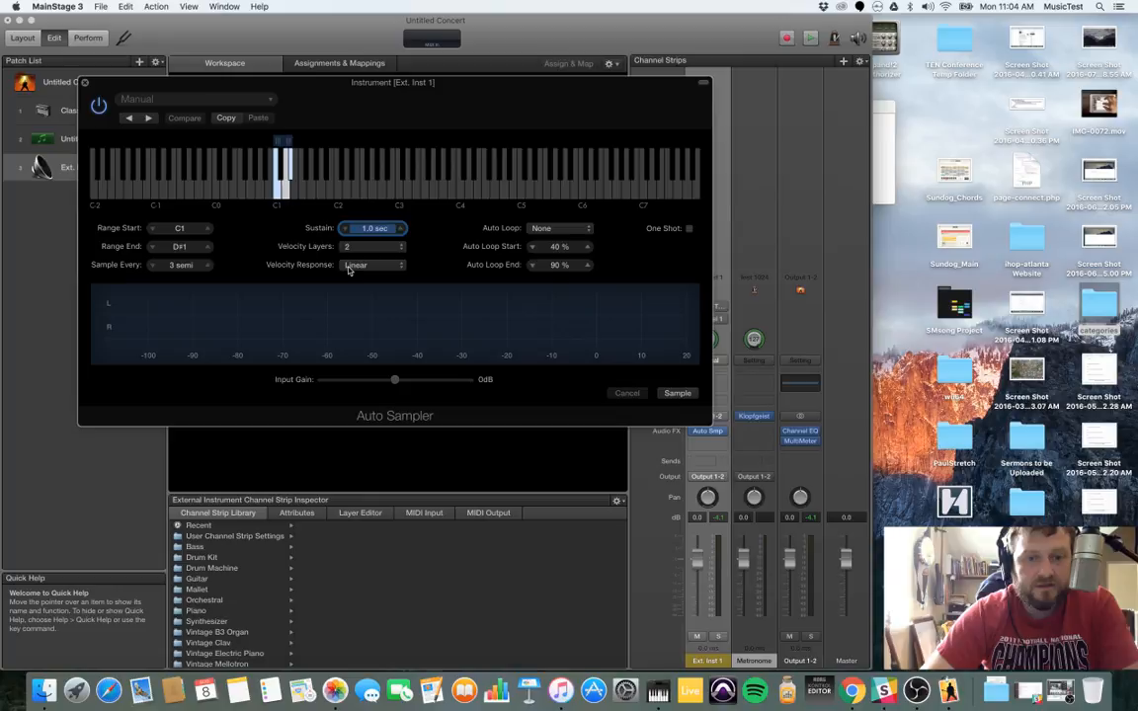
pyautogui.click(373, 265)
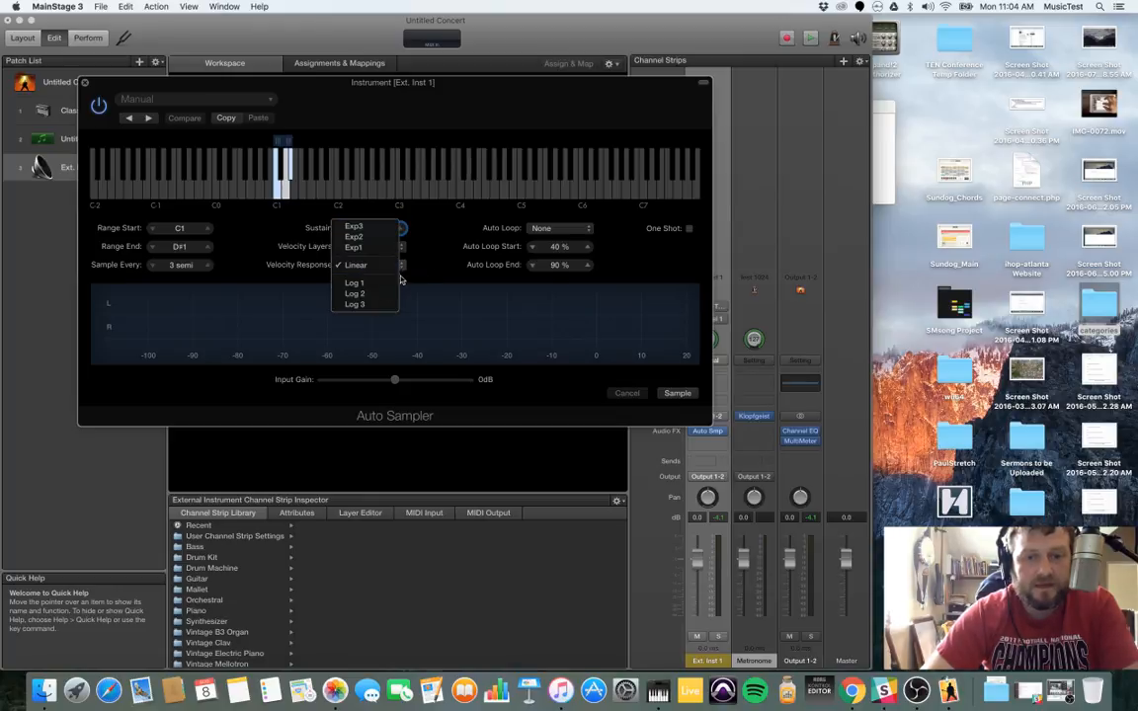
pyautogui.click(355, 264)
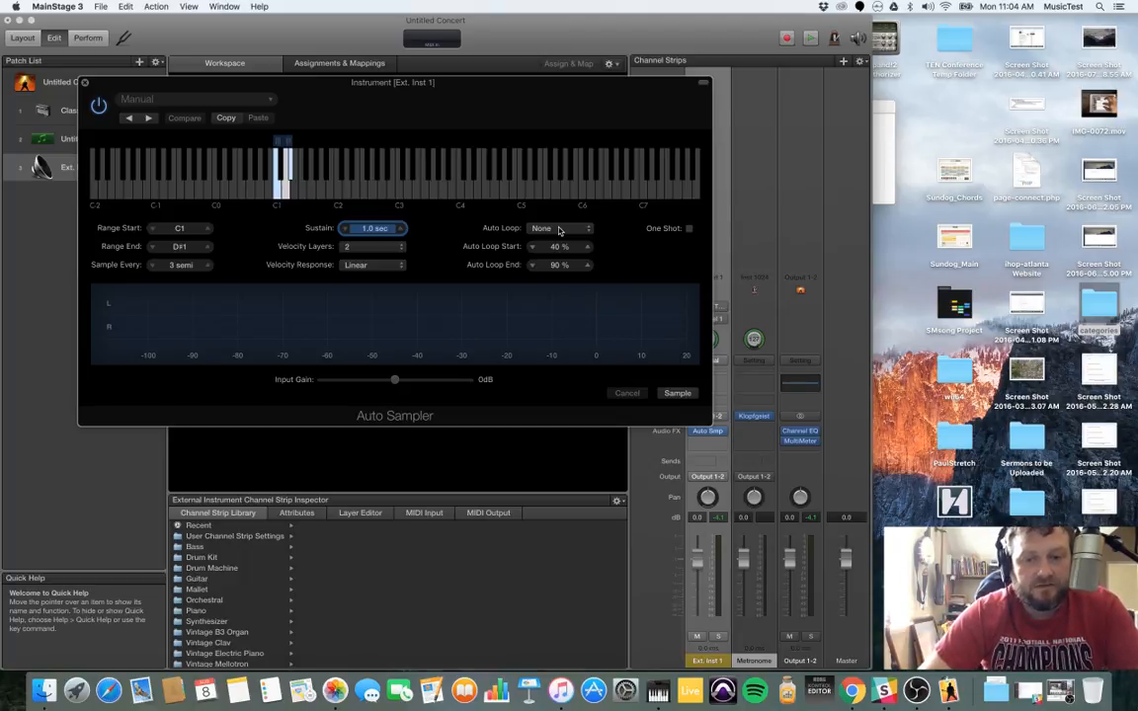
pyautogui.click(558, 228)
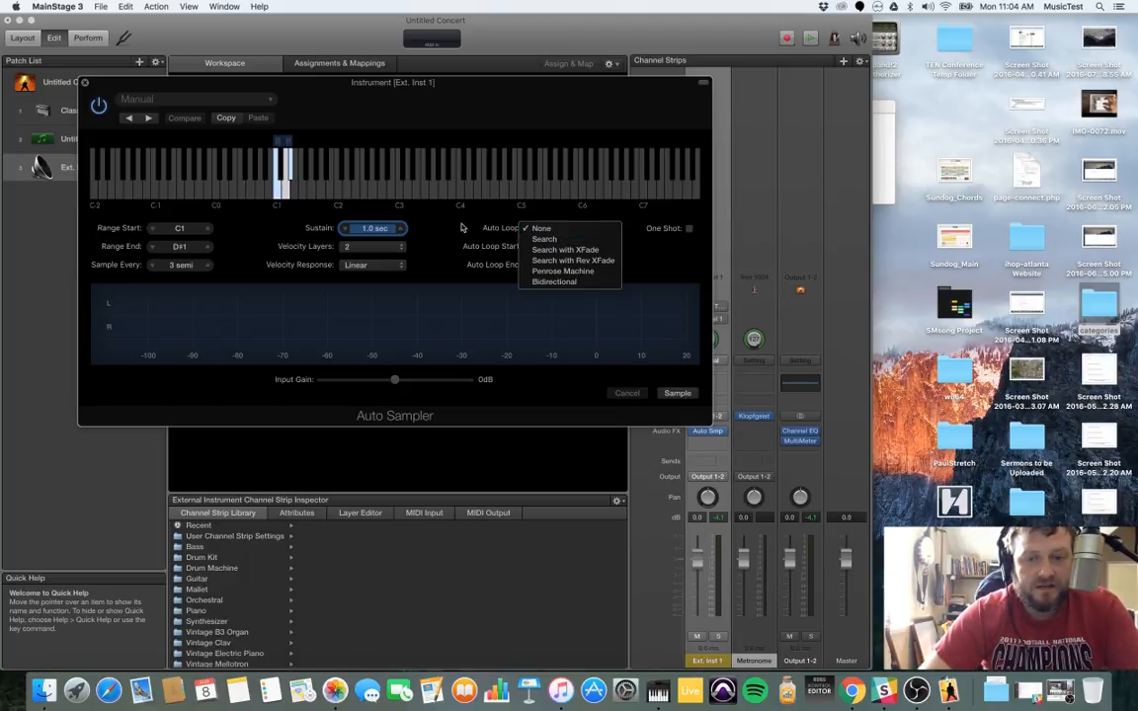
pyautogui.moveTo(541, 229)
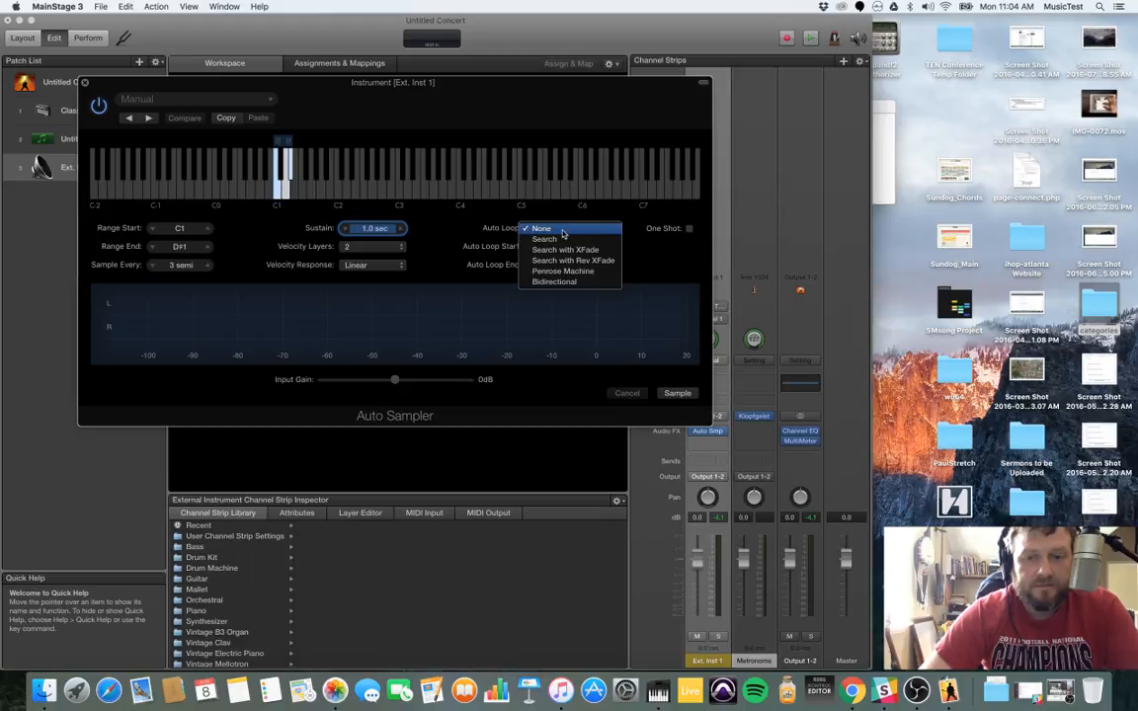
pyautogui.moveTo(576, 231)
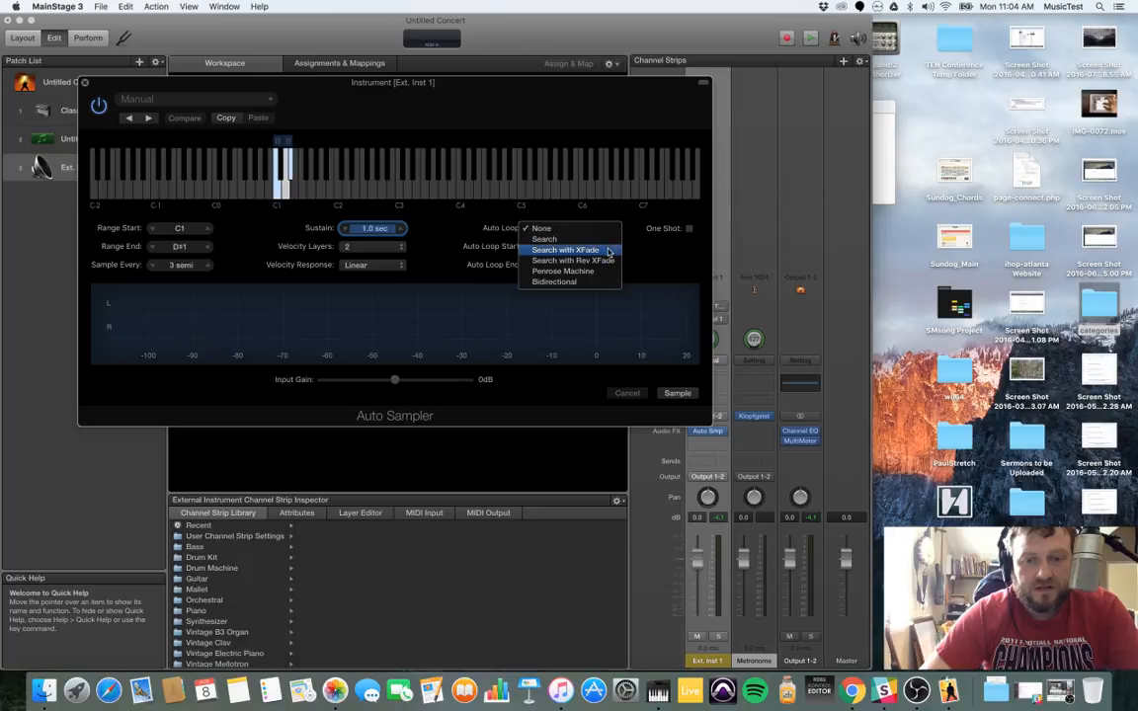
pyautogui.moveTo(573, 261)
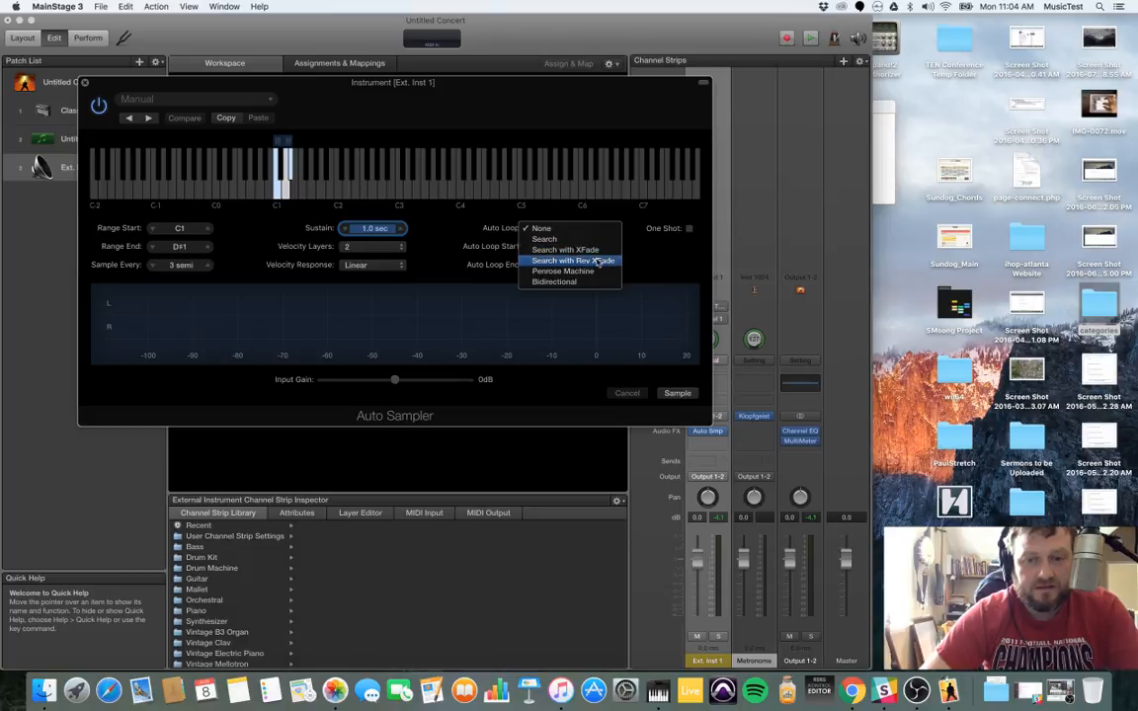
pyautogui.moveTo(606, 270)
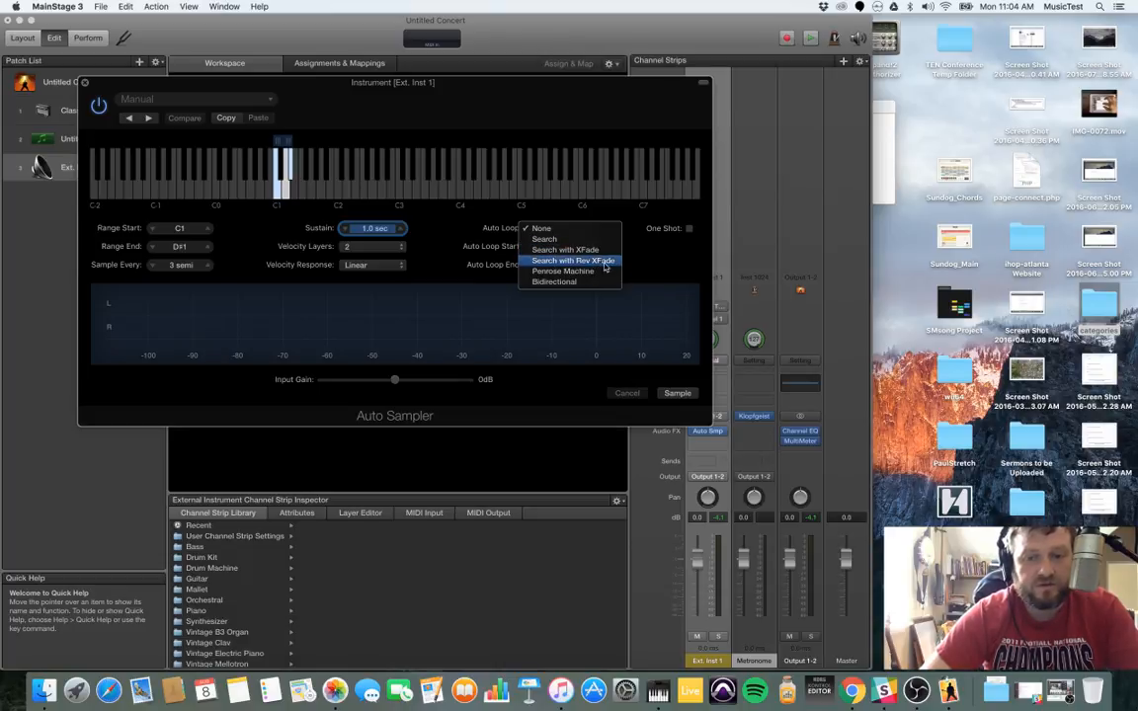
pyautogui.moveTo(563, 271)
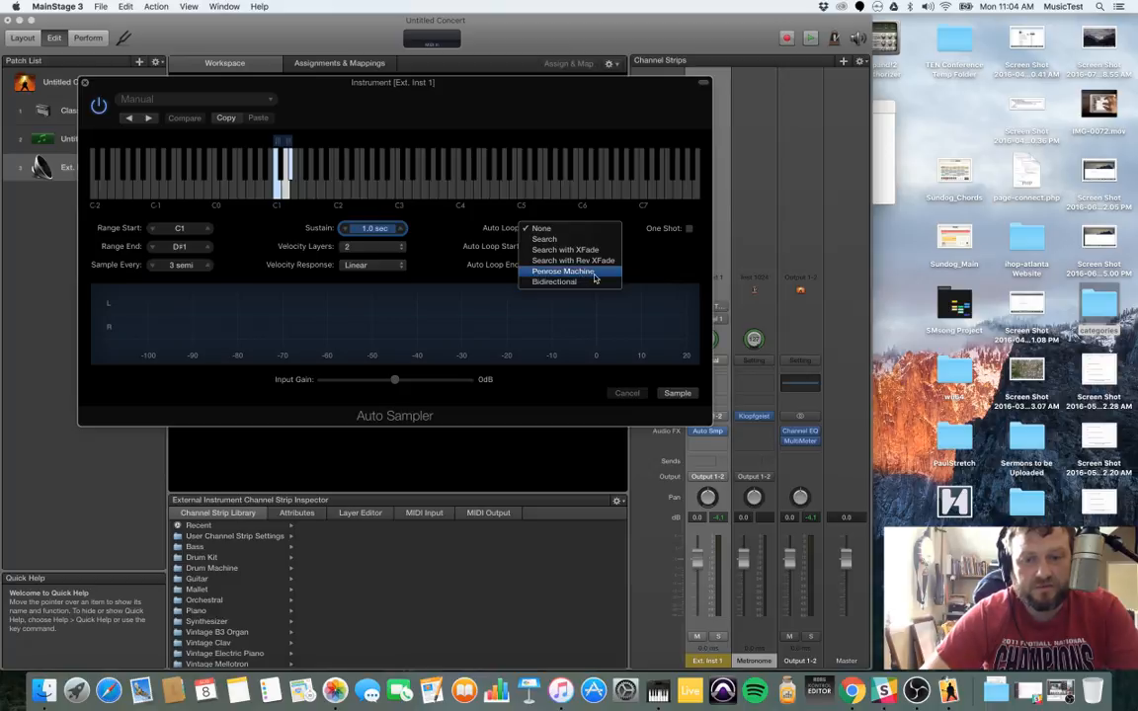
pyautogui.moveTo(472, 244)
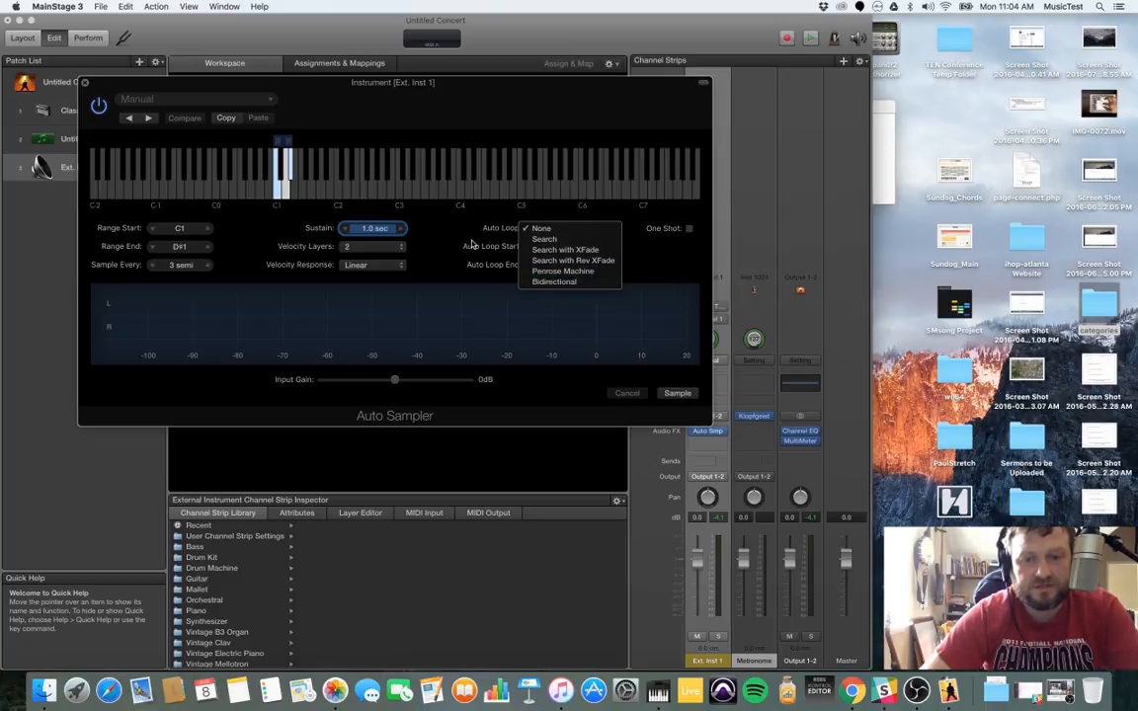
pyautogui.click(541, 228)
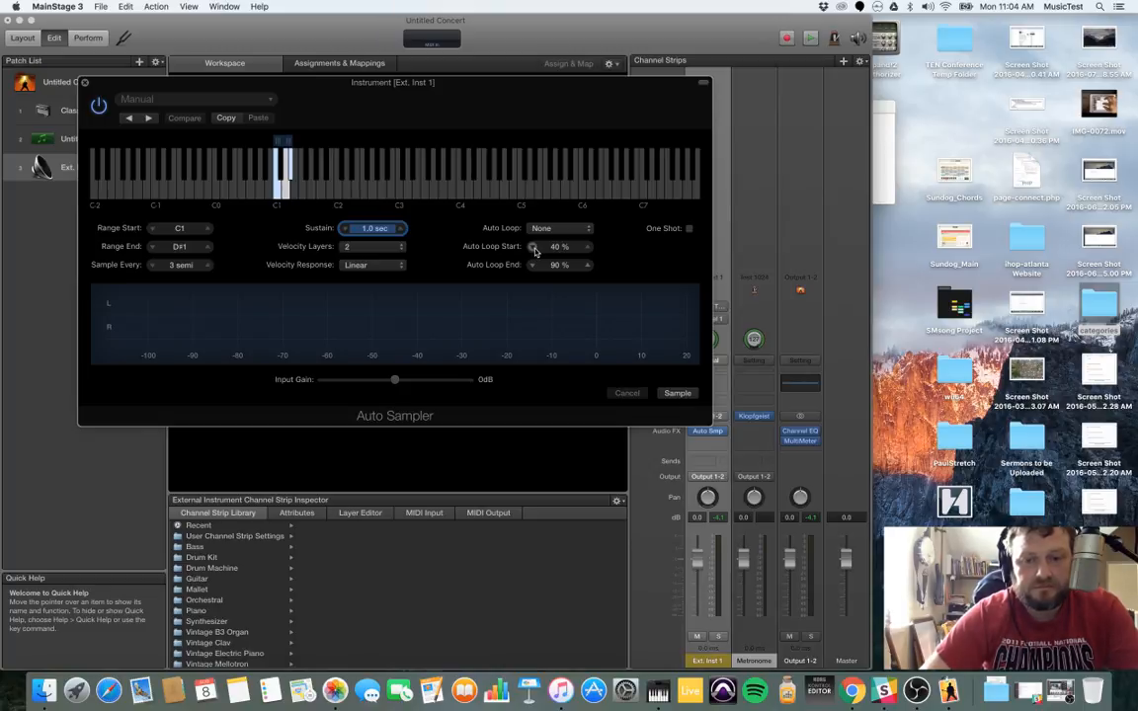
pyautogui.moveTo(640, 259)
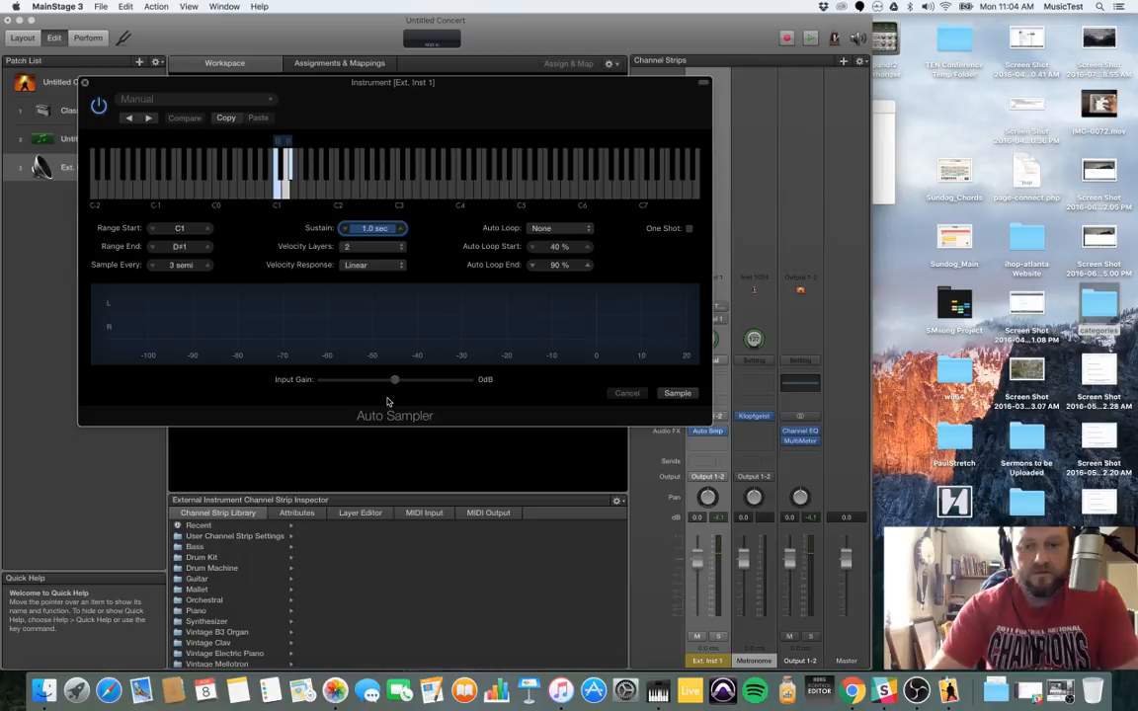
# Step: Start sampling and name the sampled instrument animoogbass1 in the save dialog
pyautogui.click(678, 393)
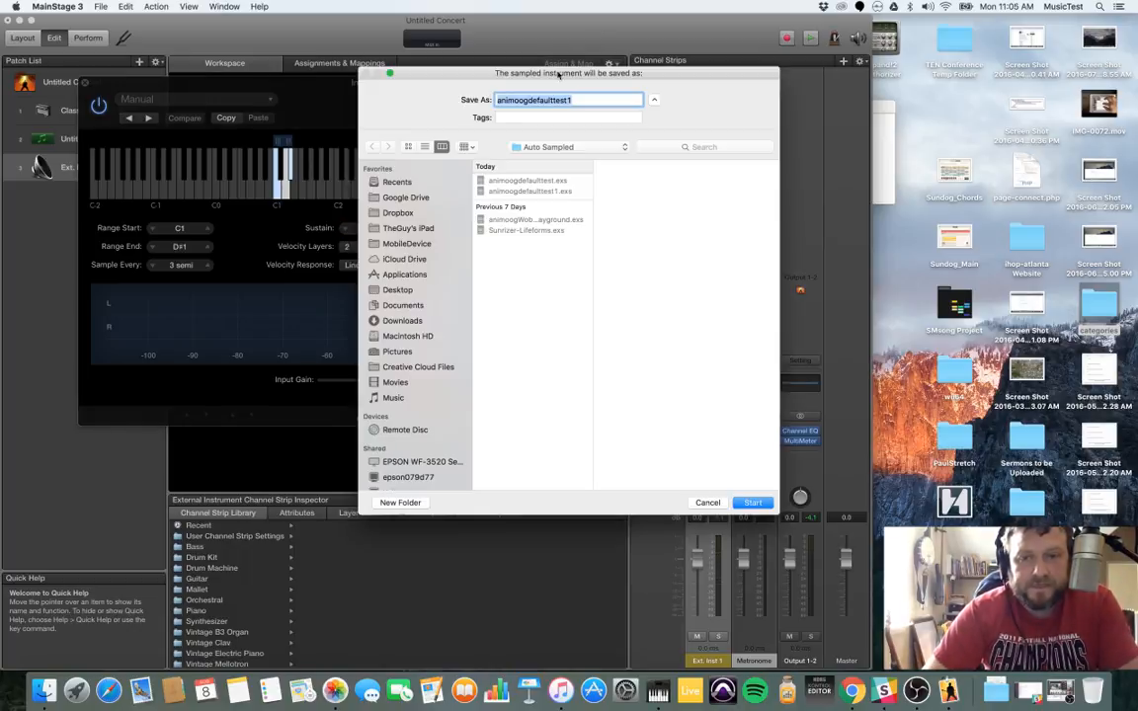
pyautogui.moveTo(623, 95)
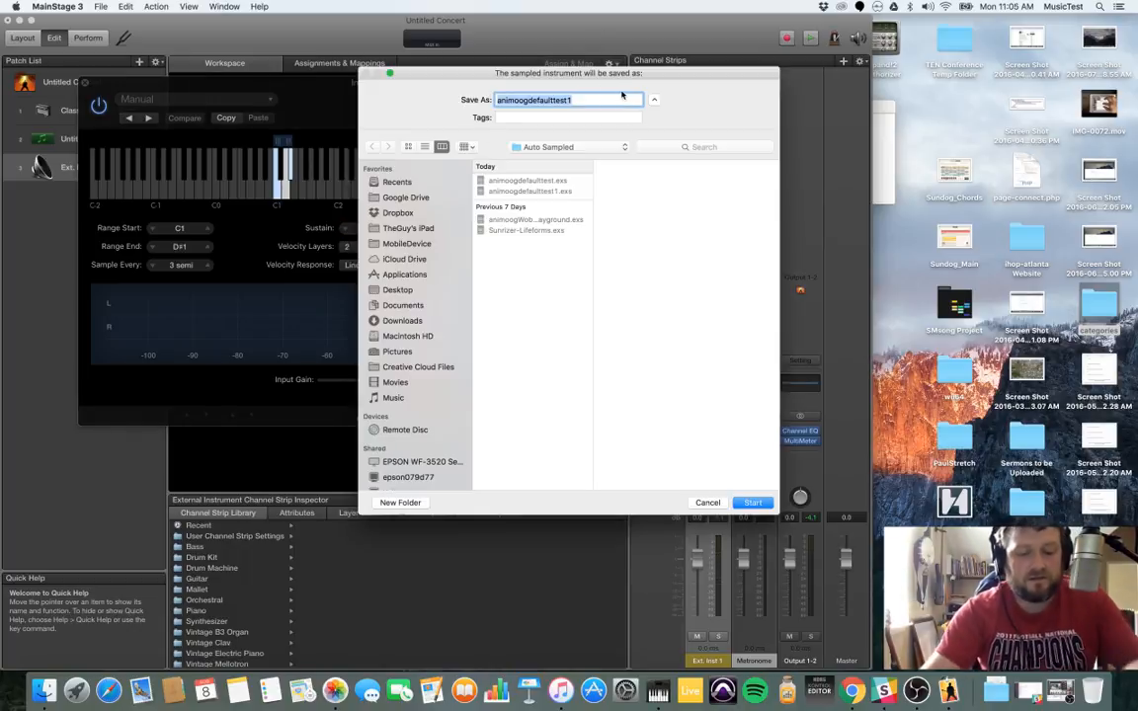
pyautogui.write('animoog')
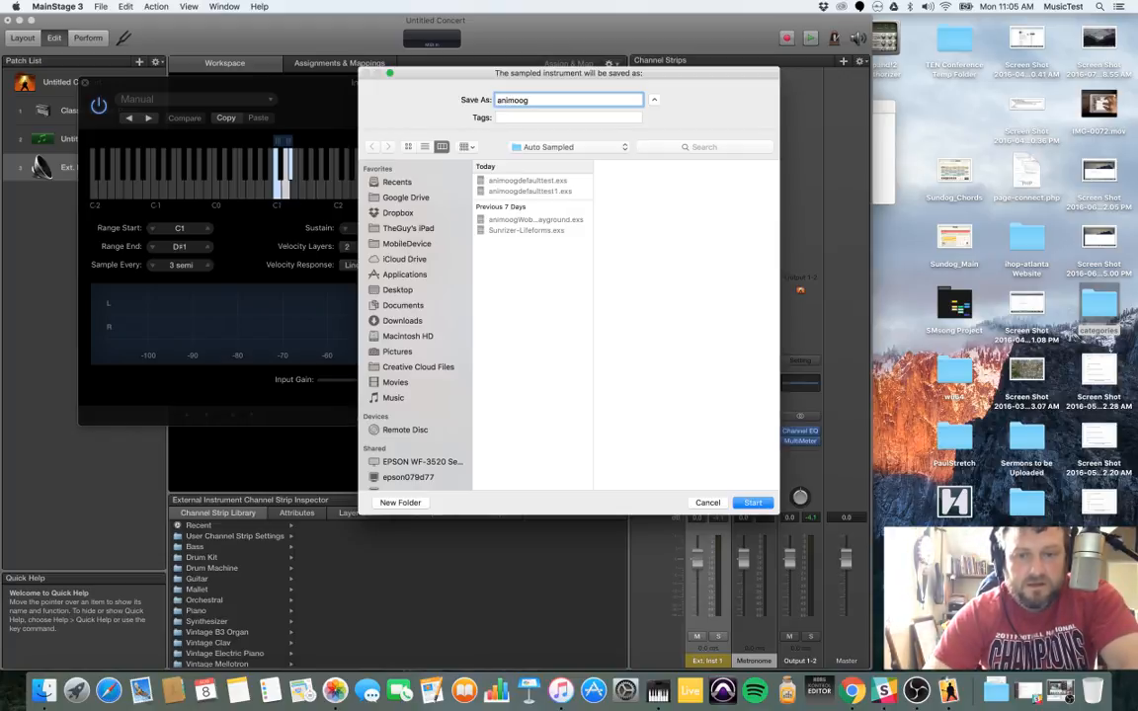
pyautogui.write('bass')
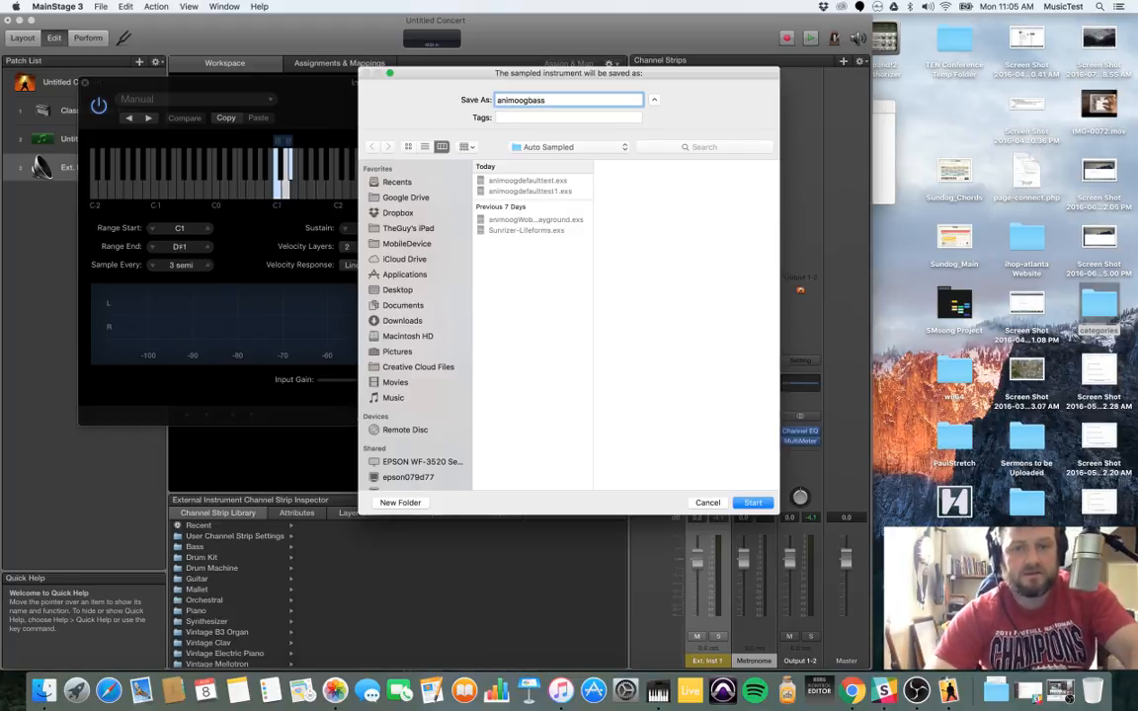
pyautogui.write('1')
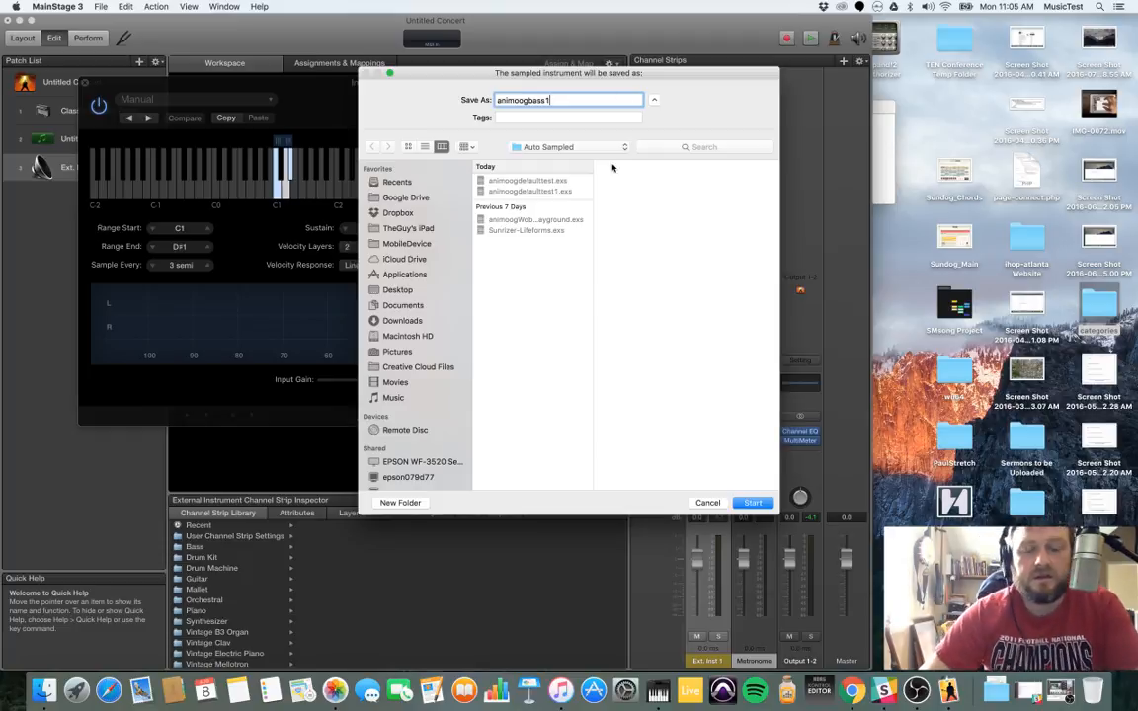
pyautogui.moveTo(751, 456)
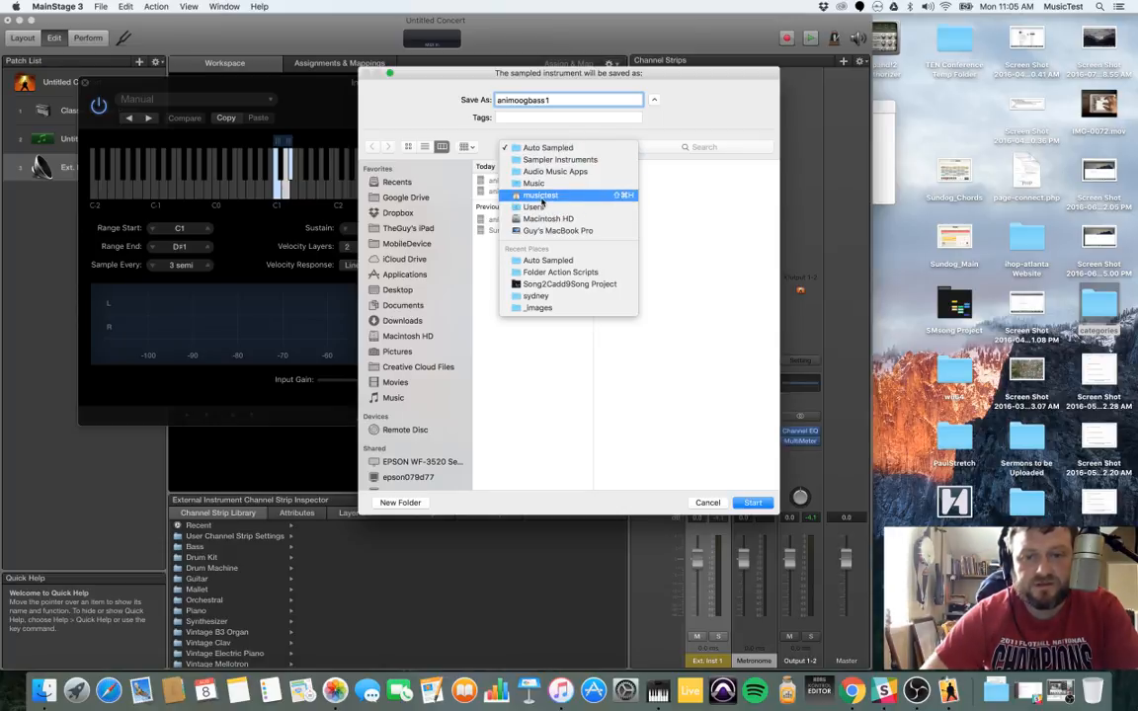
pyautogui.moveTo(534, 182)
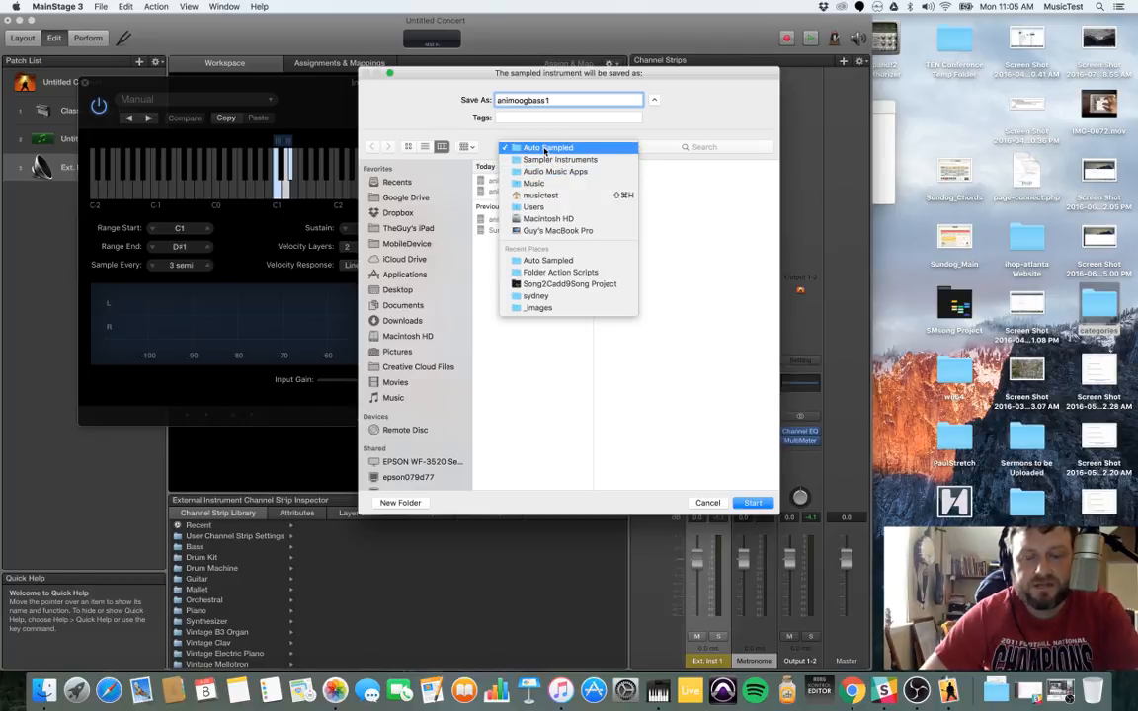
pyautogui.moveTo(561, 159)
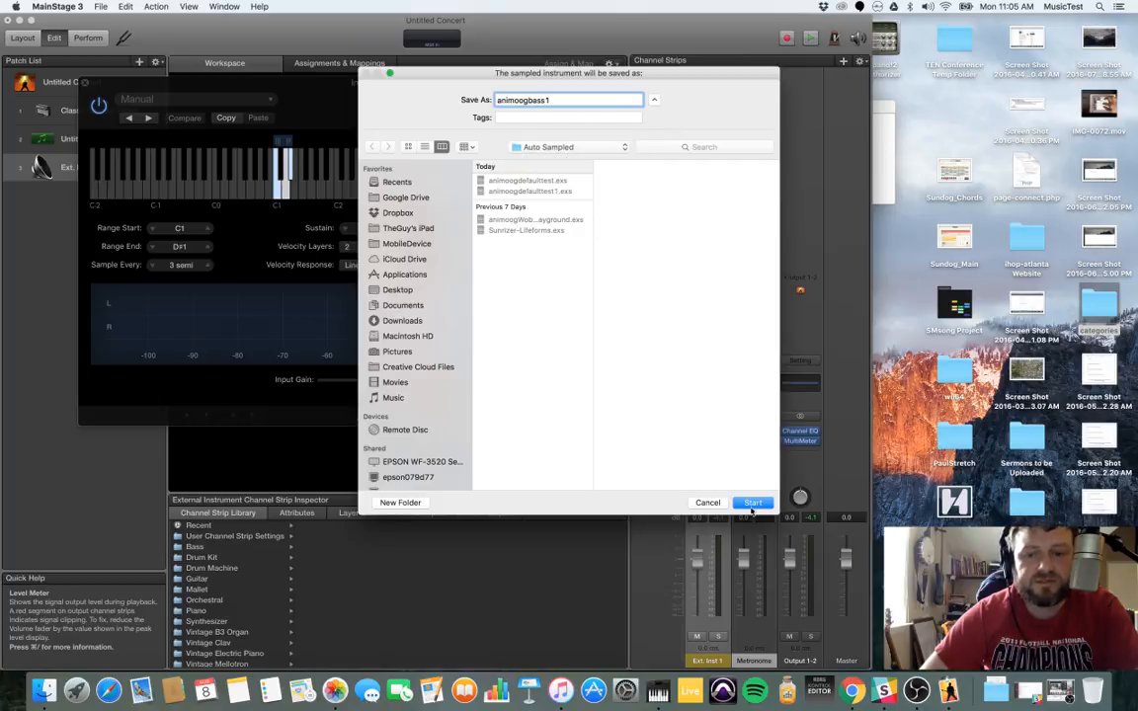
# Step: Start Auto Sampler recording C1 to D#1 into animoogbass1 and let the sampling pass finish
pyautogui.click(752, 503)
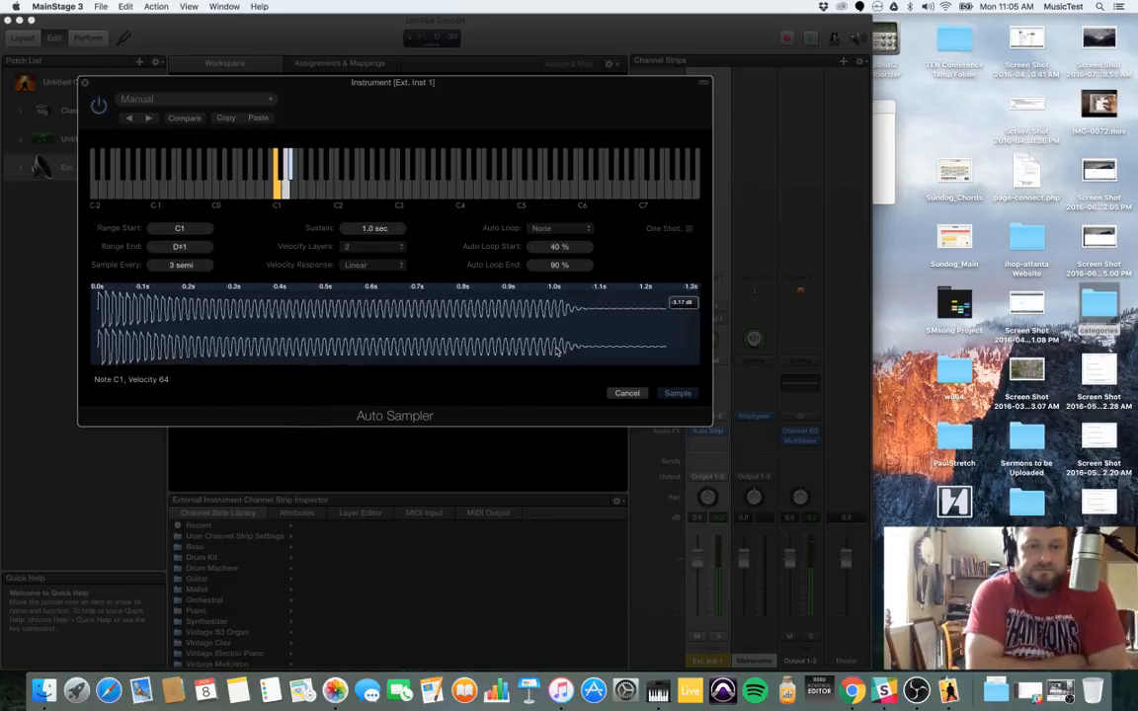
pyautogui.click(678, 393)
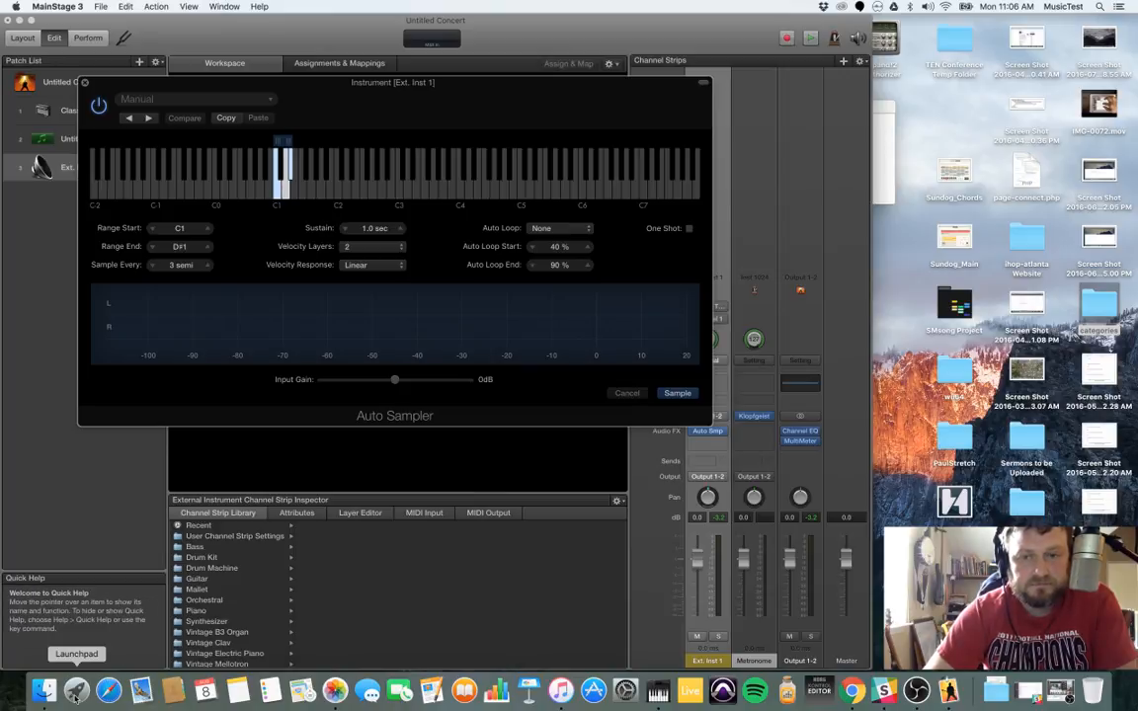
pyautogui.moveTo(43, 689)
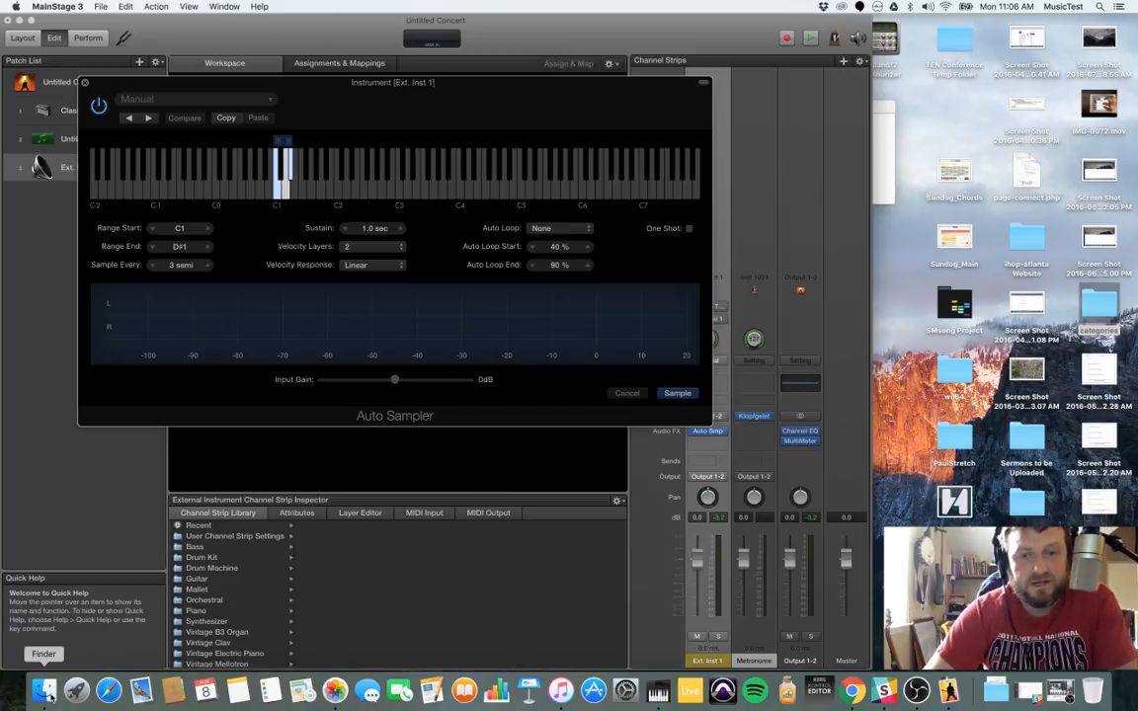
# Step: Open a Finder window and navigate into the Audio Music Apps folder
pyautogui.click(43, 690)
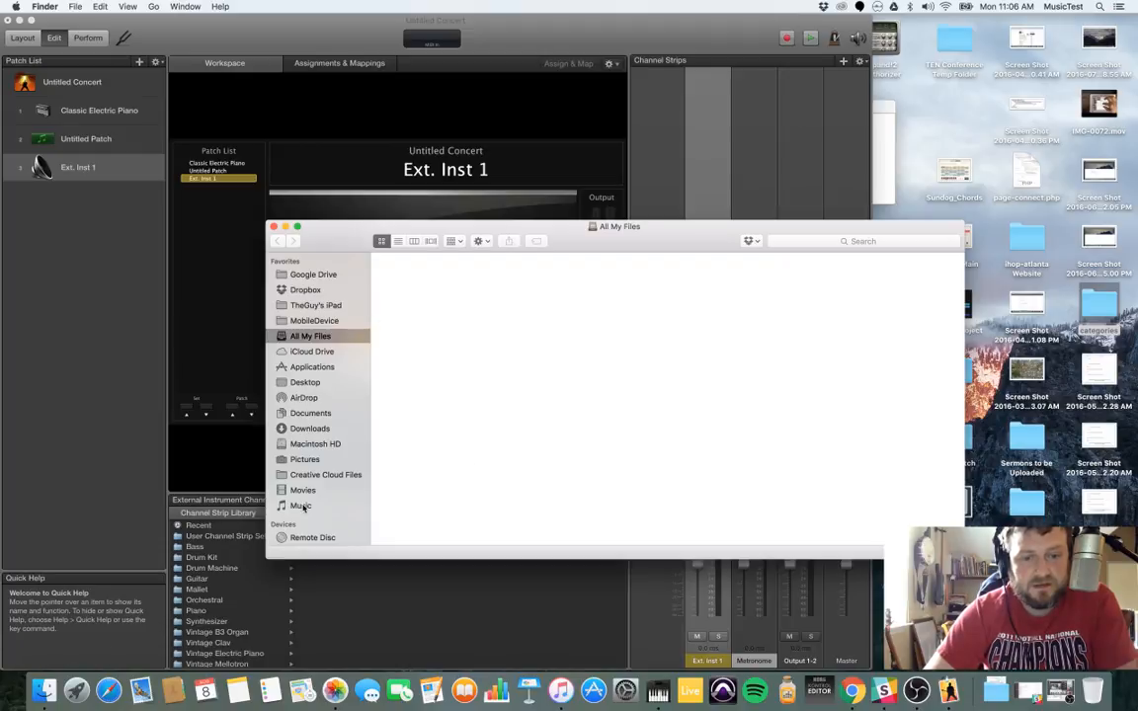
pyautogui.click(301, 505)
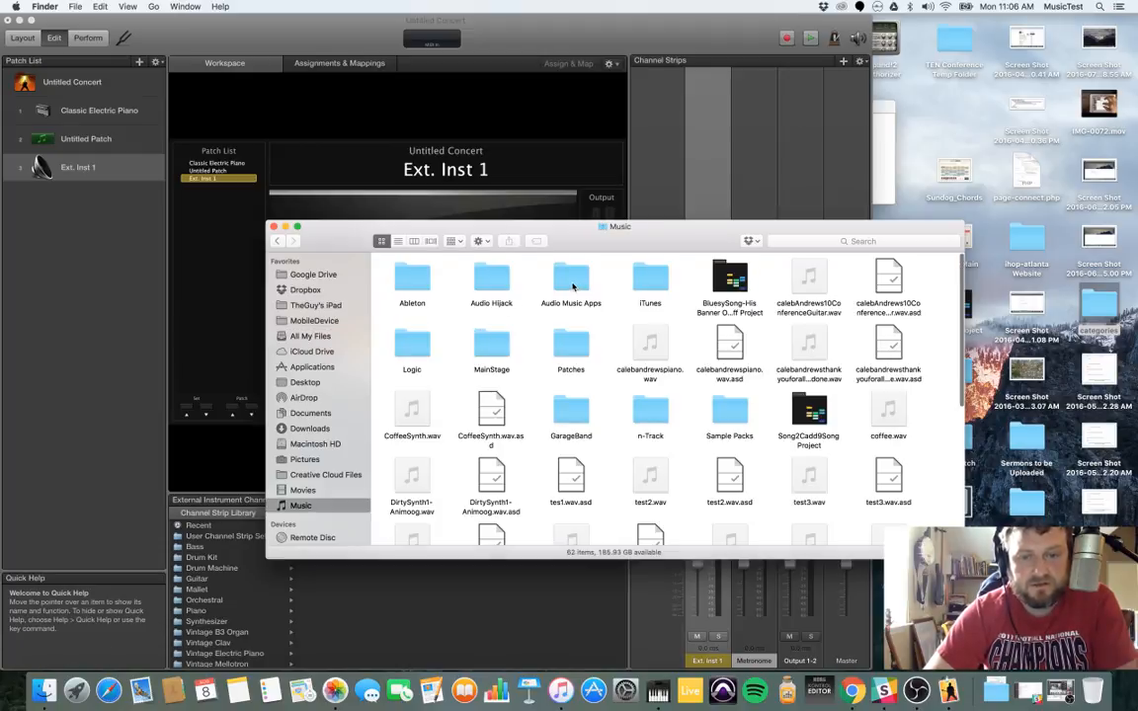
pyautogui.doubleClick(571, 282)
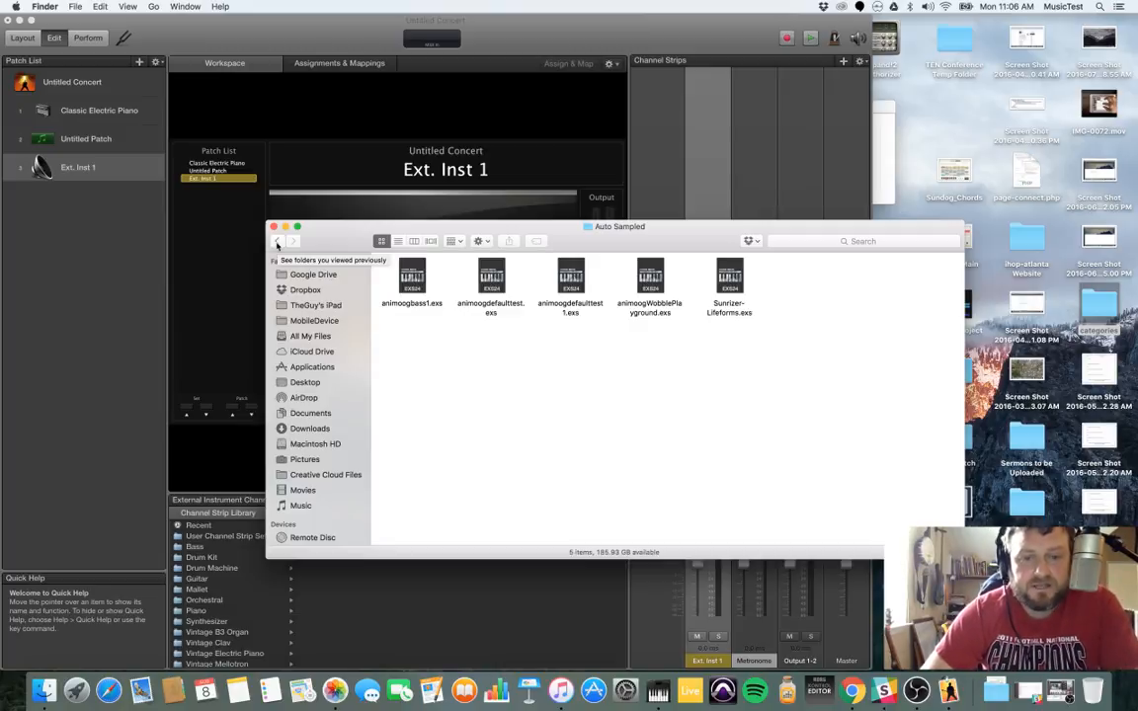
pyautogui.click(278, 241)
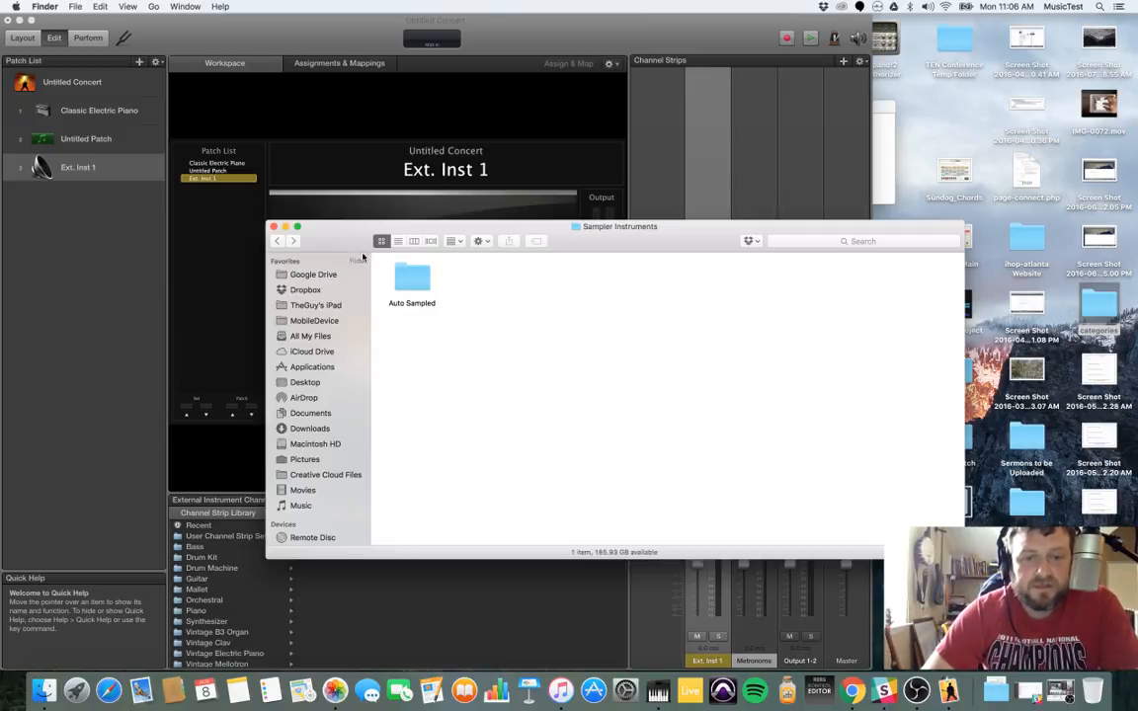
pyautogui.click(277, 241)
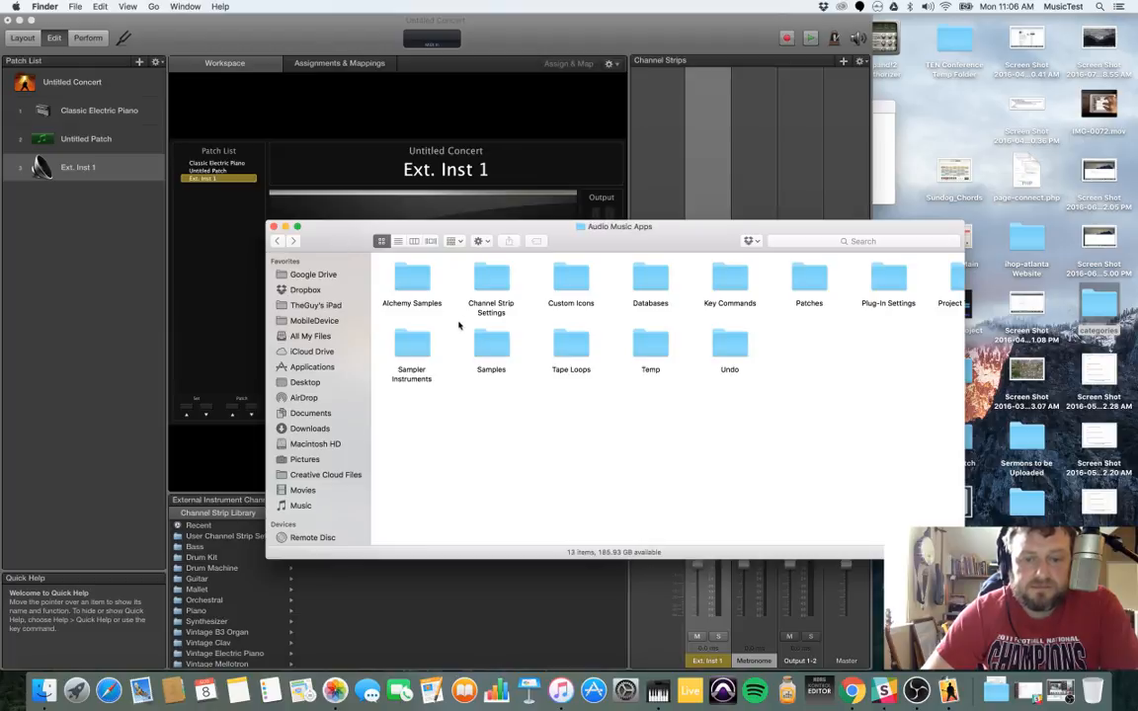
# Step: Open Samples > Auto Sampled > animoogbass1 and show its AIFF files in List view
pyautogui.doubleClick(491, 345)
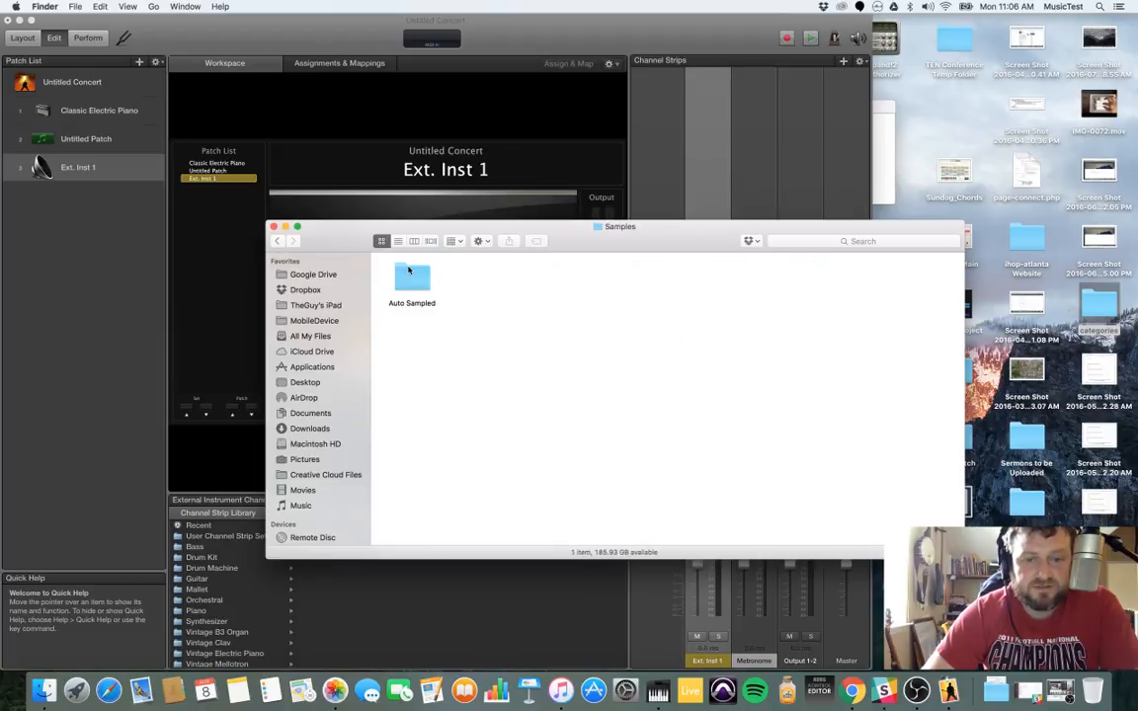
pyautogui.doubleClick(411, 277)
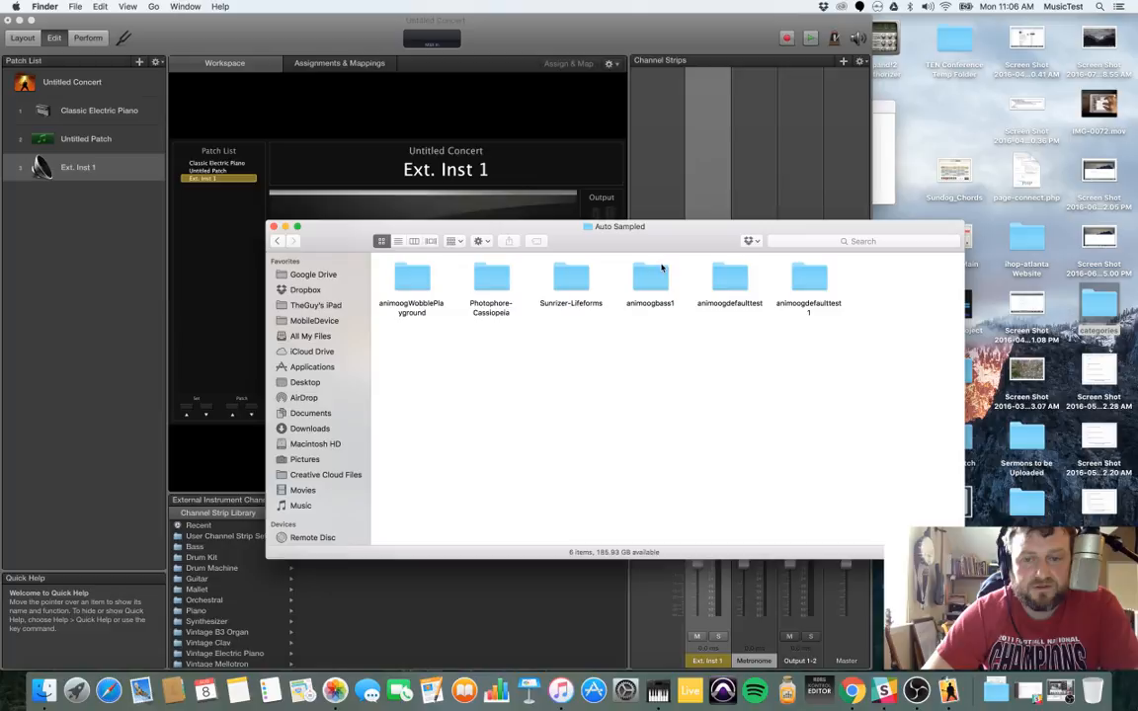
pyautogui.doubleClick(649, 278)
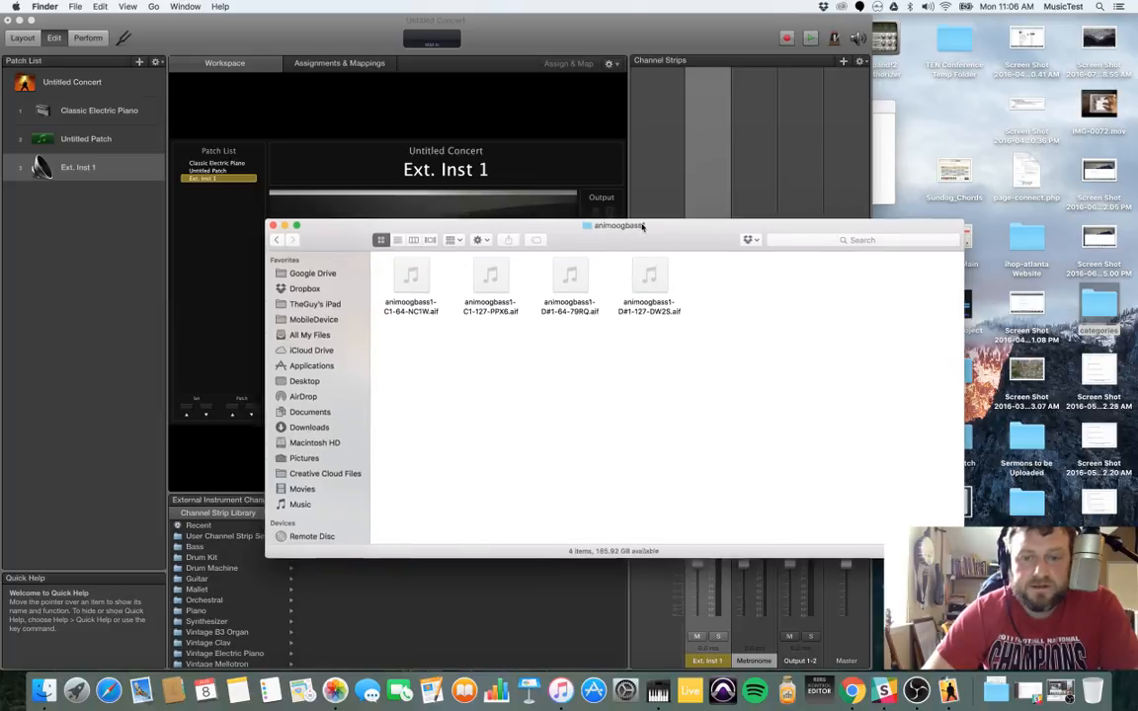
pyautogui.click(342, 171)
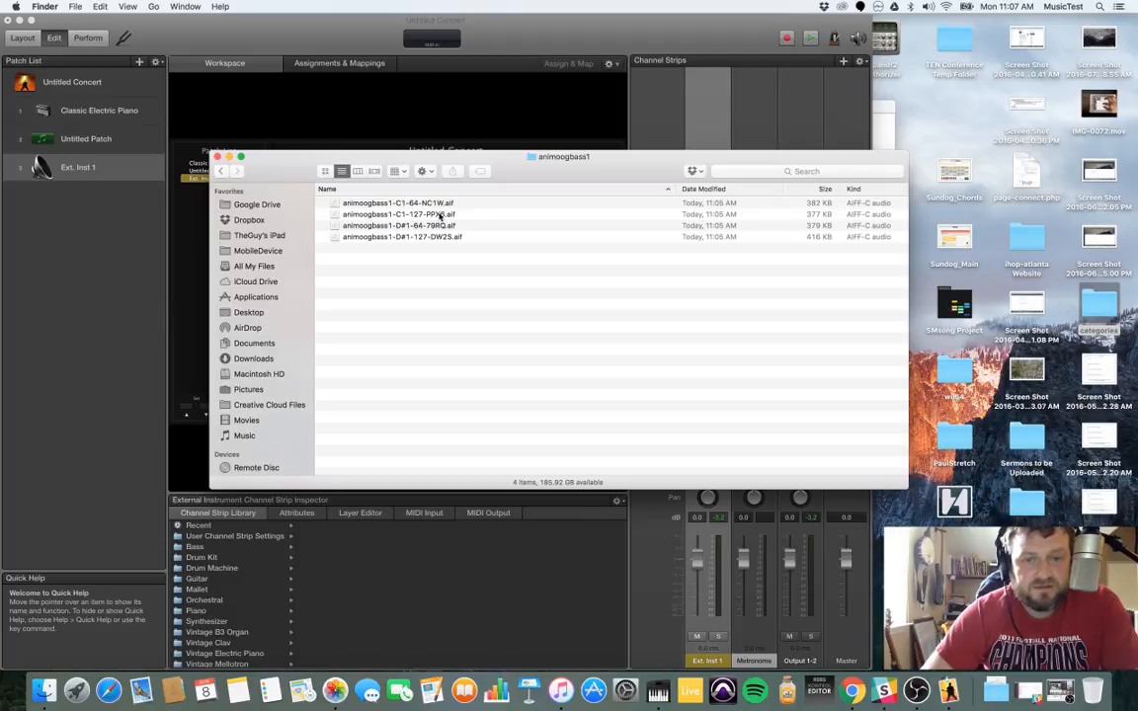
pyautogui.click(395, 202)
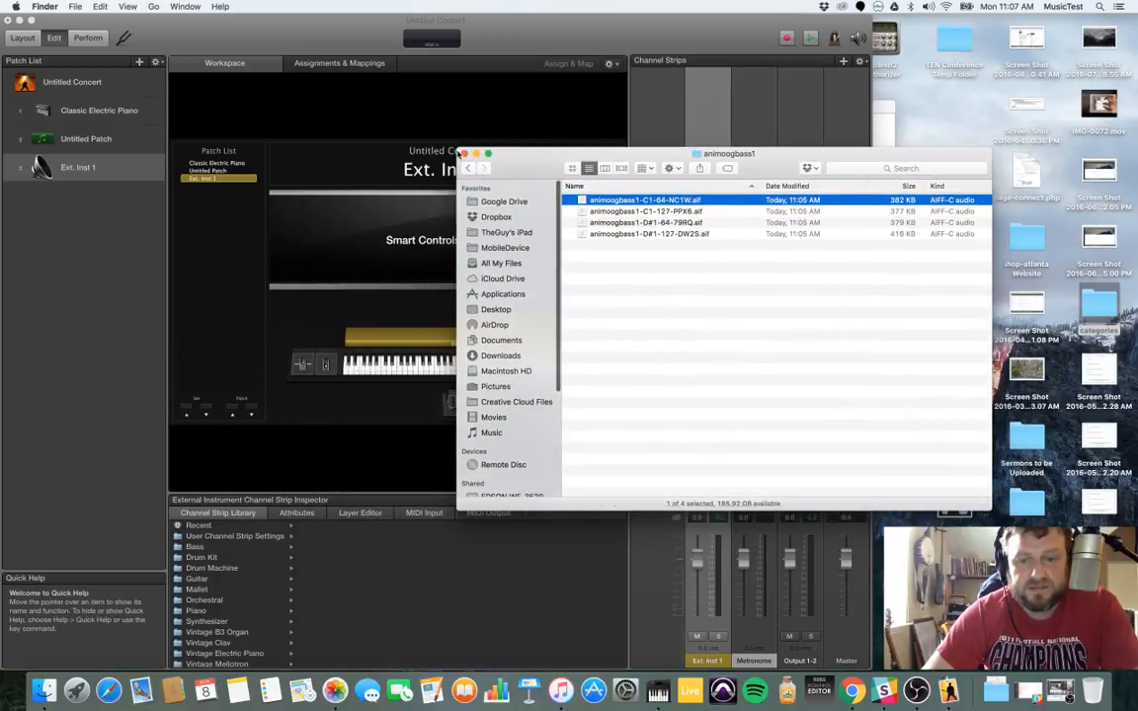
pyautogui.moveTo(530, 148)
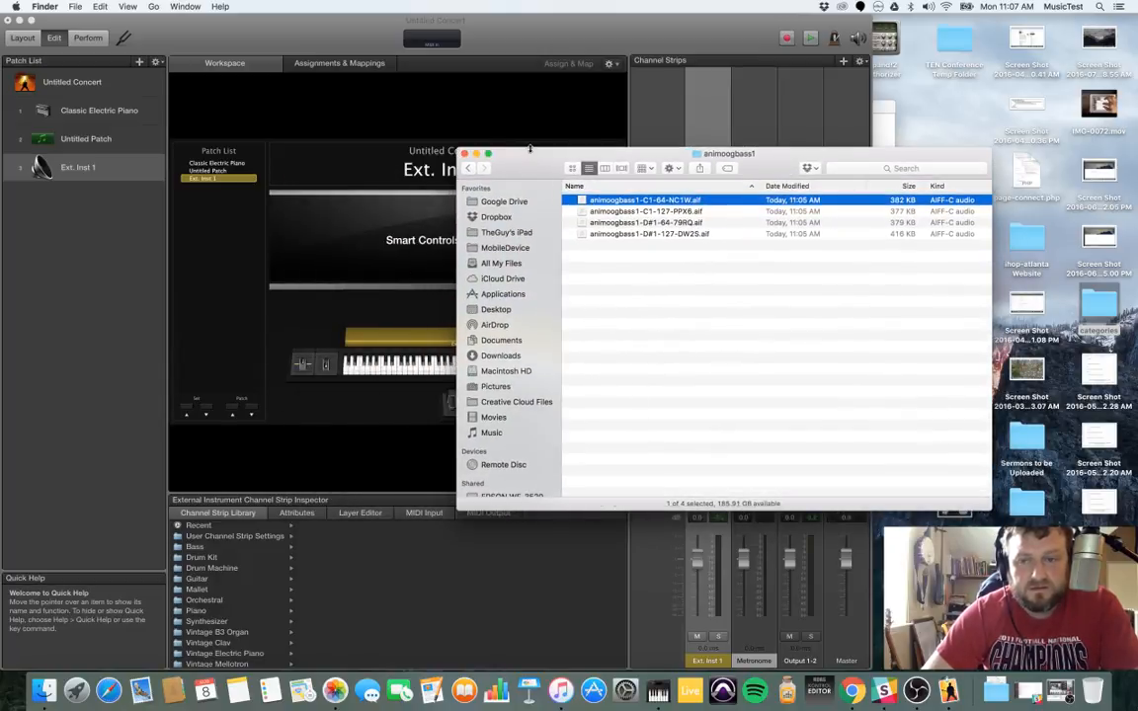
pyautogui.moveTo(729, 153); pyautogui.dragTo(729, 317)
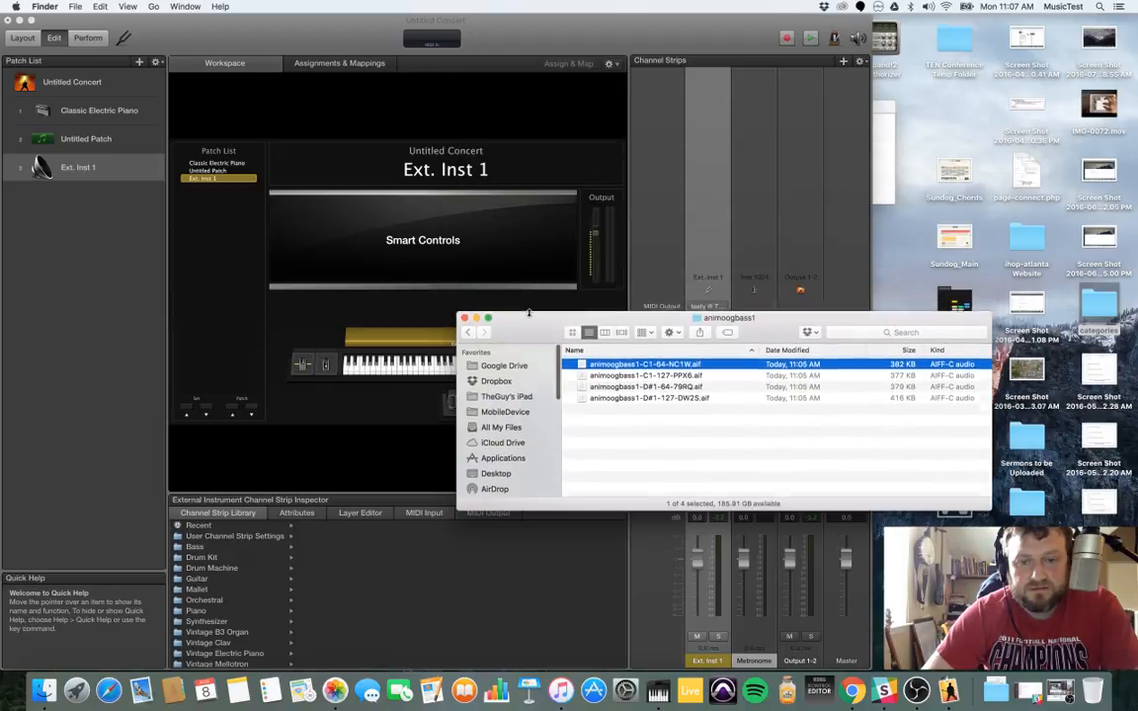
pyautogui.moveTo(728, 317); pyautogui.dragTo(728, 267)
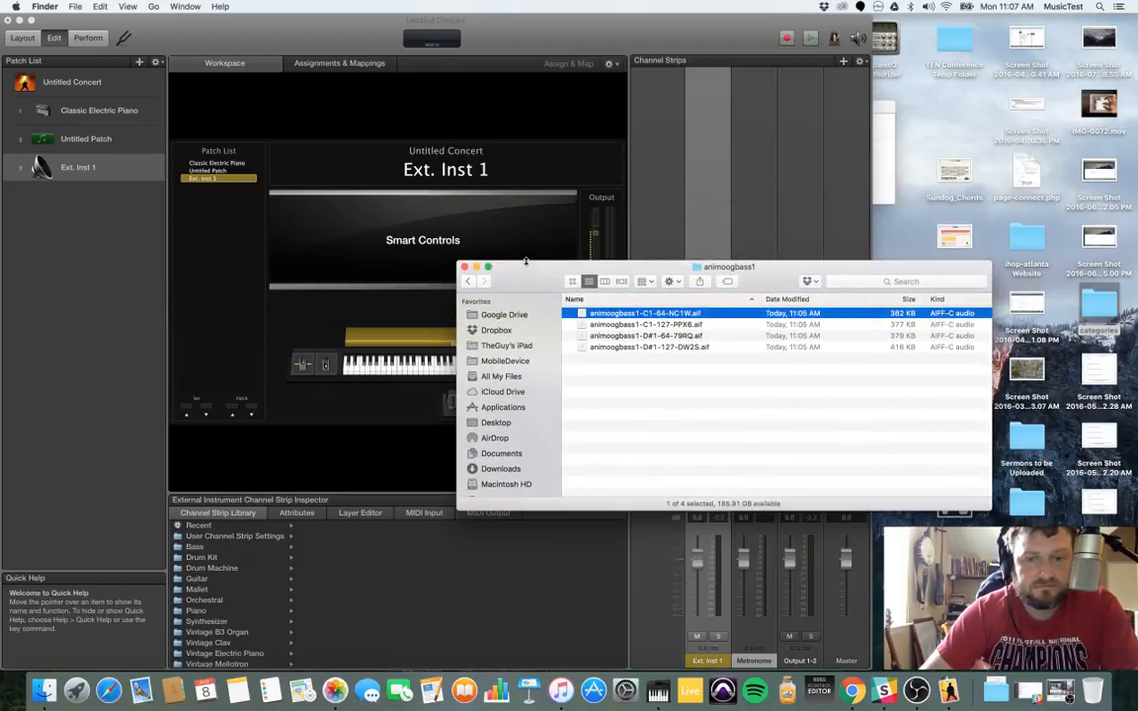
pyautogui.moveTo(729, 267); pyautogui.dragTo(768, 161)
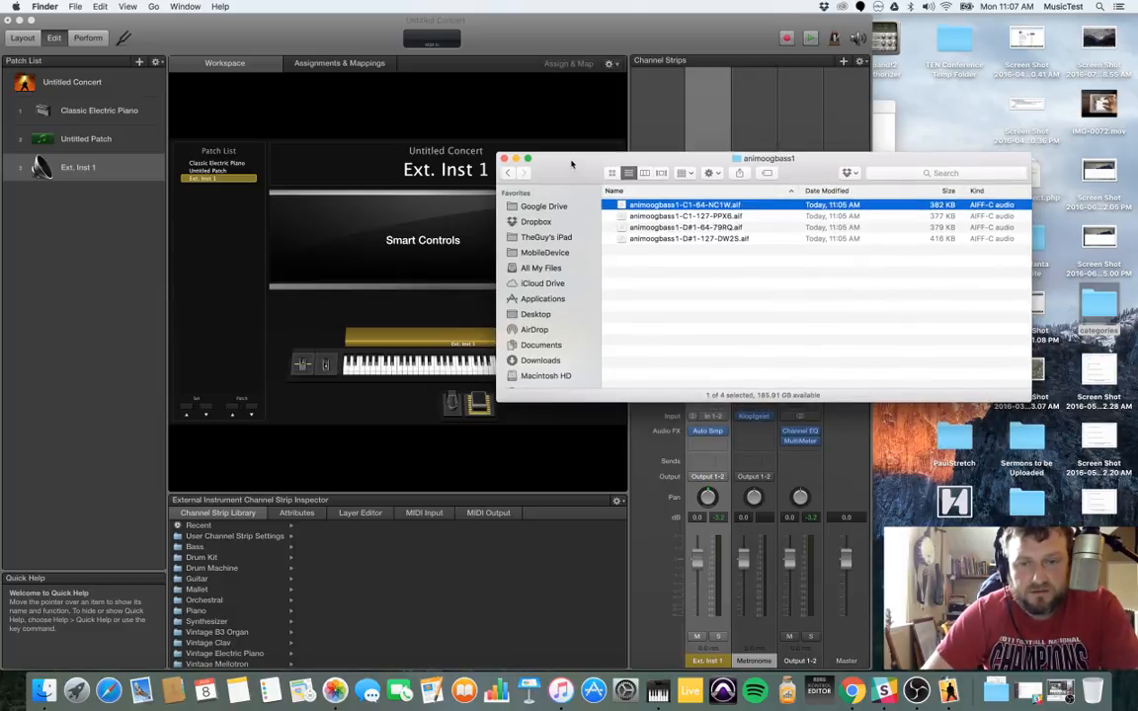
pyautogui.moveTo(662, 262)
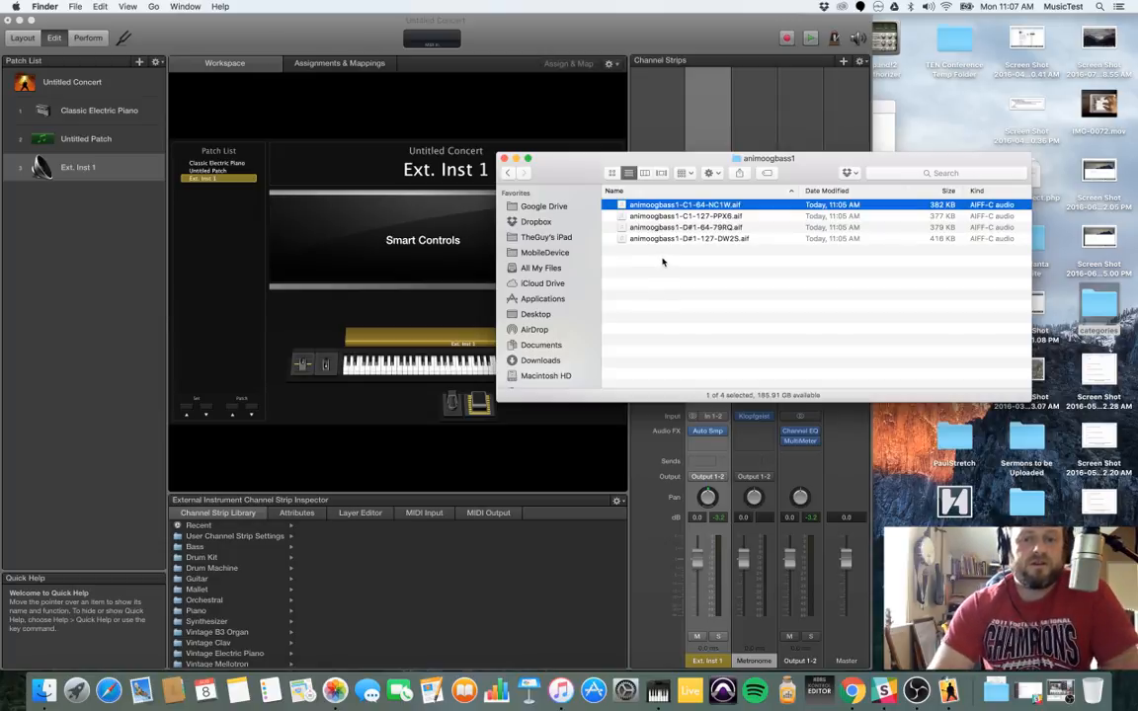
pyautogui.moveTo(618, 159)
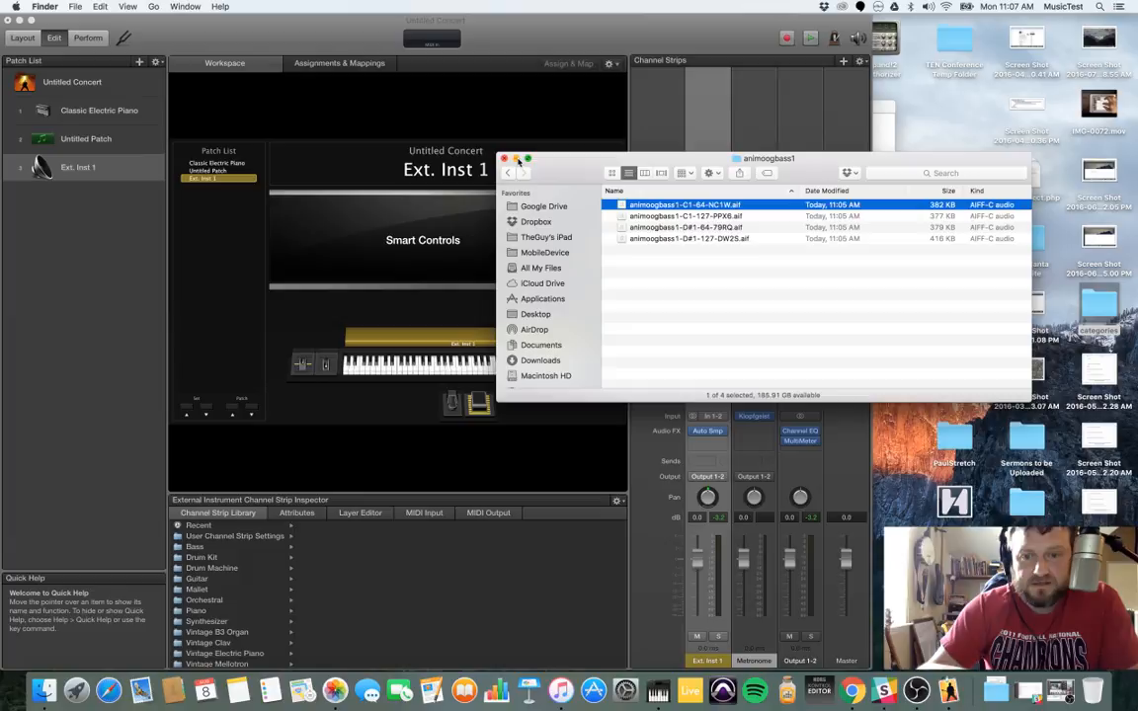
pyautogui.moveTo(540, 161)
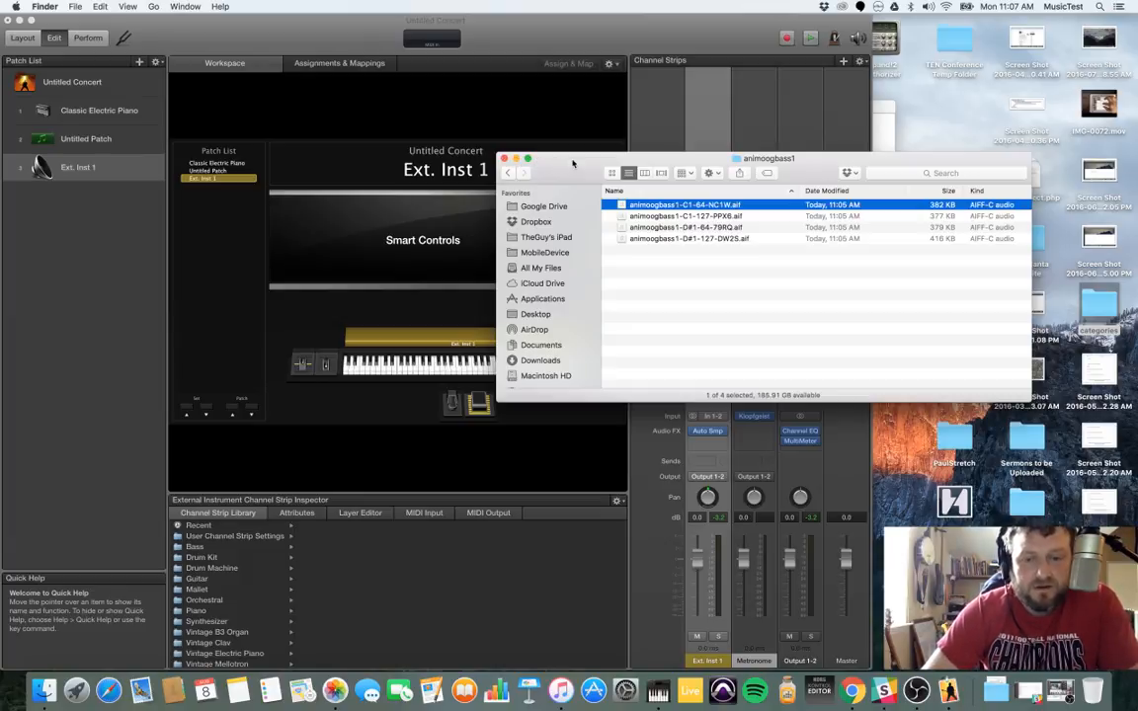
pyautogui.moveTo(586, 228)
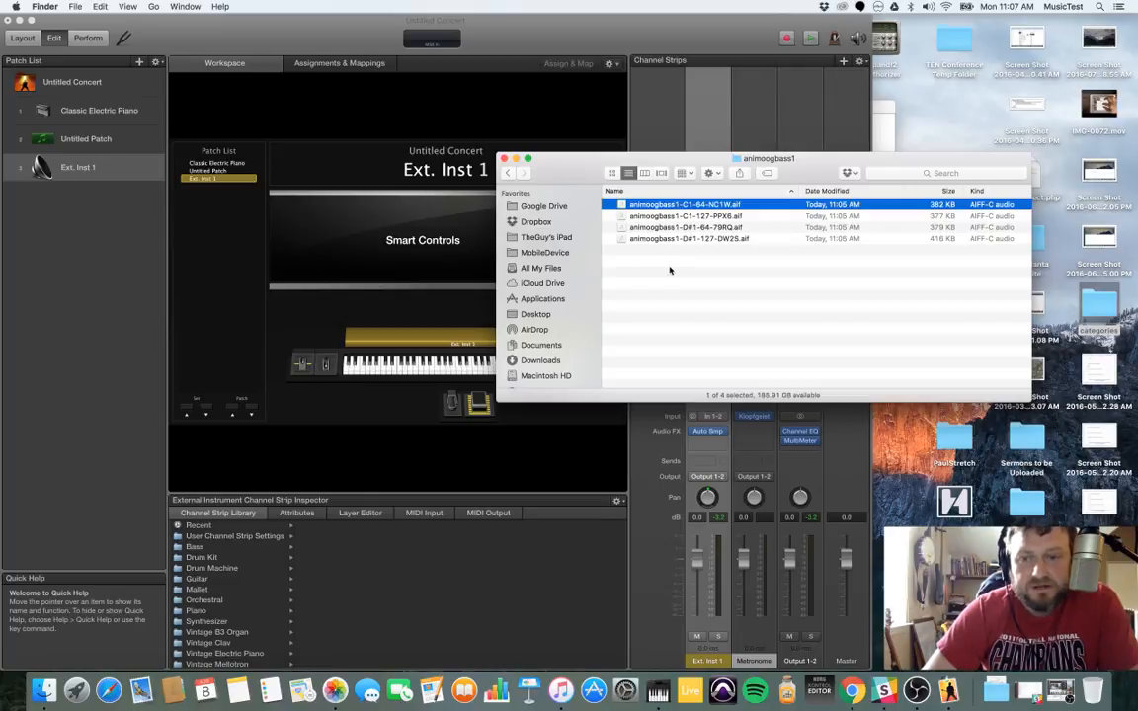
pyautogui.moveTo(666, 305)
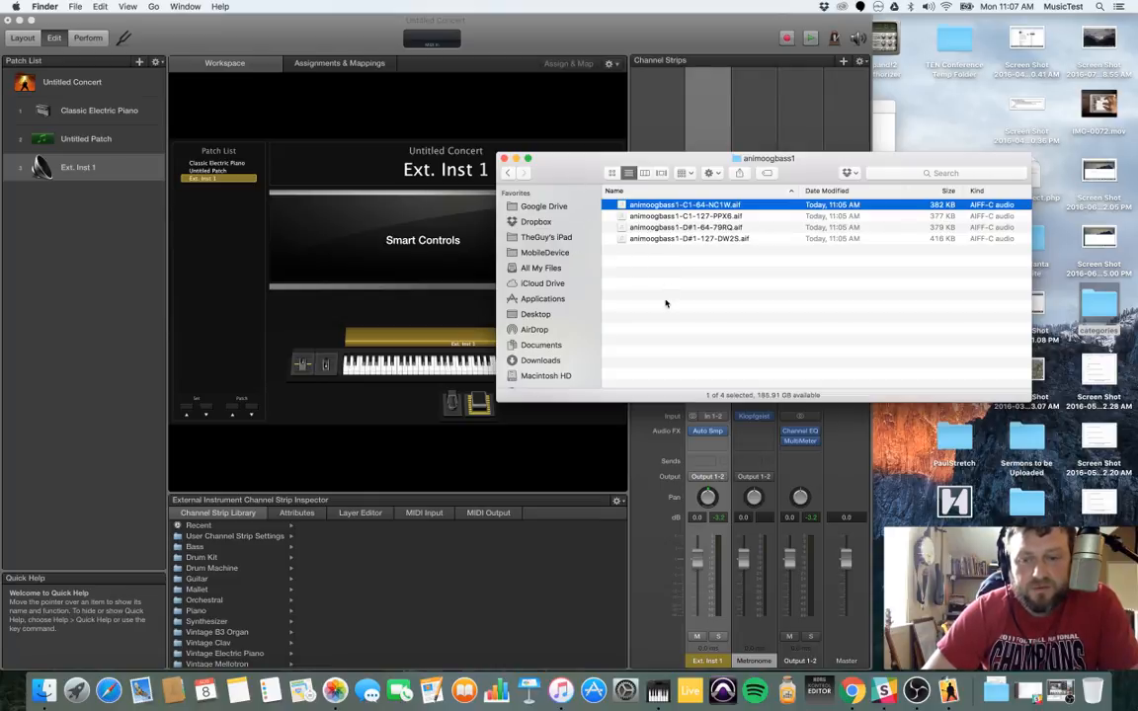
pyautogui.moveTo(700, 287)
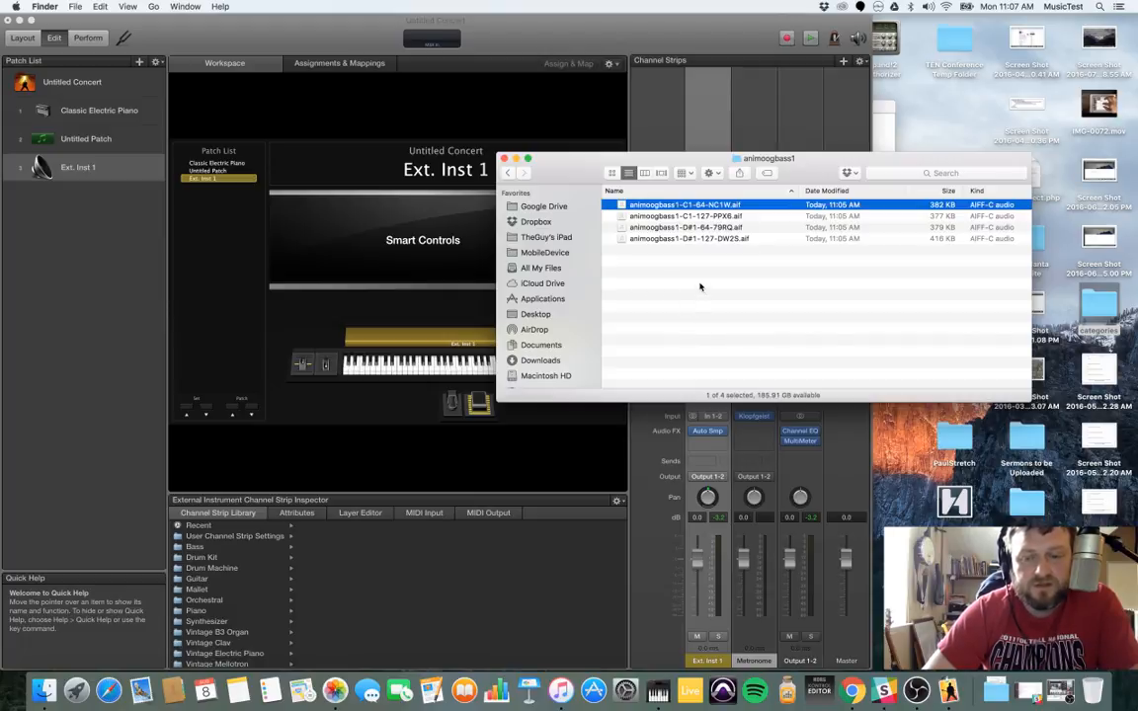
pyautogui.moveTo(686, 278)
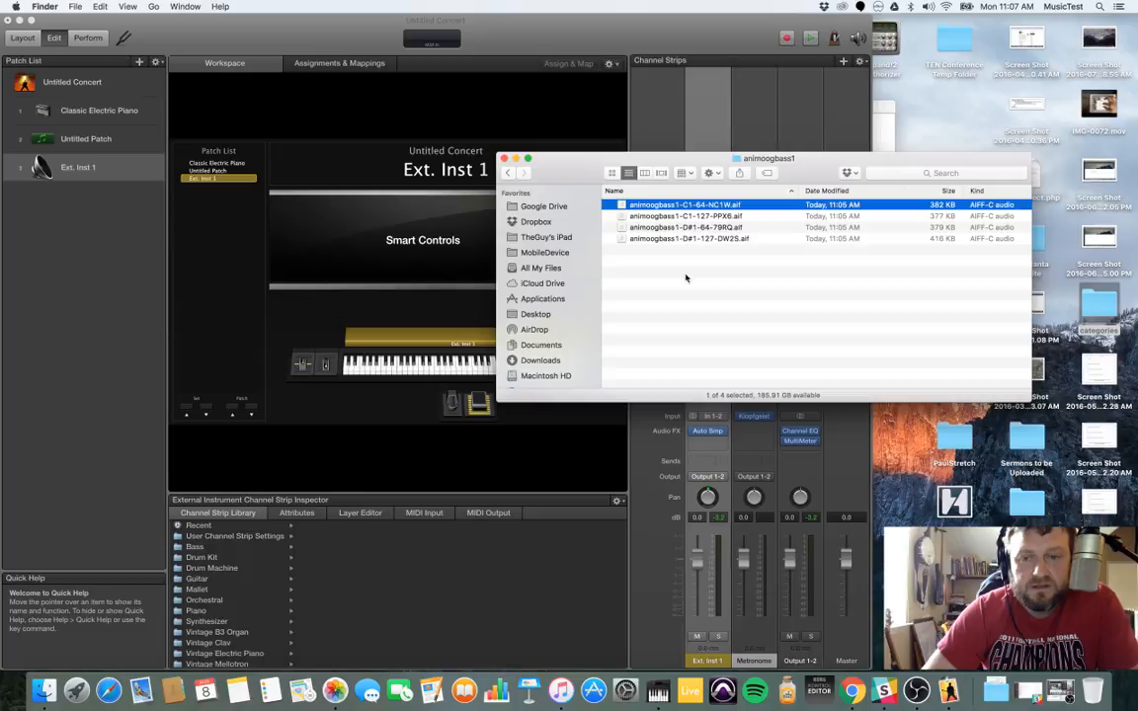
pyautogui.moveTo(767, 158); pyautogui.dragTo(707, 150)
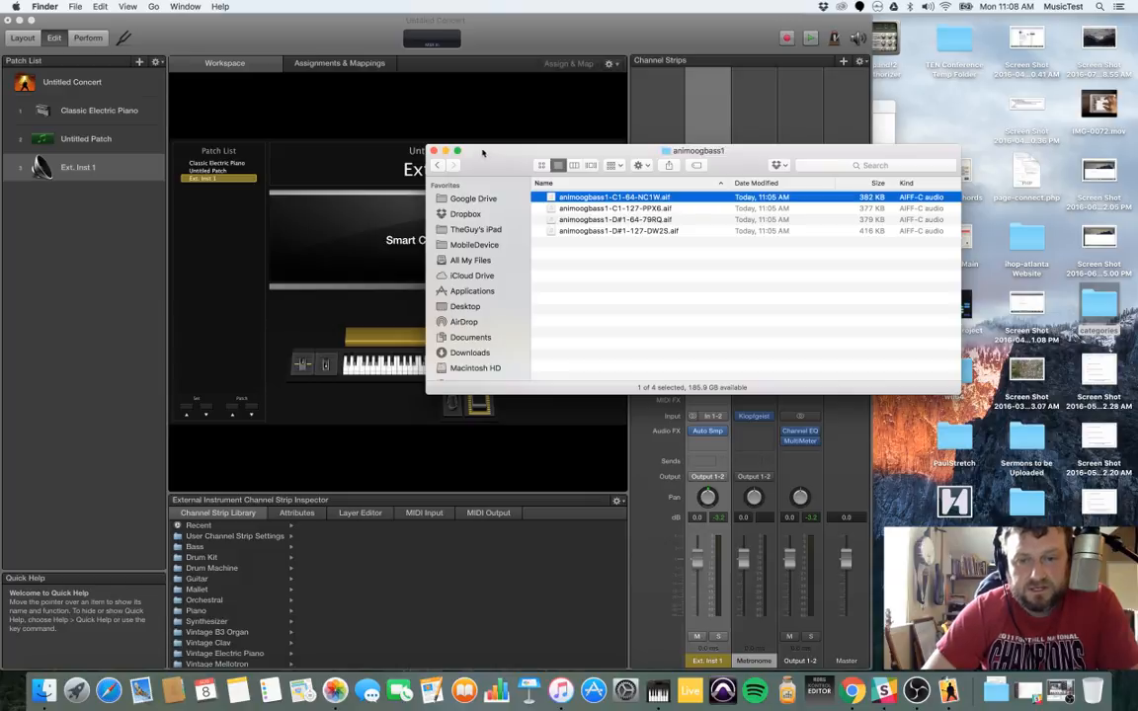
pyautogui.moveTo(484, 154)
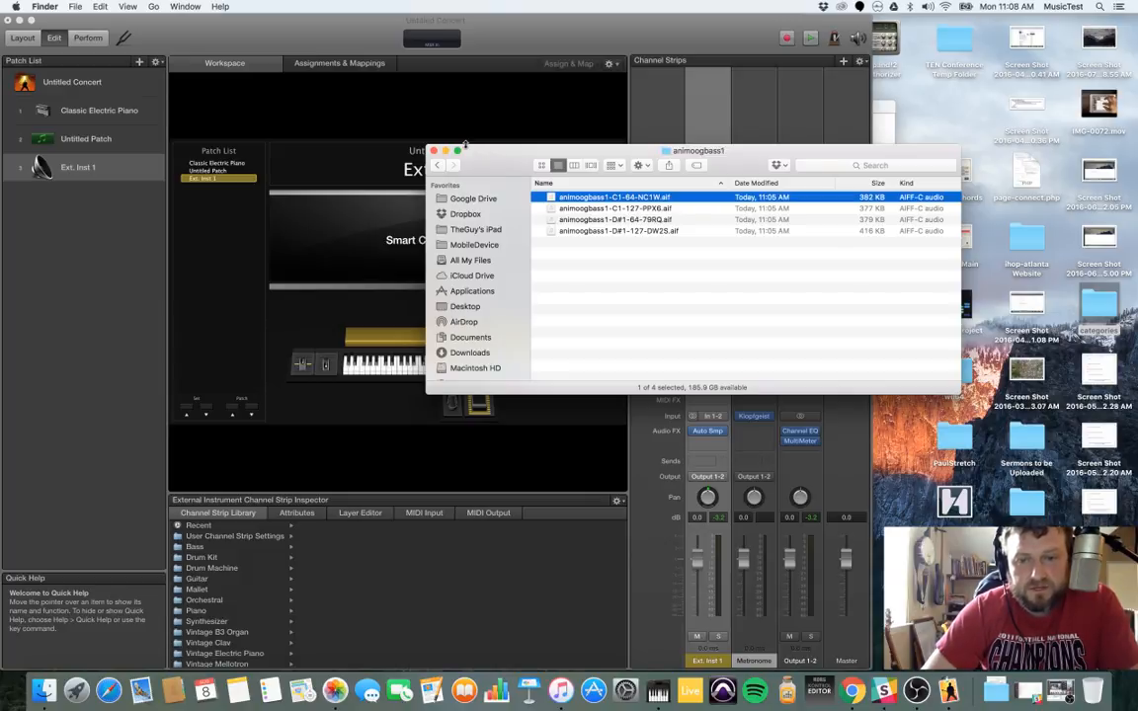
pyautogui.moveTo(607, 214)
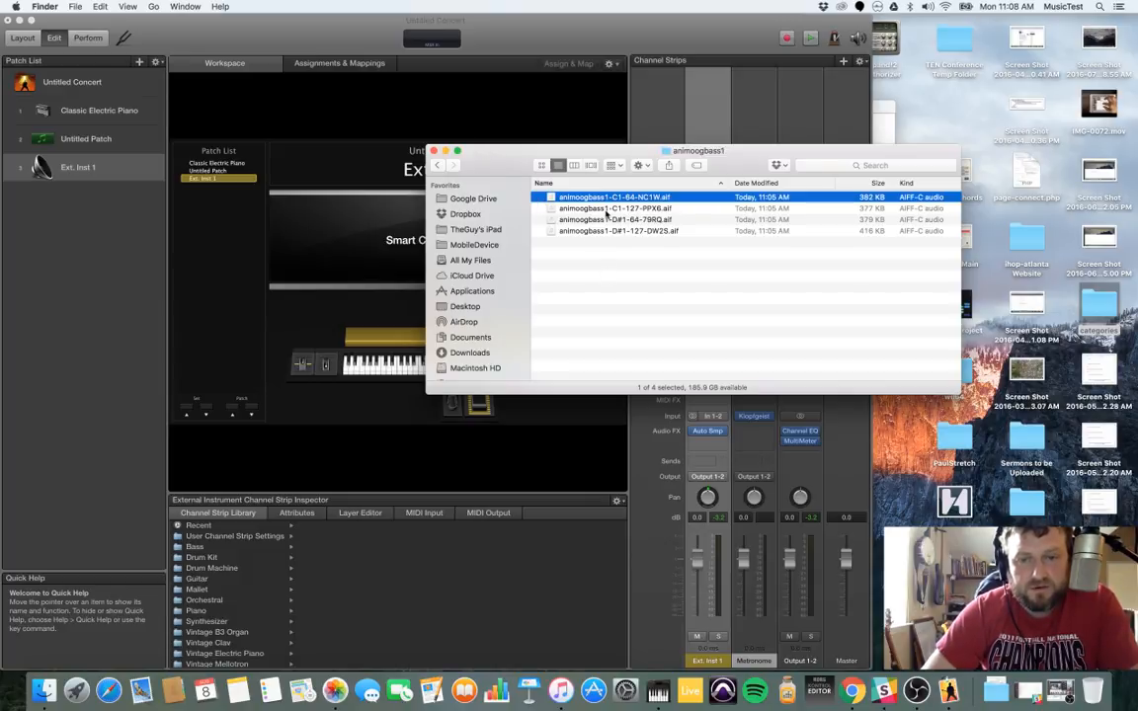
# Step: Select one sampled AIFF file, then close the animoogbass1 Finder window
pyautogui.click(618, 230)
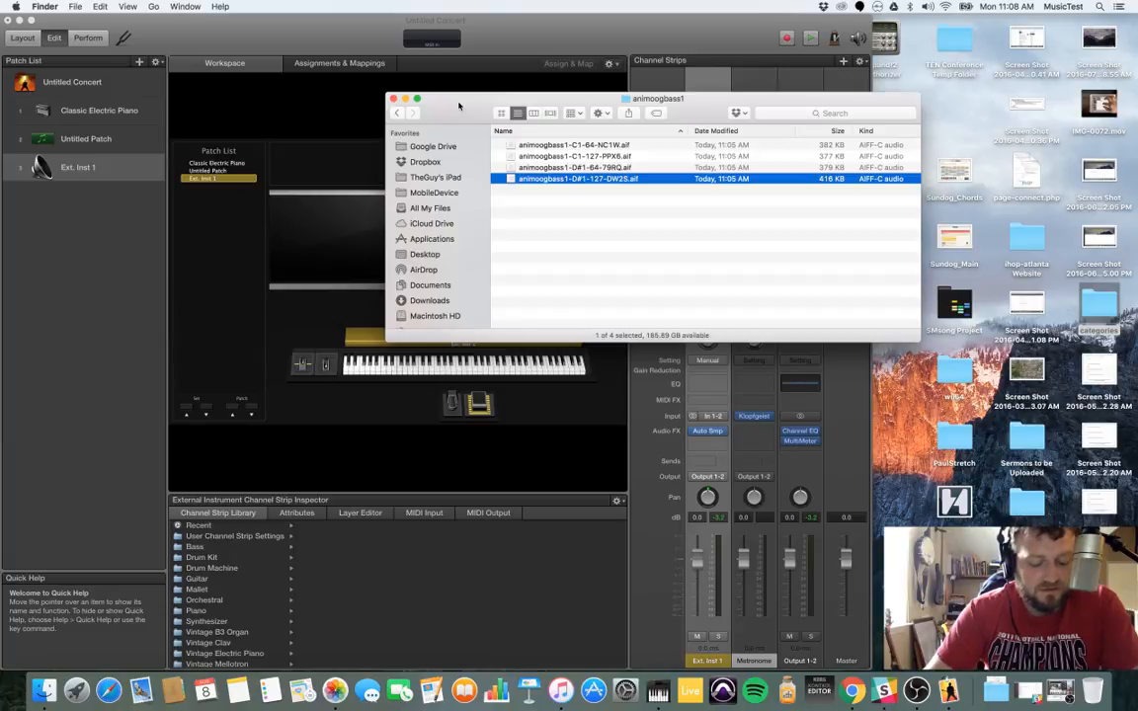
pyautogui.moveTo(425, 86)
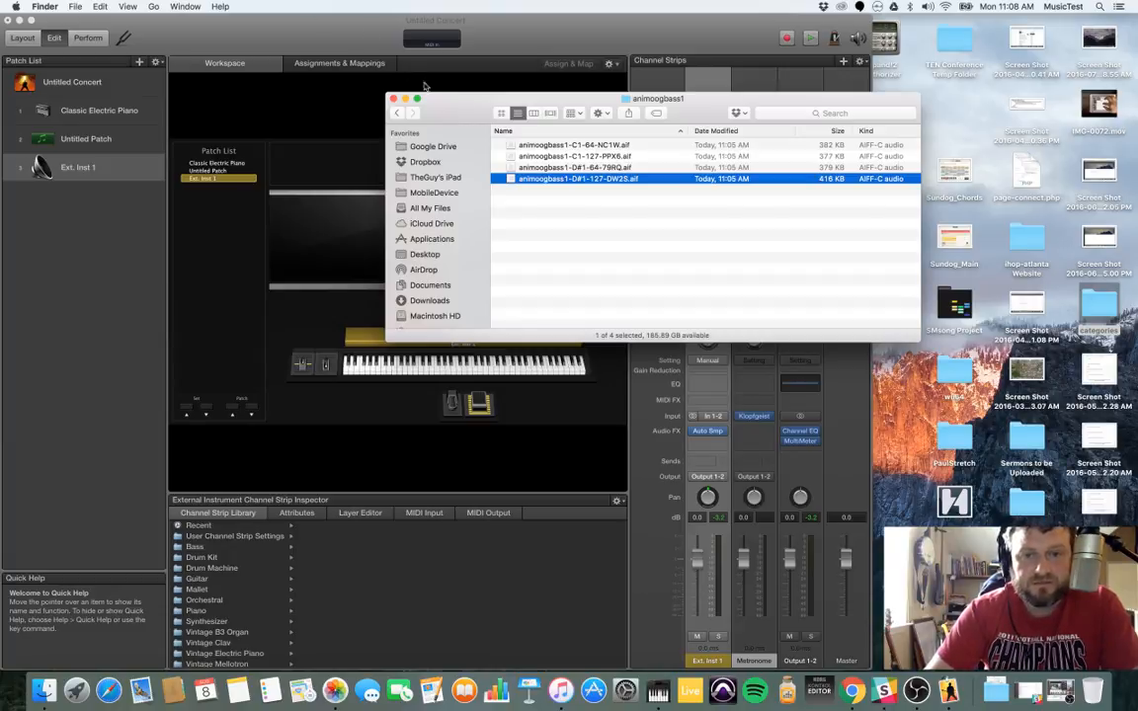
pyautogui.moveTo(459, 101)
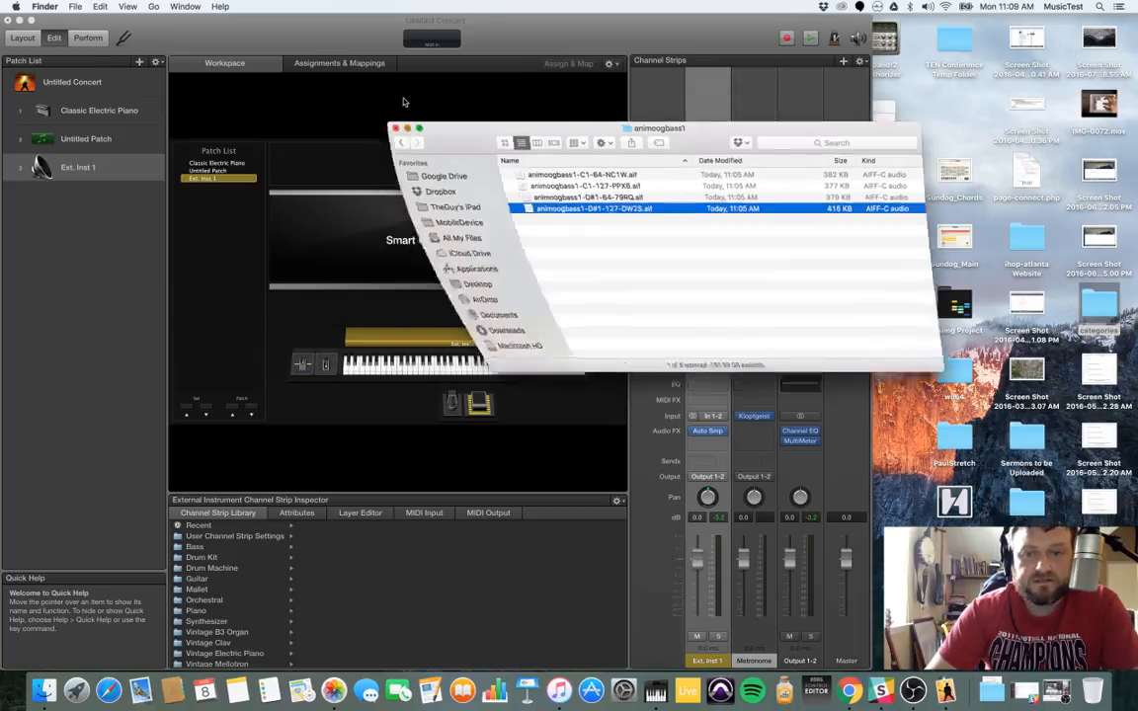
pyautogui.click(396, 127)
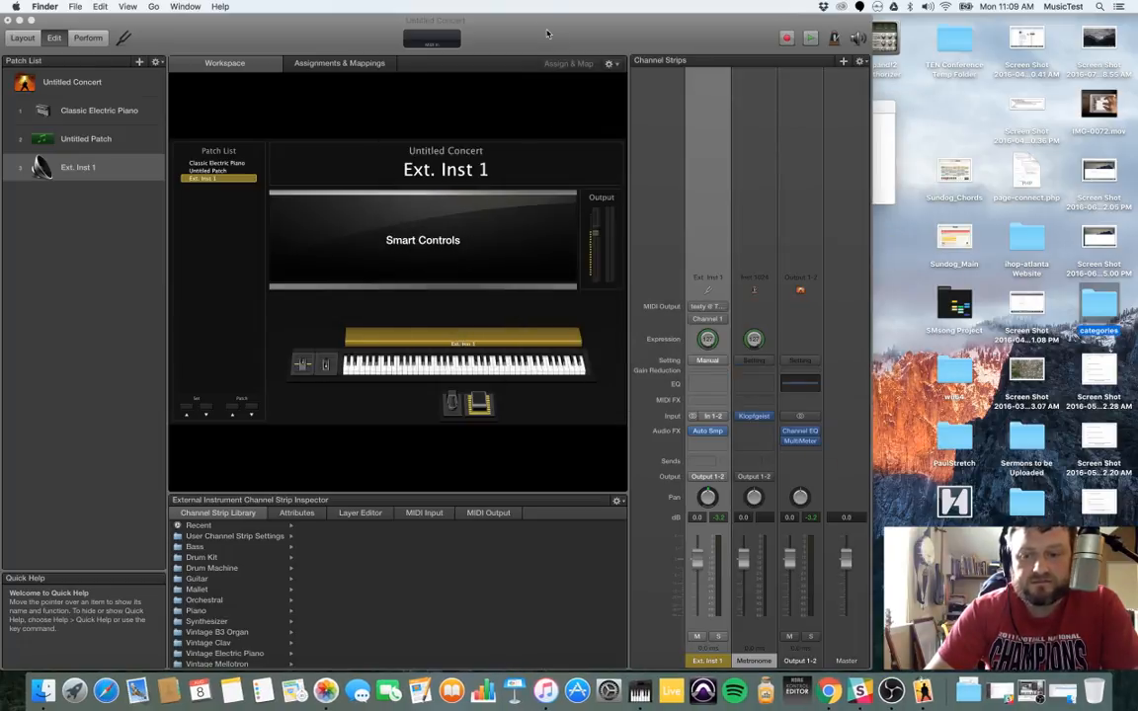
pyautogui.moveTo(665, 146)
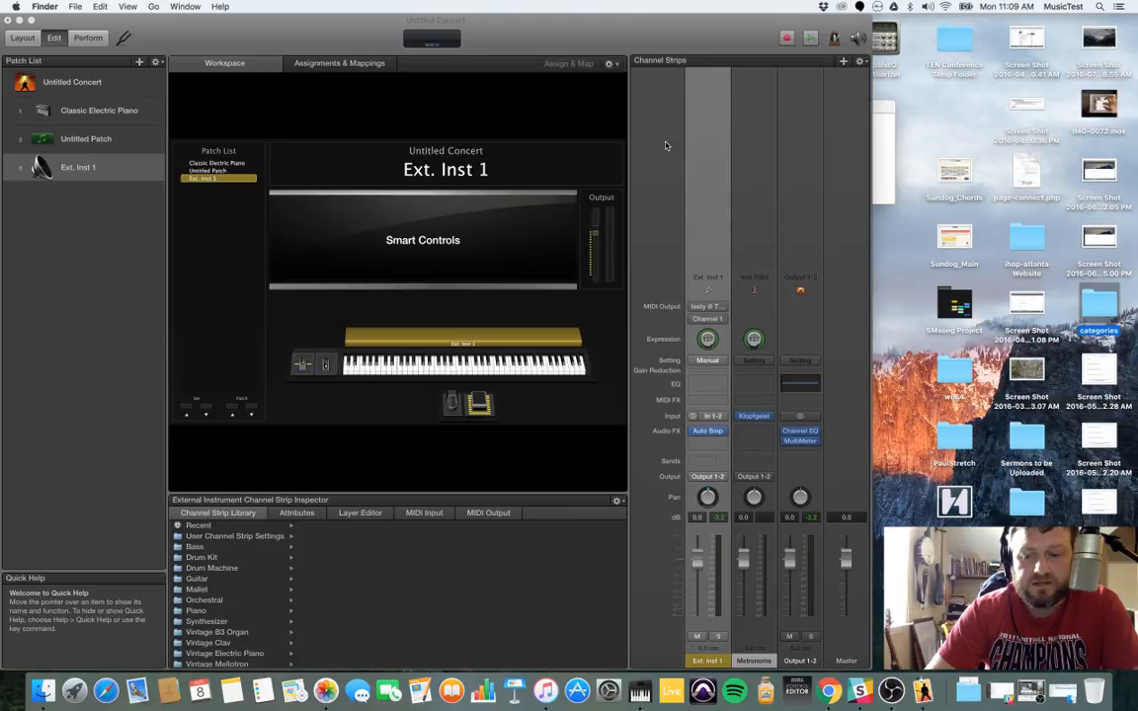
pyautogui.moveTo(879, 617)
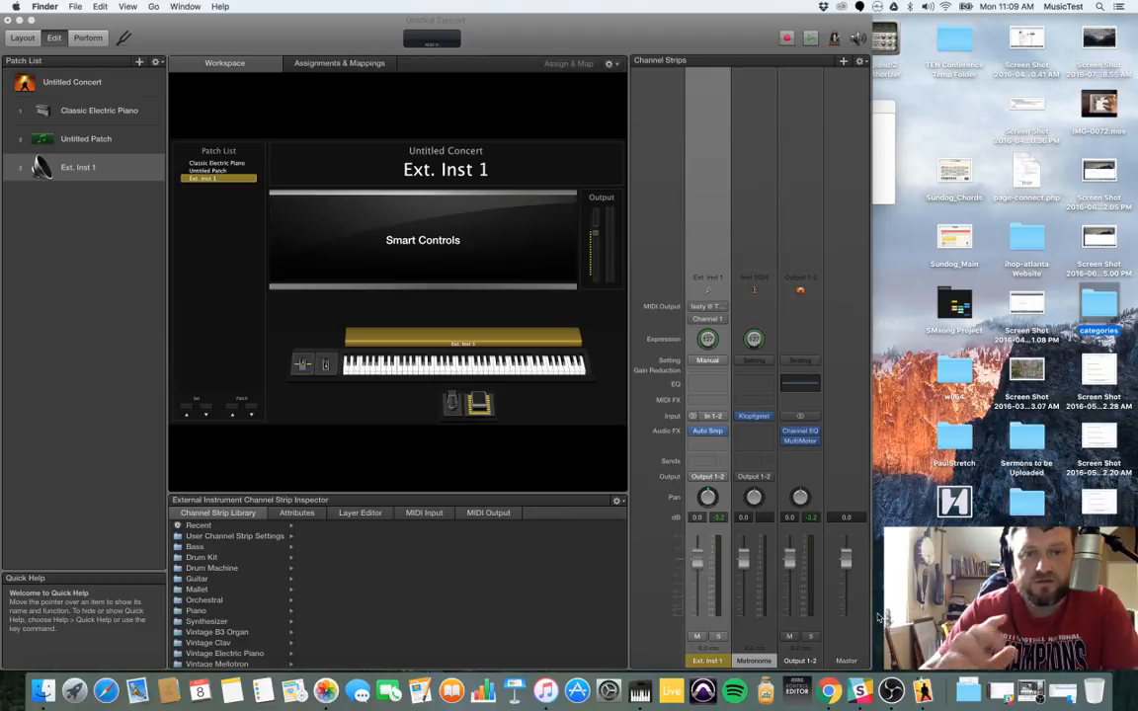